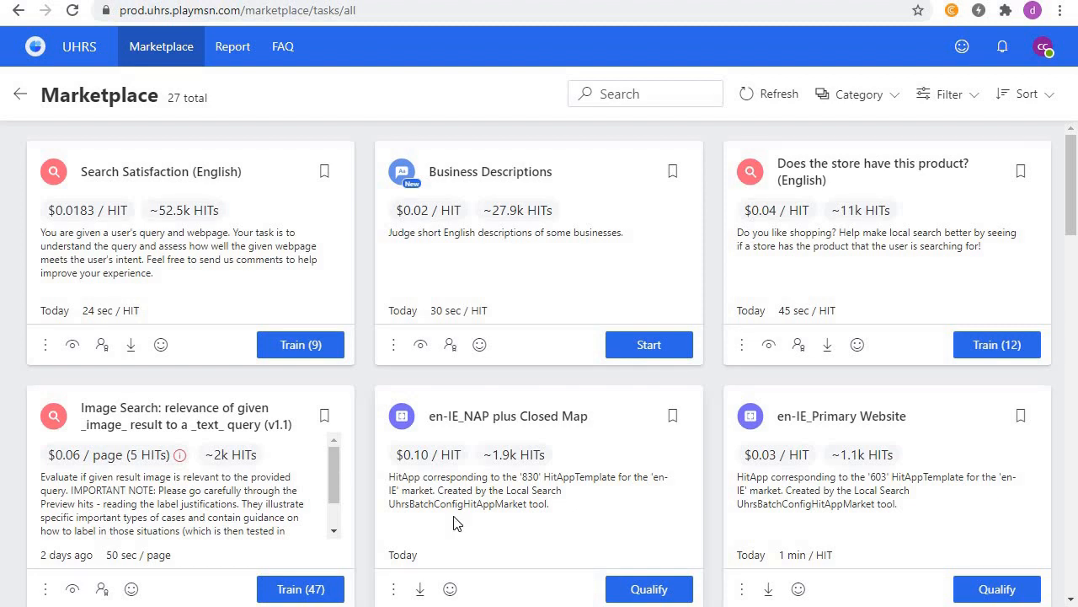
{"action": "mouse_move", "coordinate": [567, 277]}
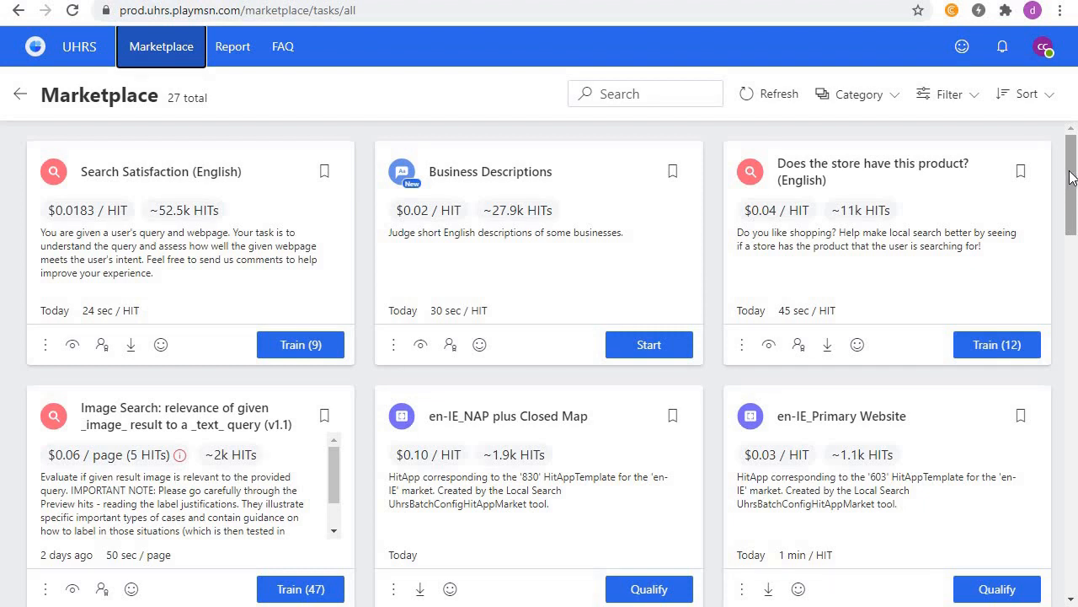
{"action": "mouse_move", "coordinate": [1070, 177]}
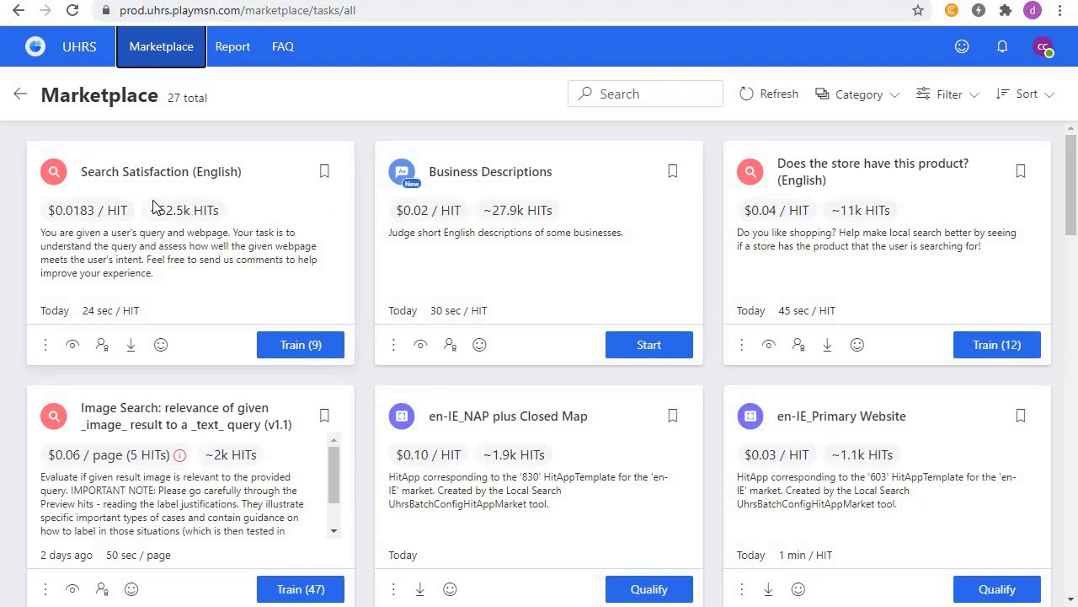
{"action": "mouse_move", "coordinate": [169, 211]}
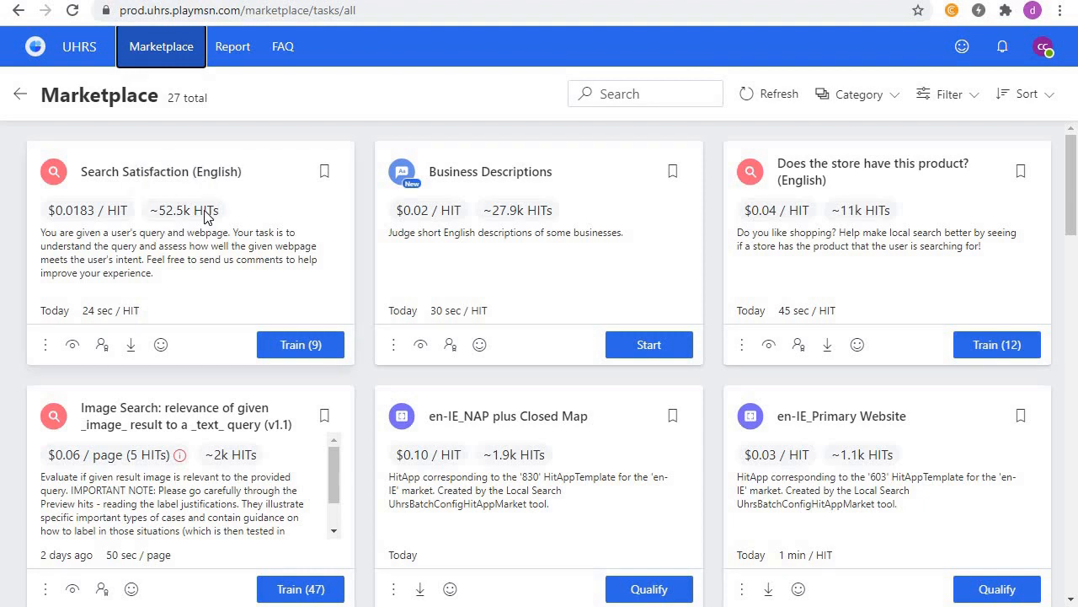
{"action": "mouse_move", "coordinate": [445, 212]}
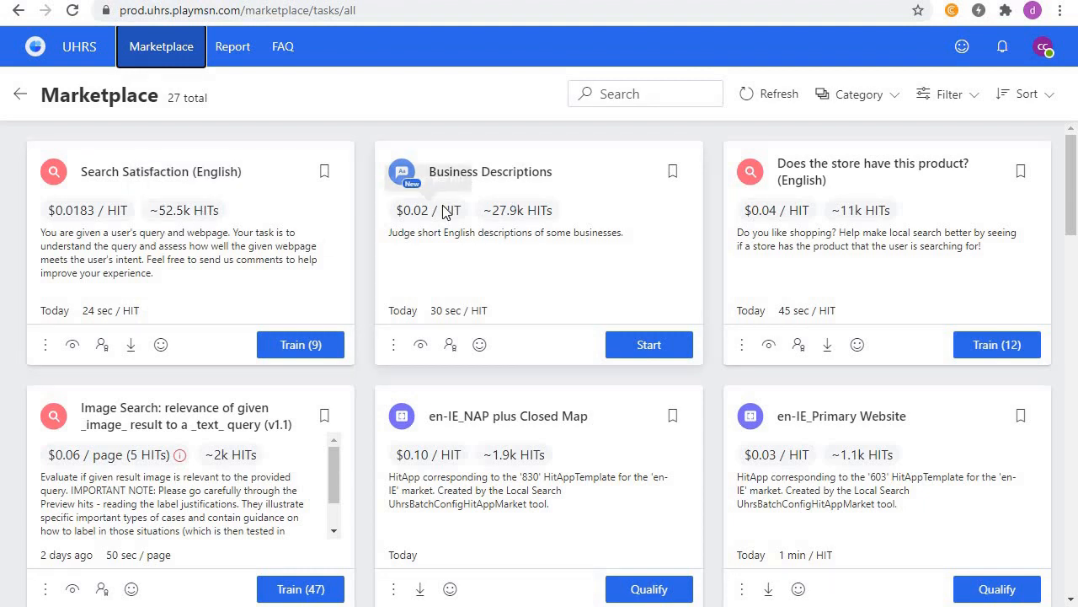
{"action": "mouse_move", "coordinate": [412, 210]}
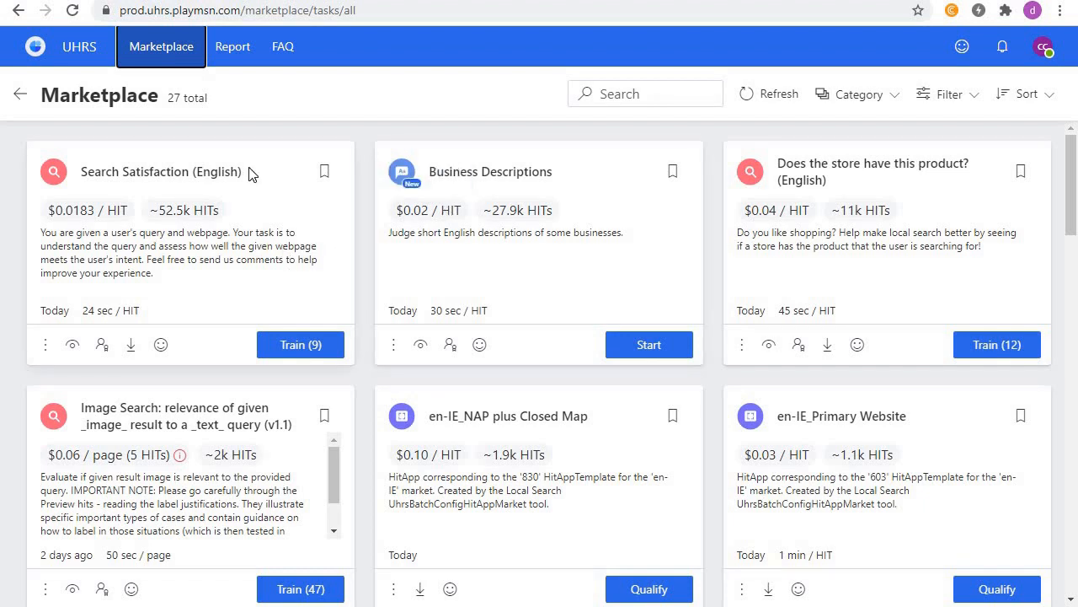
{"action": "mouse_move", "coordinate": [467, 183]}
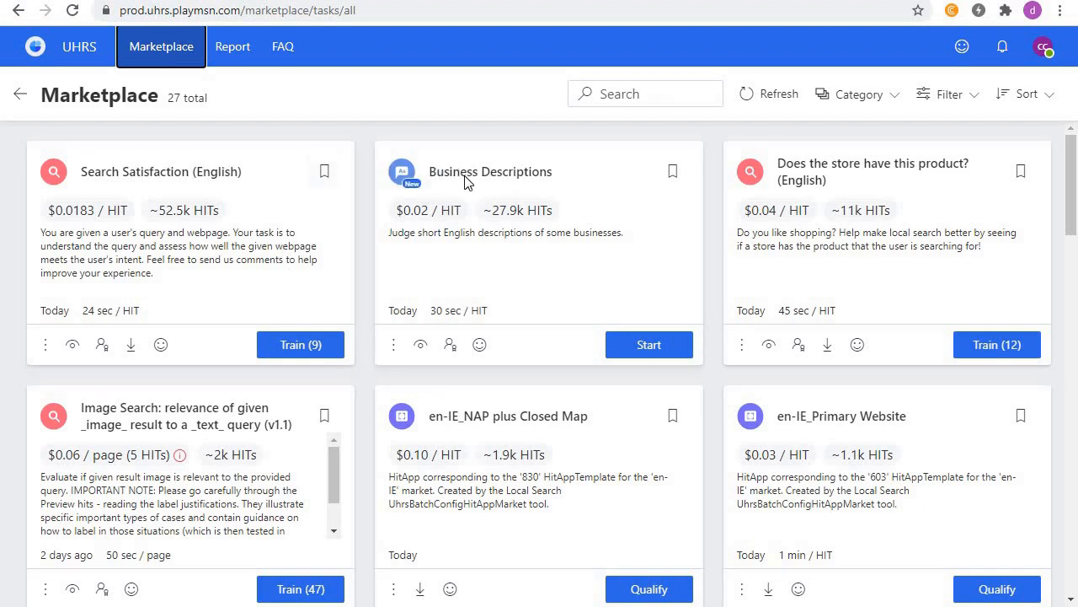
{"action": "mouse_move", "coordinate": [430, 161]}
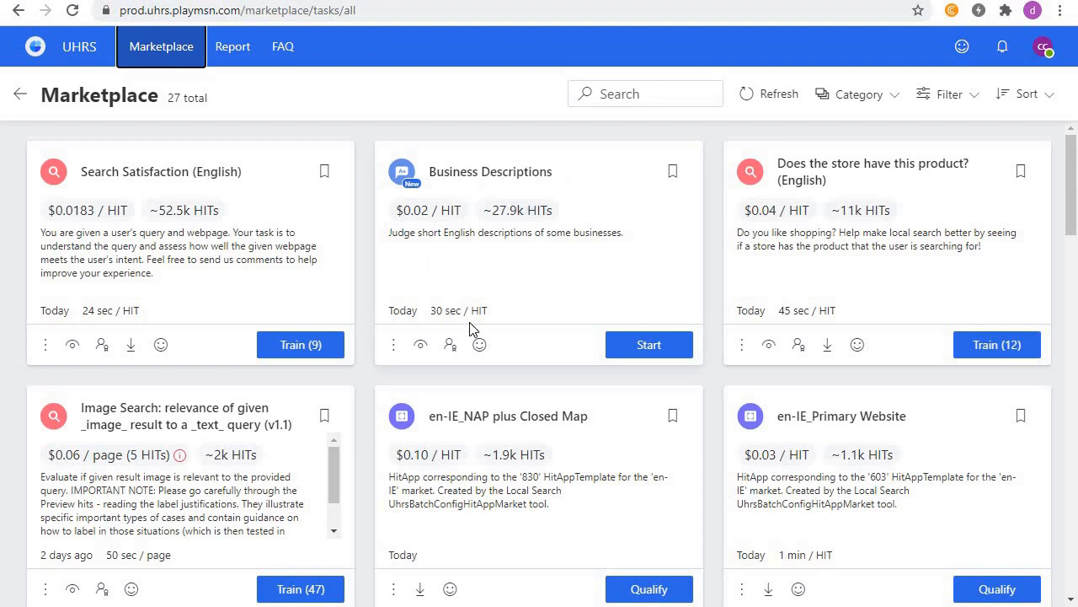
{"action": "mouse_move", "coordinate": [491, 390]}
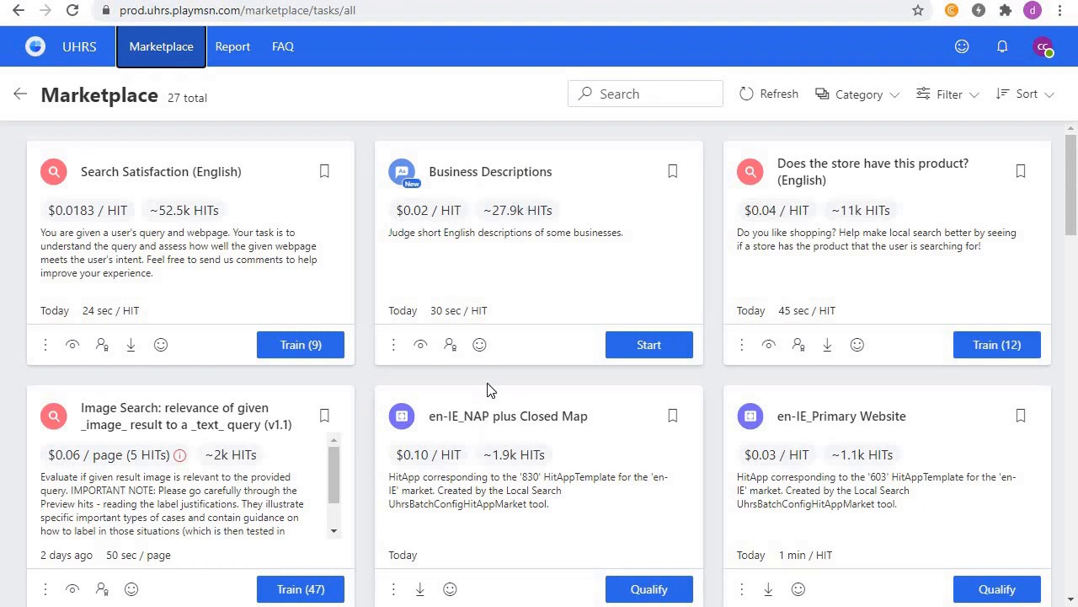
{"action": "mouse_move", "coordinate": [535, 309]}
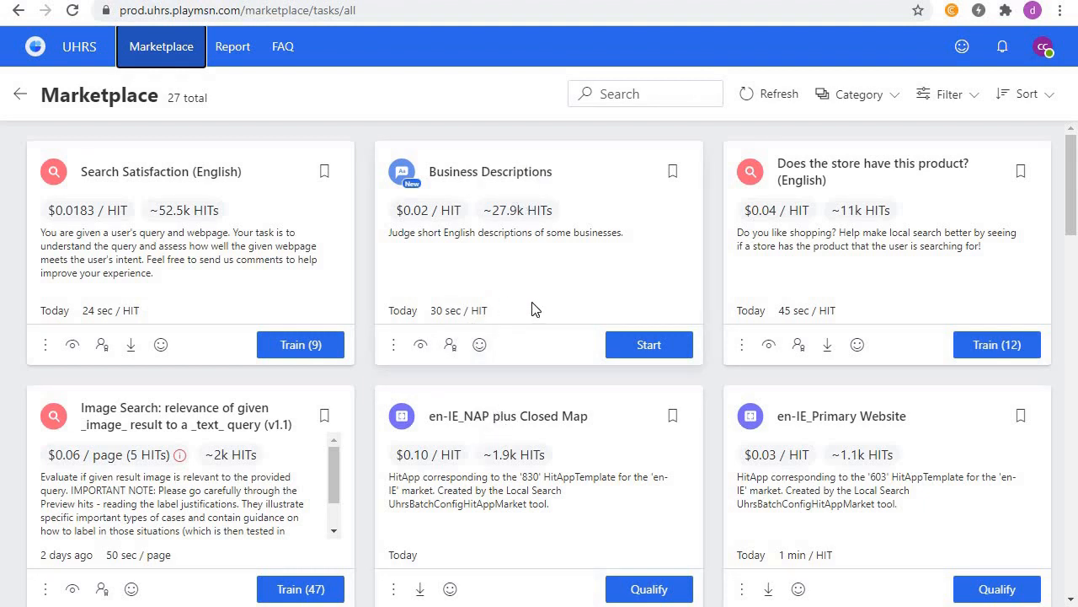
{"action": "mouse_move", "coordinate": [494, 270]}
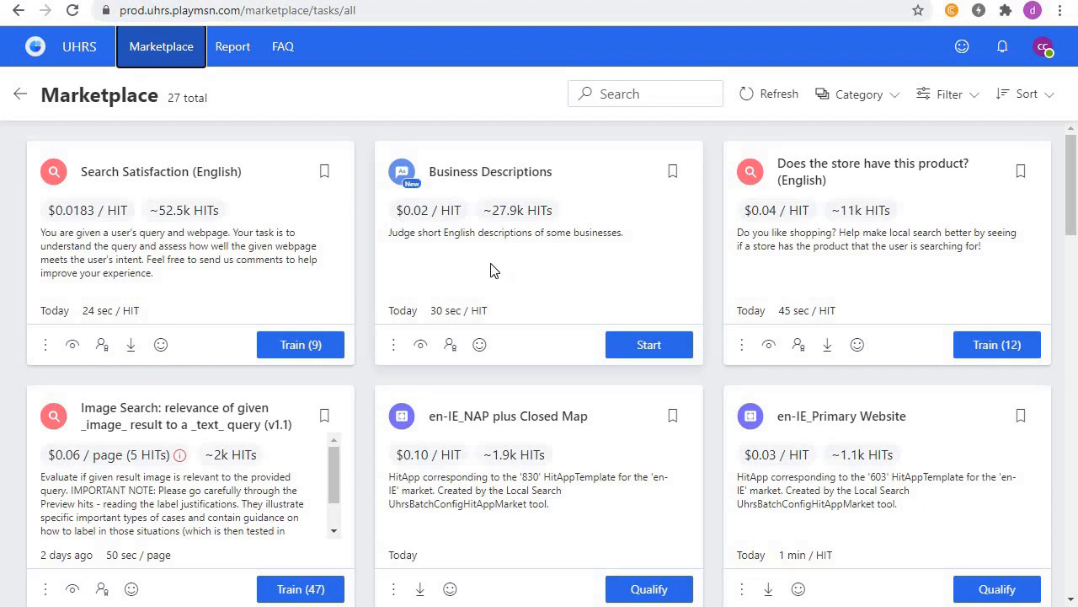
{"action": "mouse_move", "coordinate": [511, 260]}
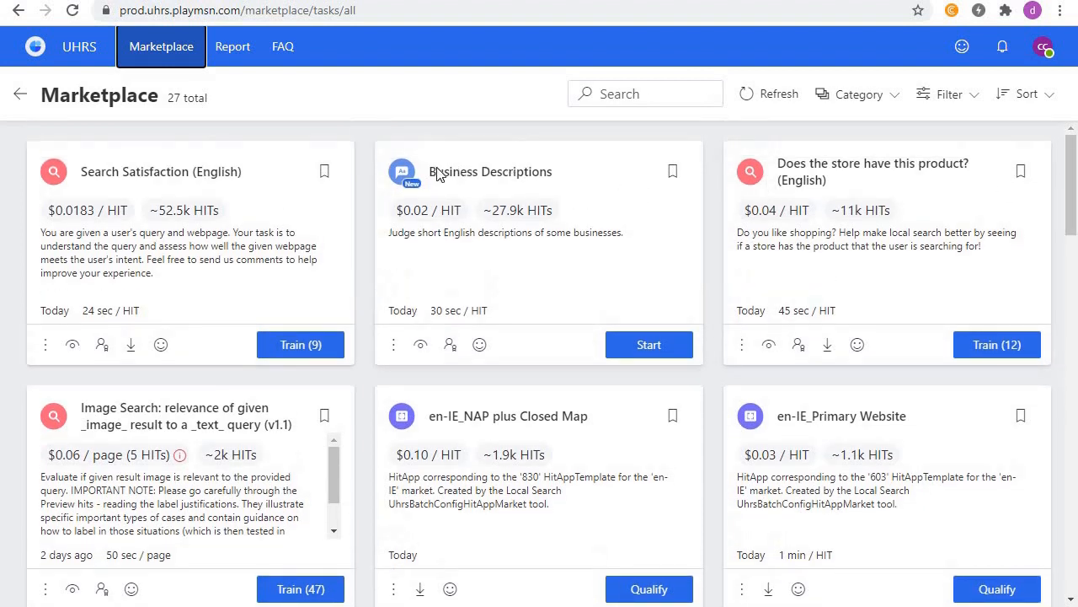
Step: Scroll the Marketplace to the en-IE_Geocoding card and show its qualification popup
{"action": "double_click", "coordinate": [490, 171]}
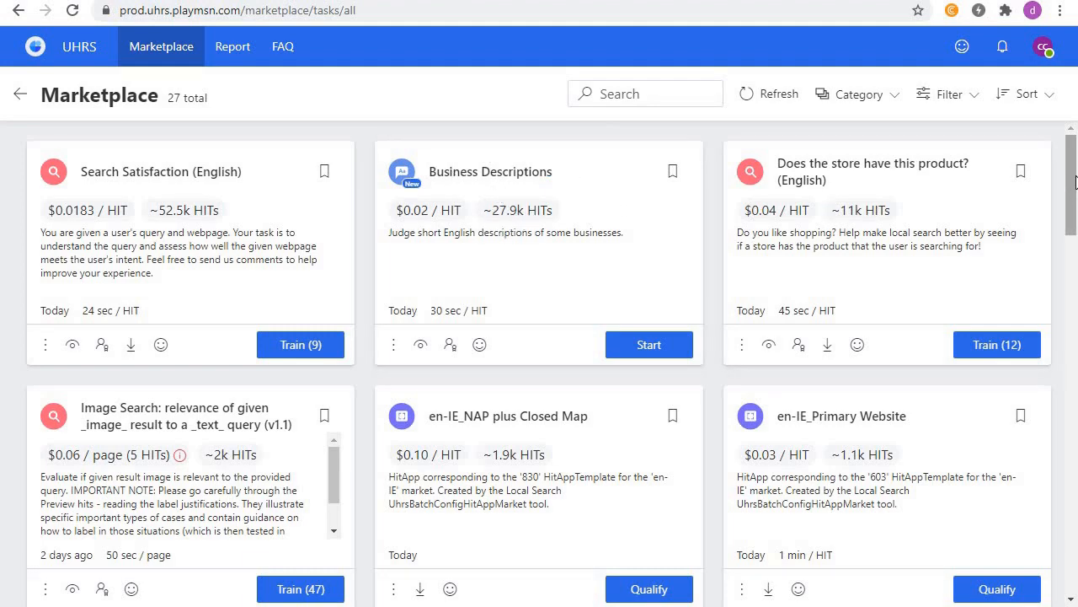
{"action": "scroll", "scroll_direction": "down", "scroll_amount": 3}
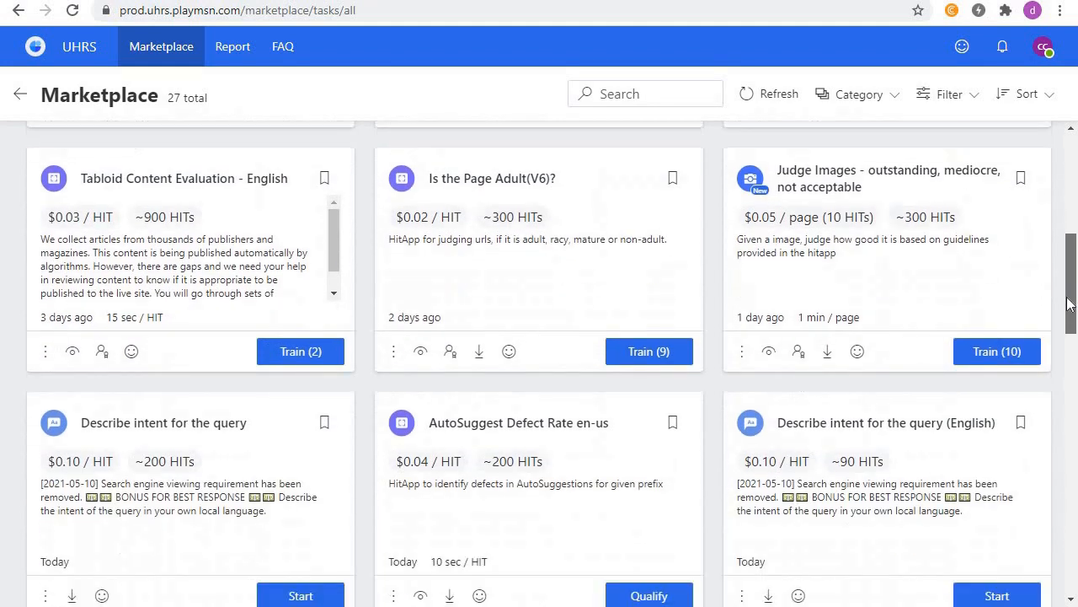
{"action": "scroll", "scroll_direction": "down", "scroll_amount": 3}
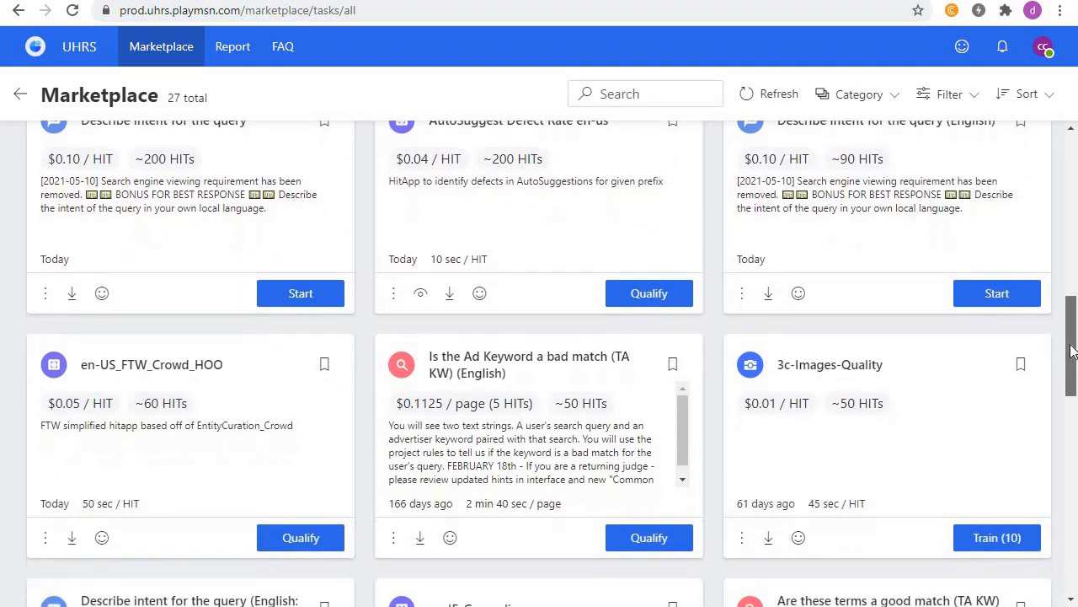
{"action": "scroll", "scroll_direction": "down", "scroll_amount": 3}
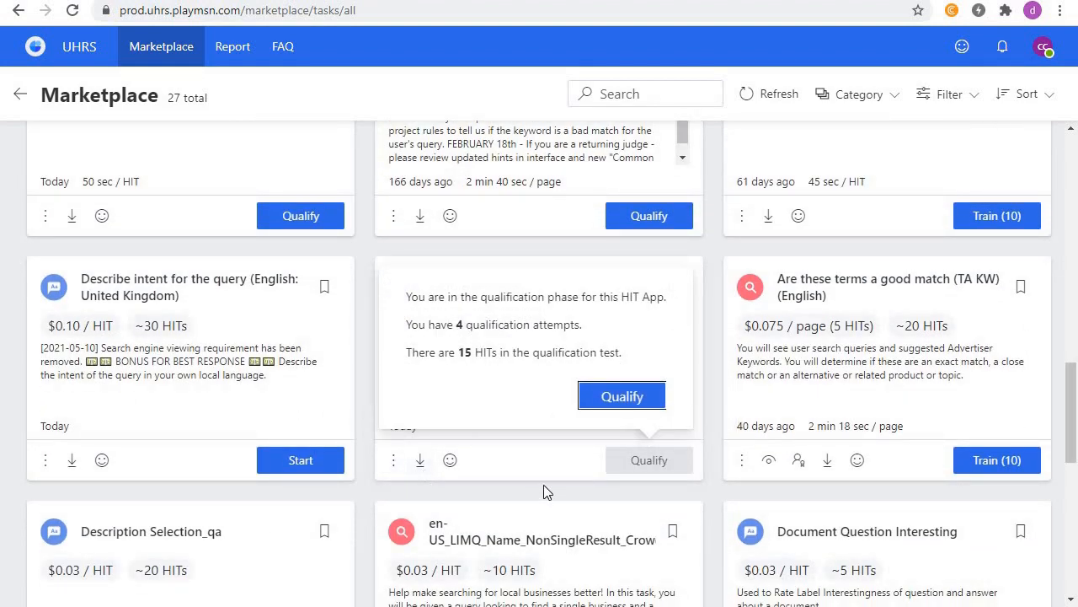
{"action": "left_click", "coordinate": [622, 396]}
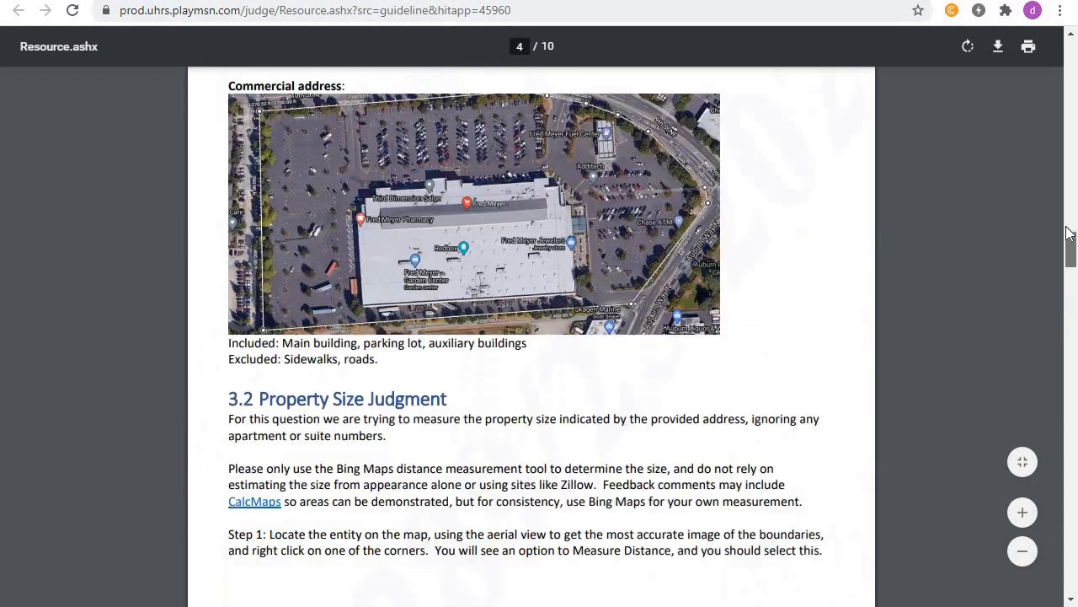
Step: Read through the guideline PDF down to the Small/Medium/Large size bucket table
{"action": "scroll", "scroll_direction": "down", "scroll_amount": 3}
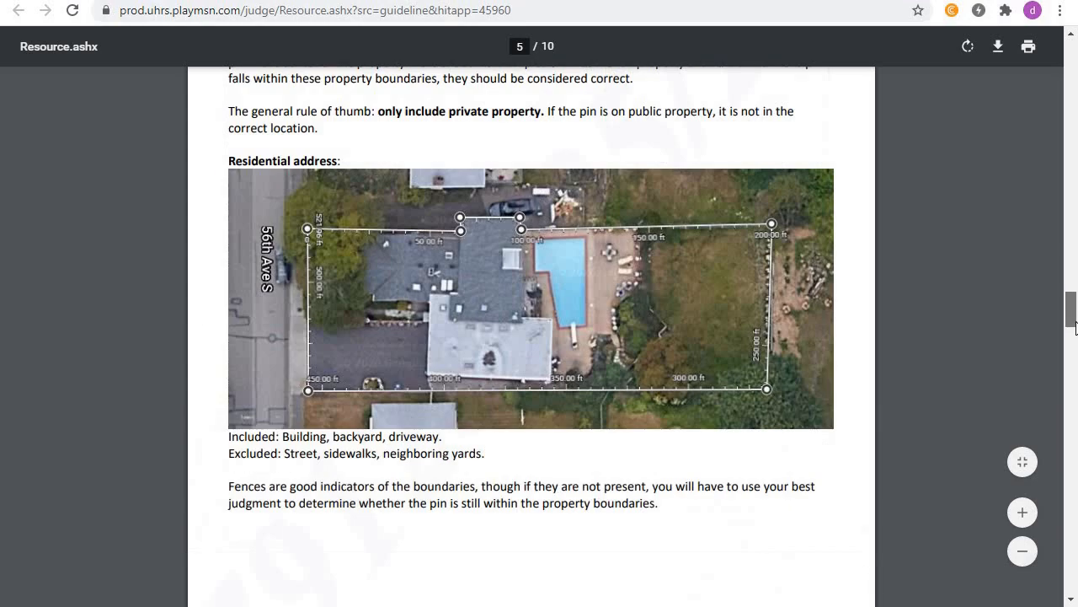
{"action": "scroll", "scroll_direction": "down", "scroll_amount": 3}
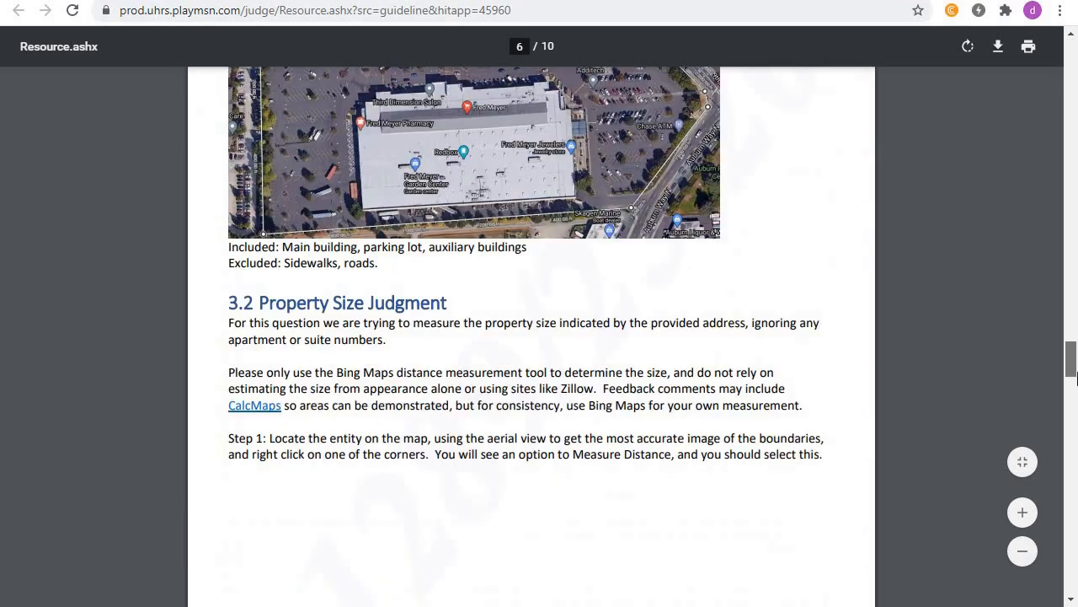
{"action": "scroll", "scroll_direction": "down", "scroll_amount": 3}
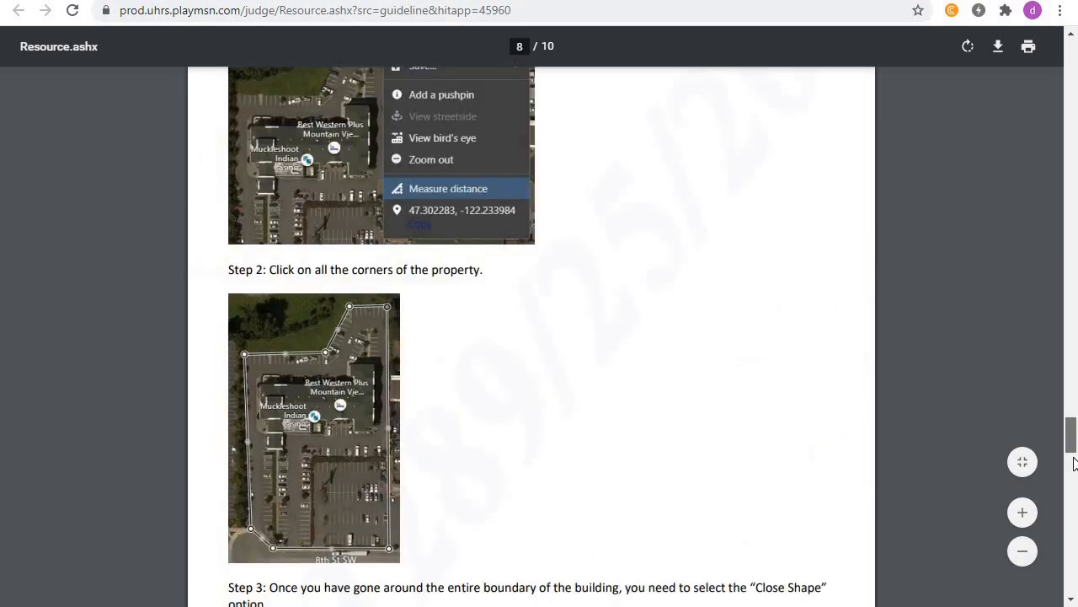
{"action": "scroll", "scroll_direction": "down", "scroll_amount": 3}
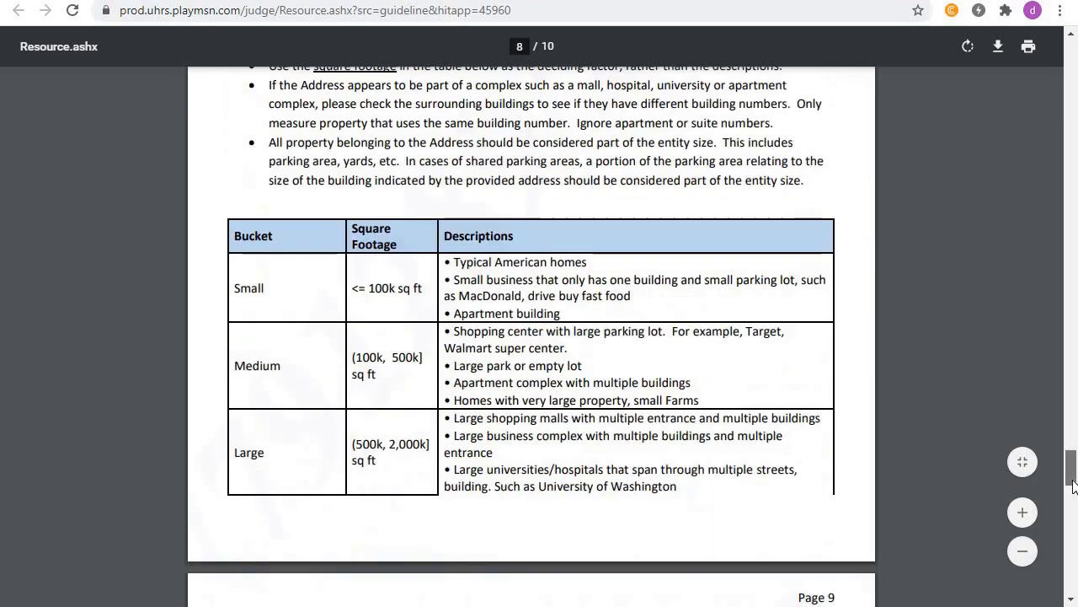
{"action": "scroll", "scroll_direction": "down", "scroll_amount": 3}
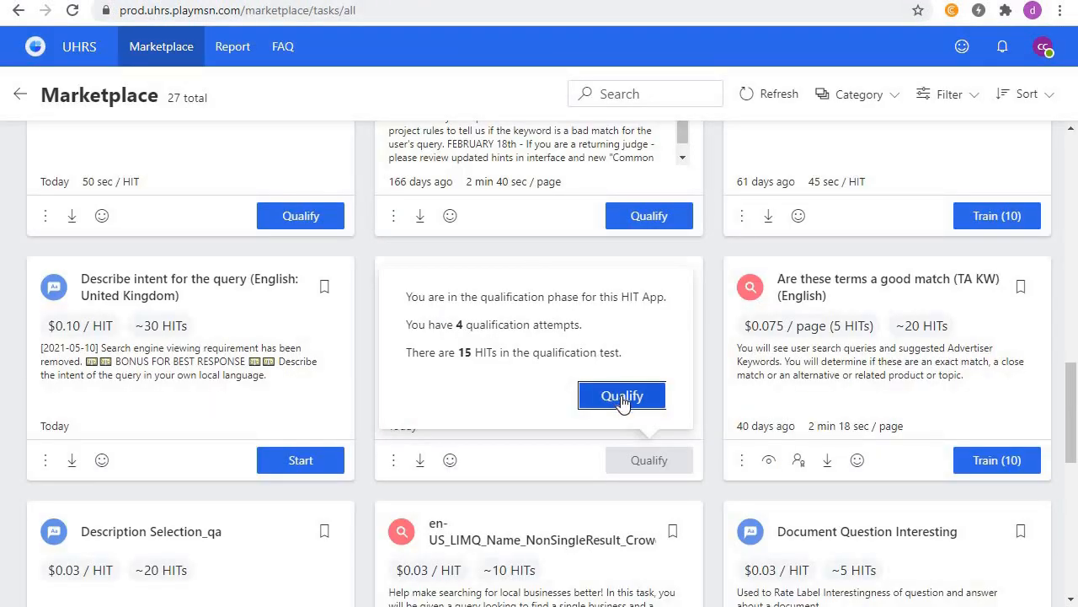
{"action": "mouse_move", "coordinate": [547, 356]}
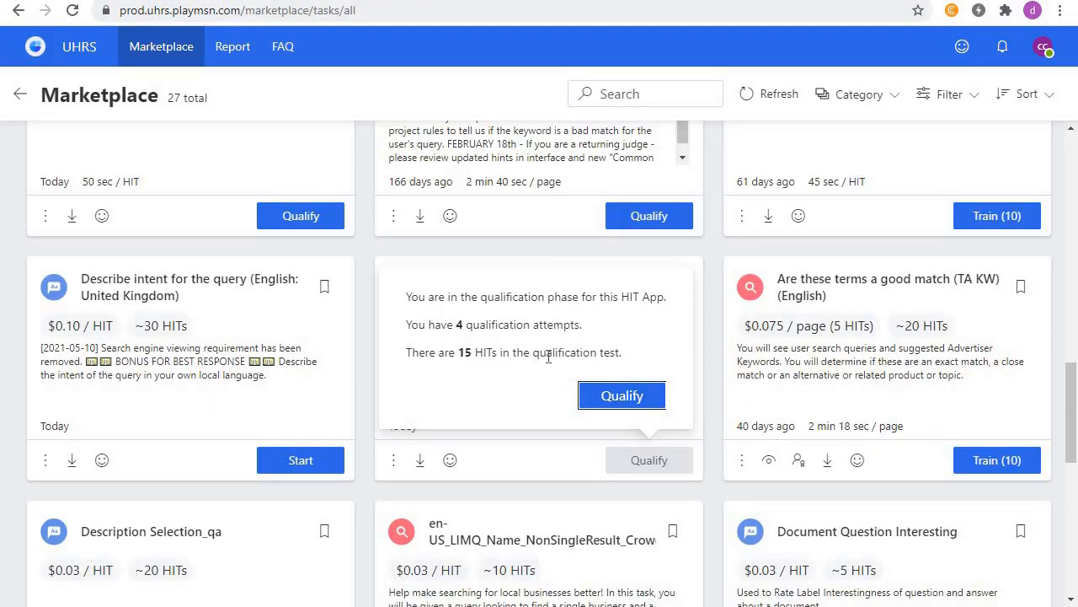
Step: Launch the en-IE_Geocoding qualification from the popup's Qualify button
{"action": "left_click", "coordinate": [622, 395]}
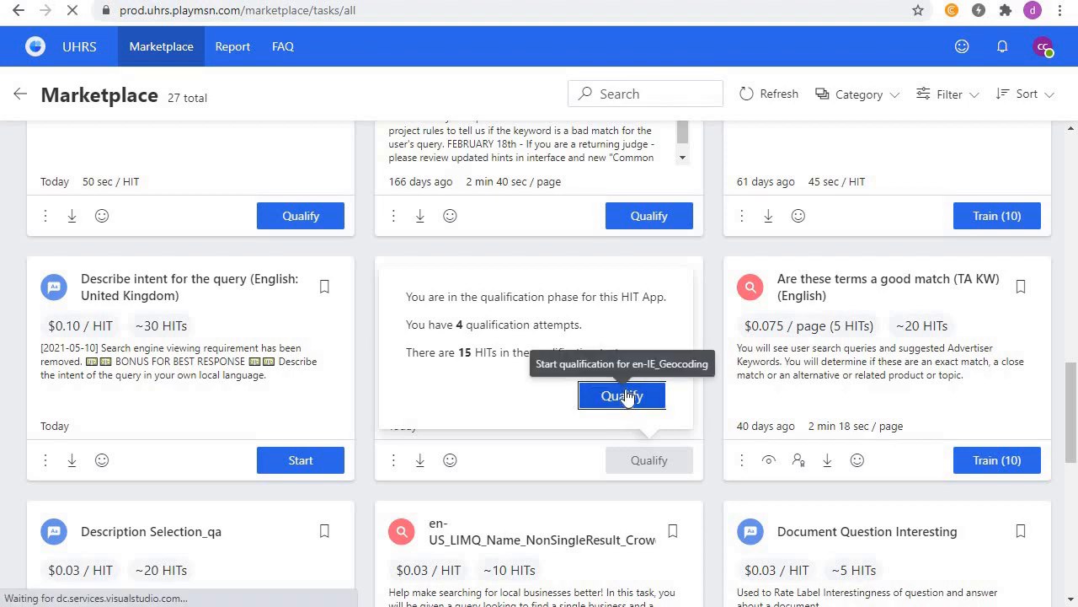
{"action": "left_click", "coordinate": [621, 395]}
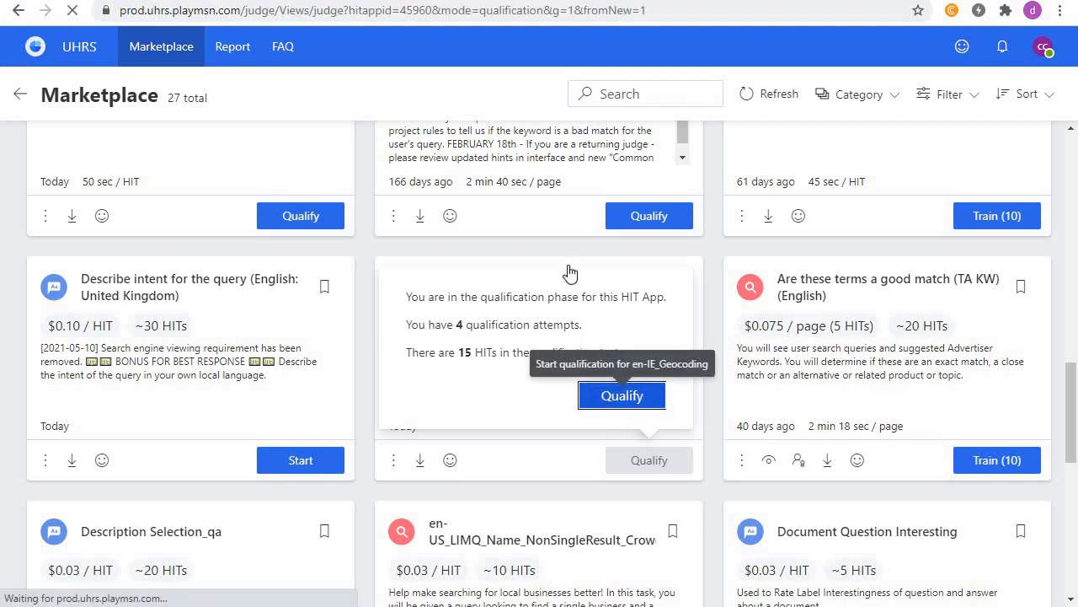
{"action": "left_click", "coordinate": [621, 395]}
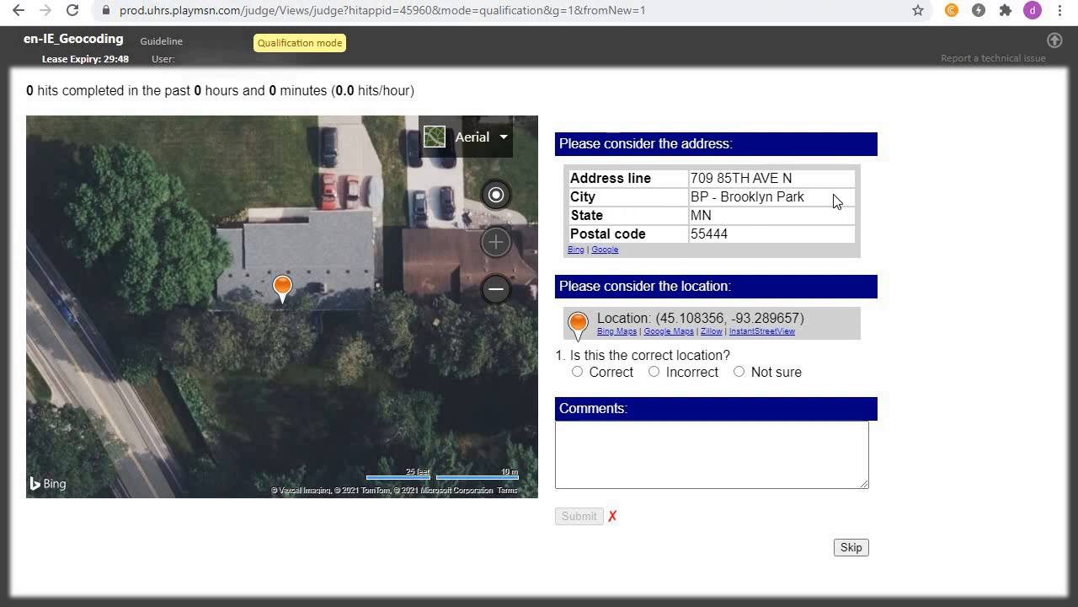
{"action": "mouse_move", "coordinate": [872, 348]}
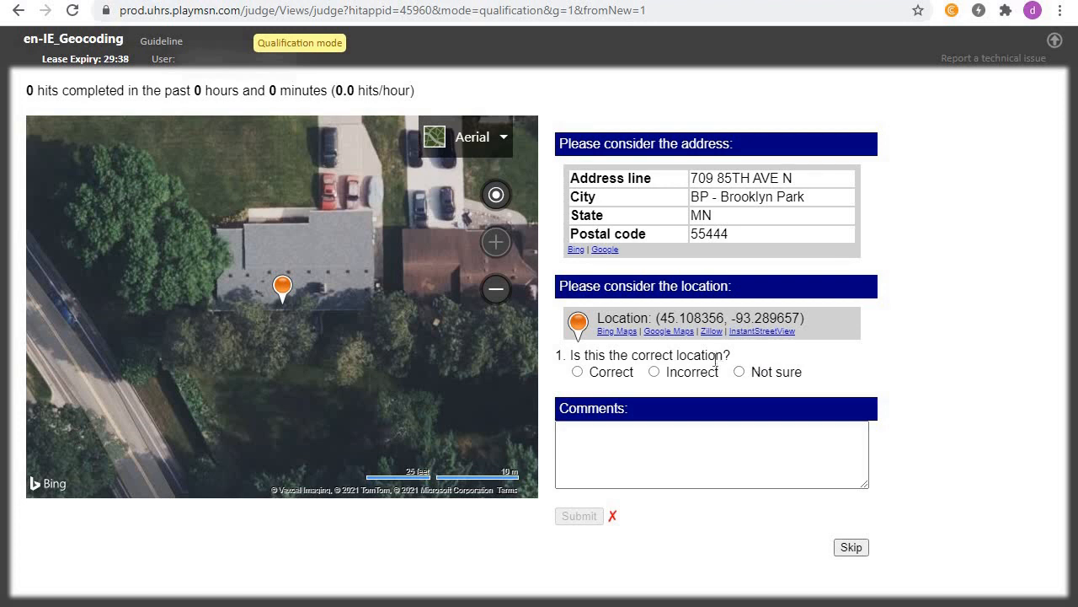
{"action": "mouse_move", "coordinate": [792, 345]}
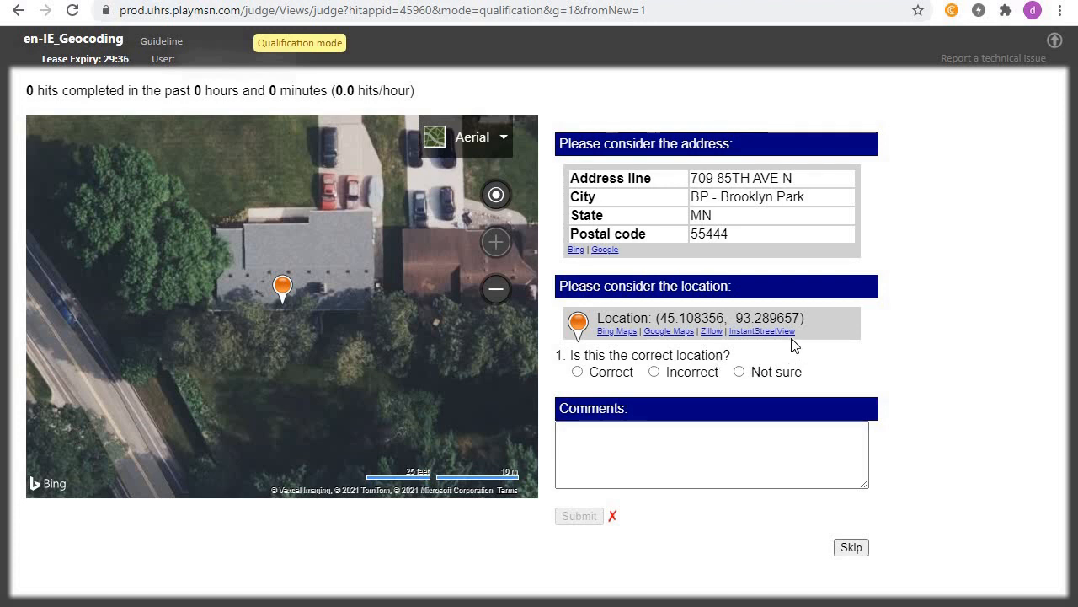
{"action": "mouse_move", "coordinate": [740, 397]}
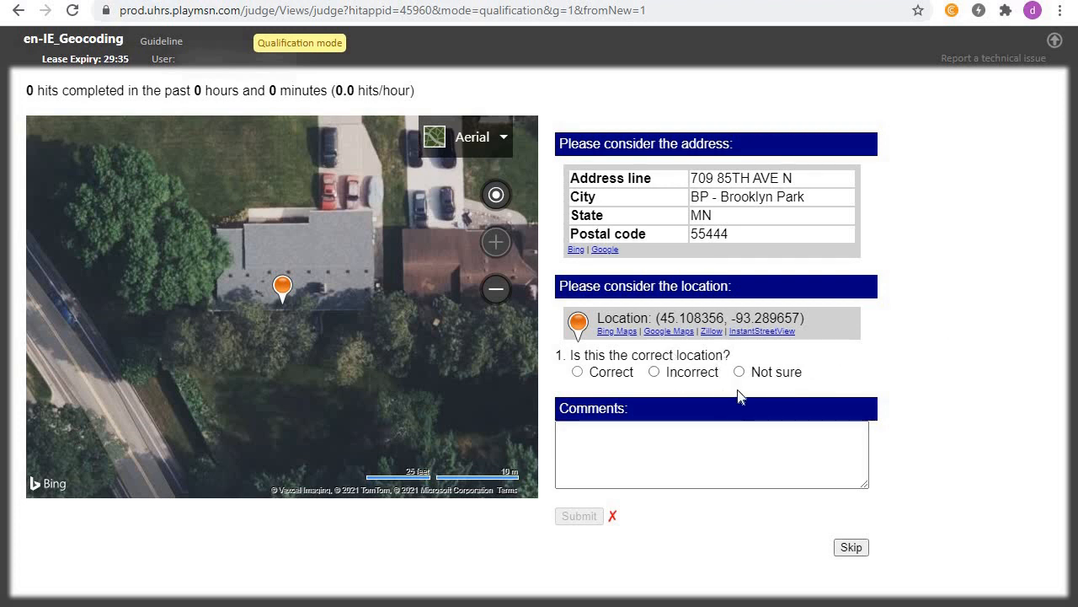
{"action": "mouse_move", "coordinate": [327, 255]}
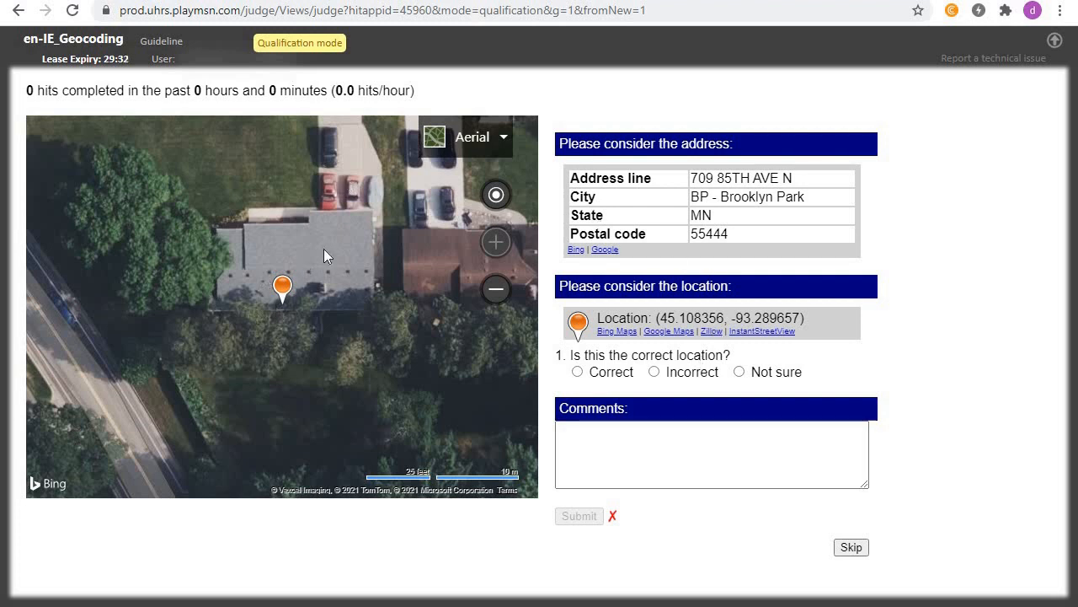
{"action": "mouse_move", "coordinate": [236, 322]}
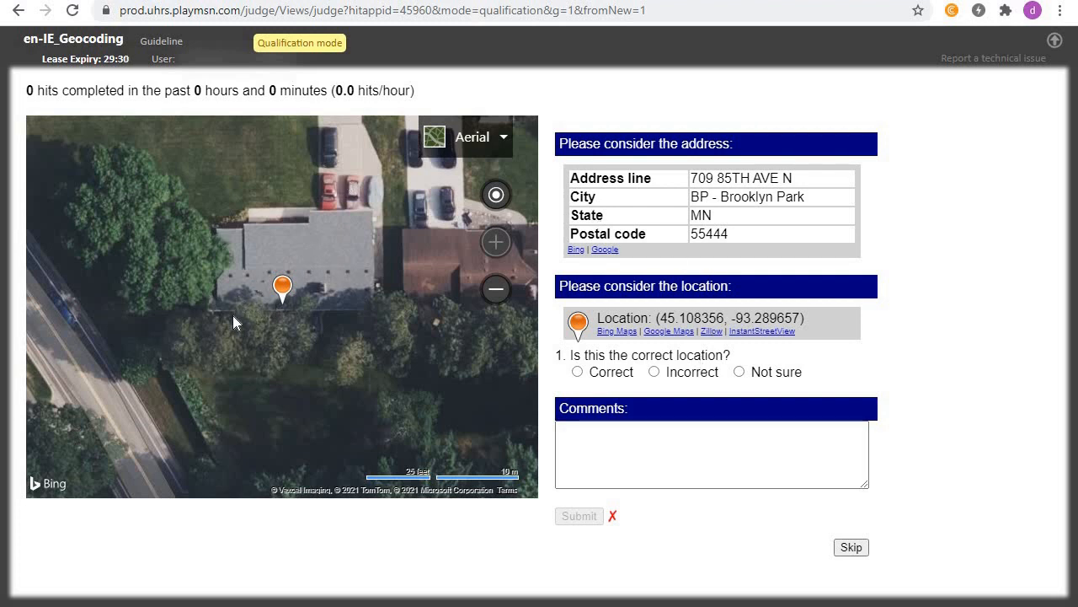
{"action": "mouse_move", "coordinate": [302, 340]}
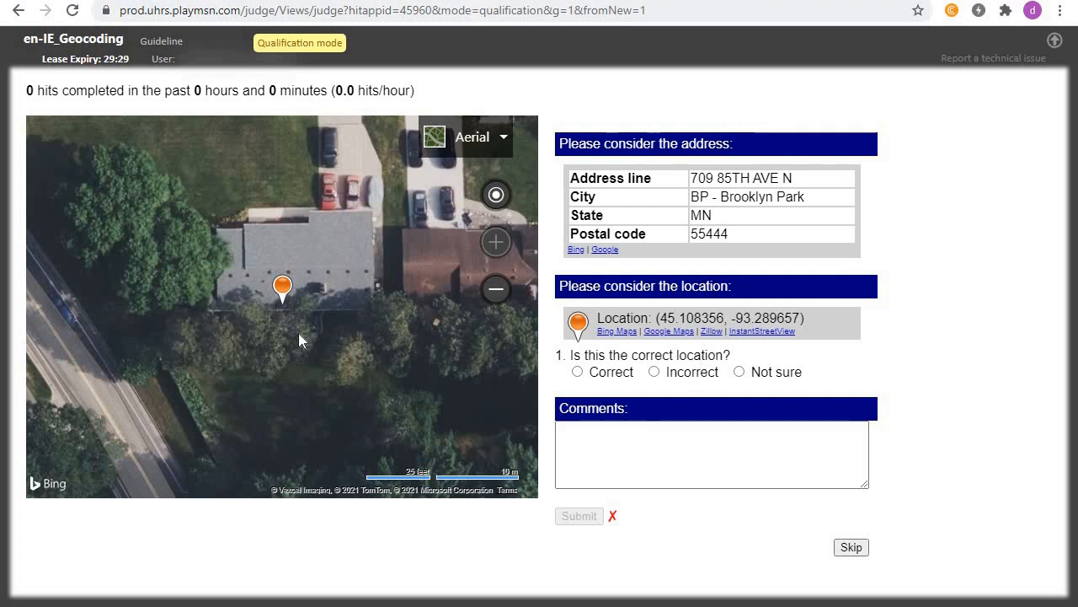
{"action": "mouse_move", "coordinate": [273, 194]}
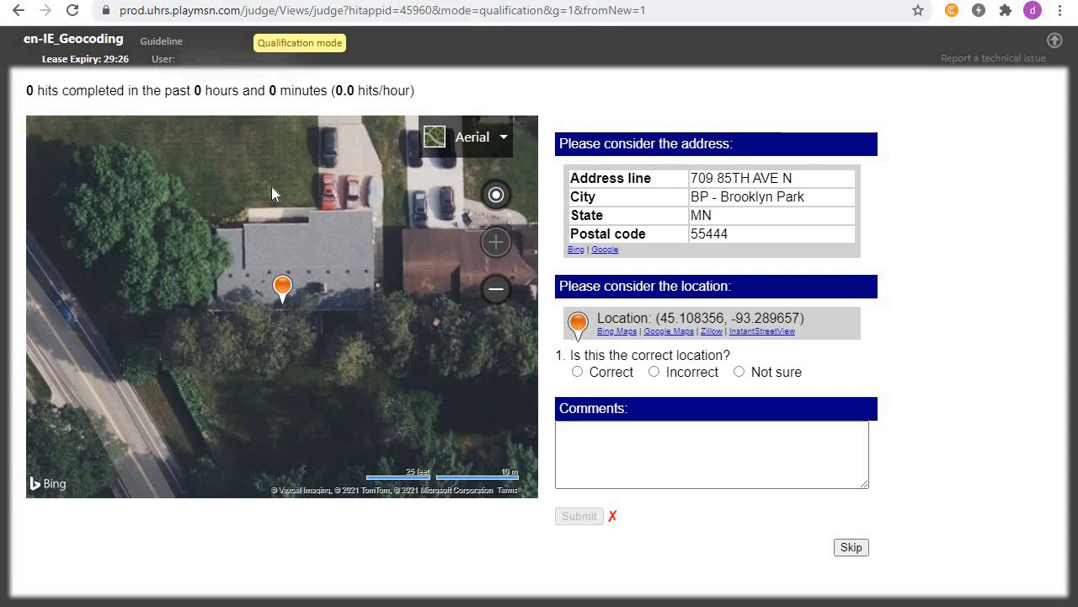
{"action": "mouse_move", "coordinate": [381, 289]}
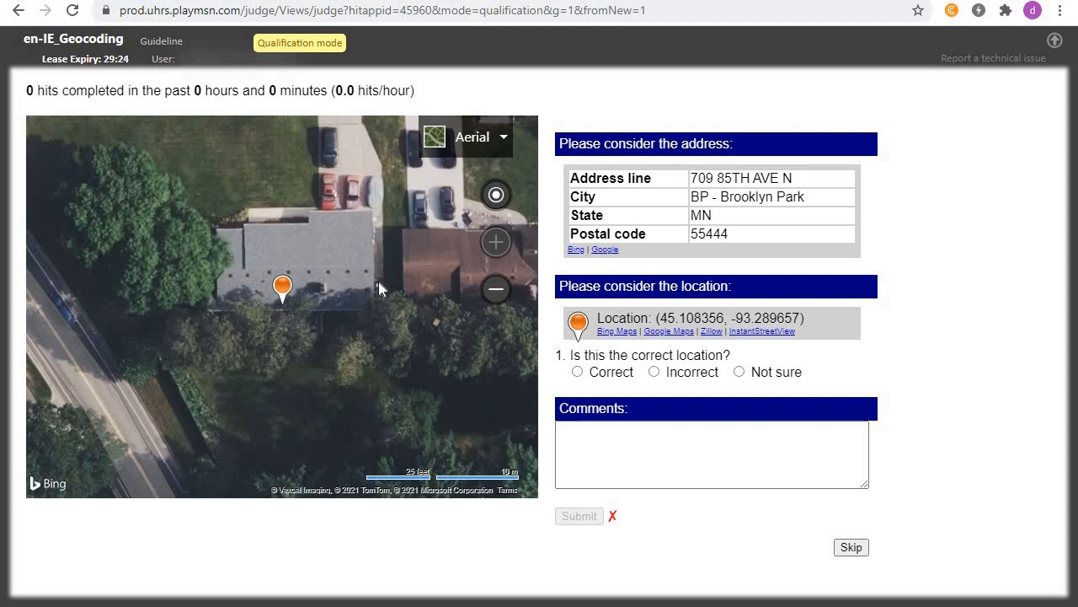
{"action": "mouse_move", "coordinate": [413, 329]}
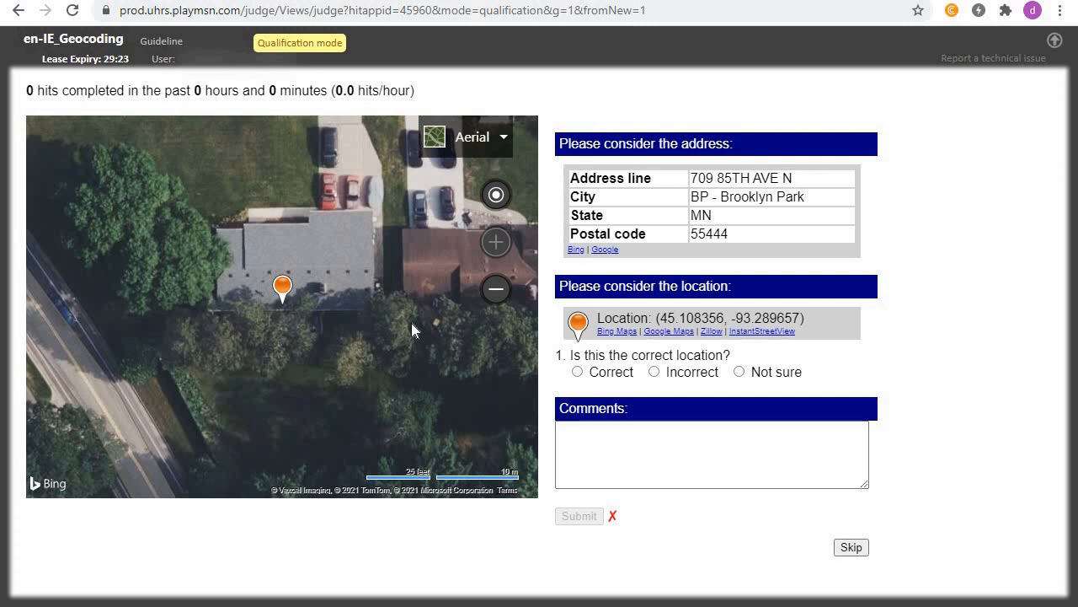
{"action": "mouse_move", "coordinate": [622, 200]}
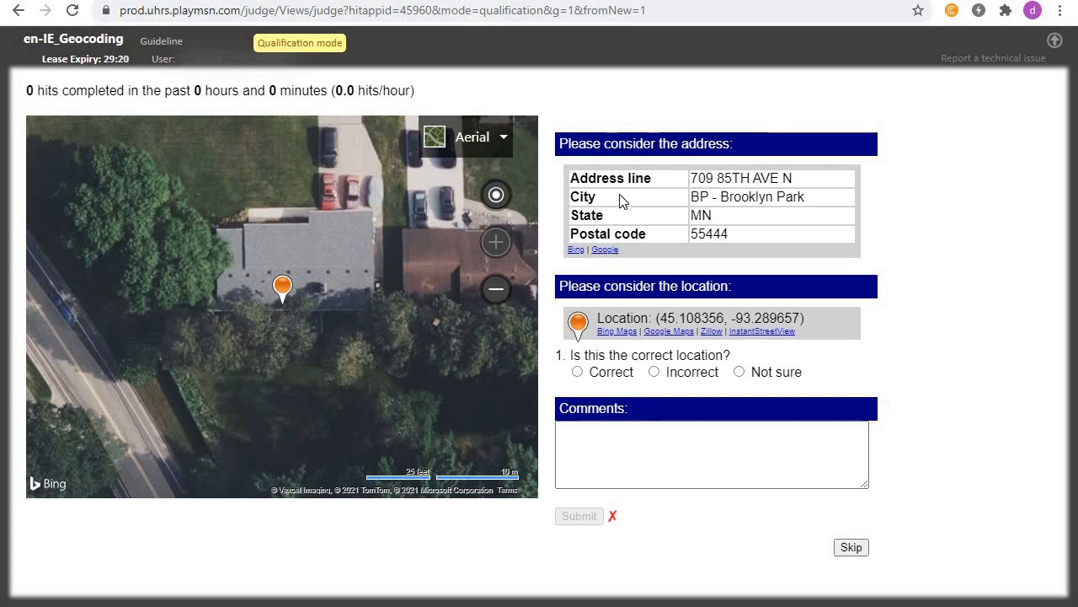
{"action": "mouse_move", "coordinate": [658, 139]}
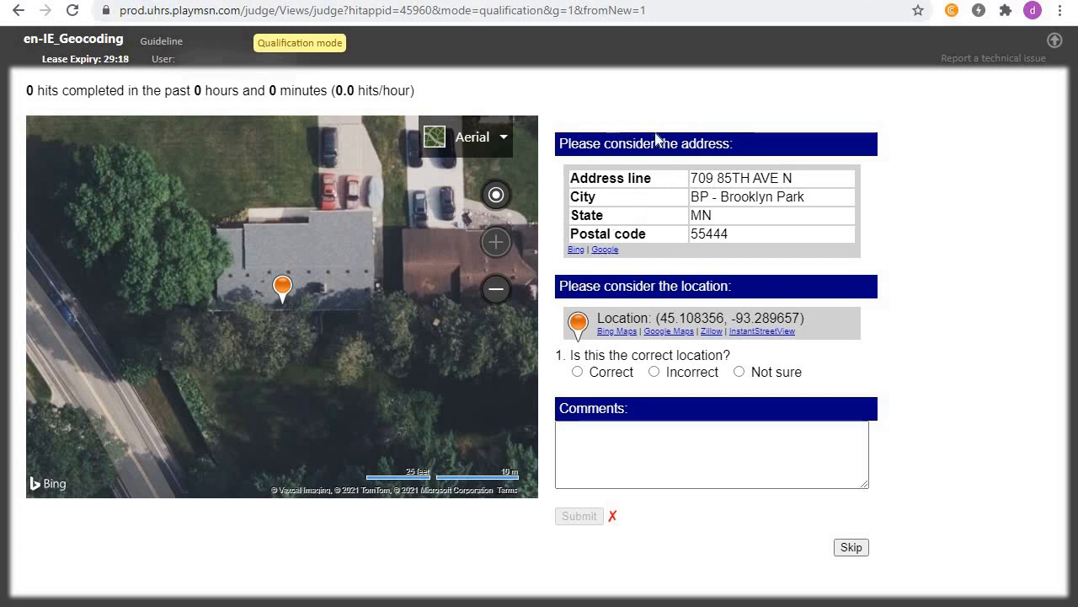
{"action": "mouse_move", "coordinate": [683, 209]}
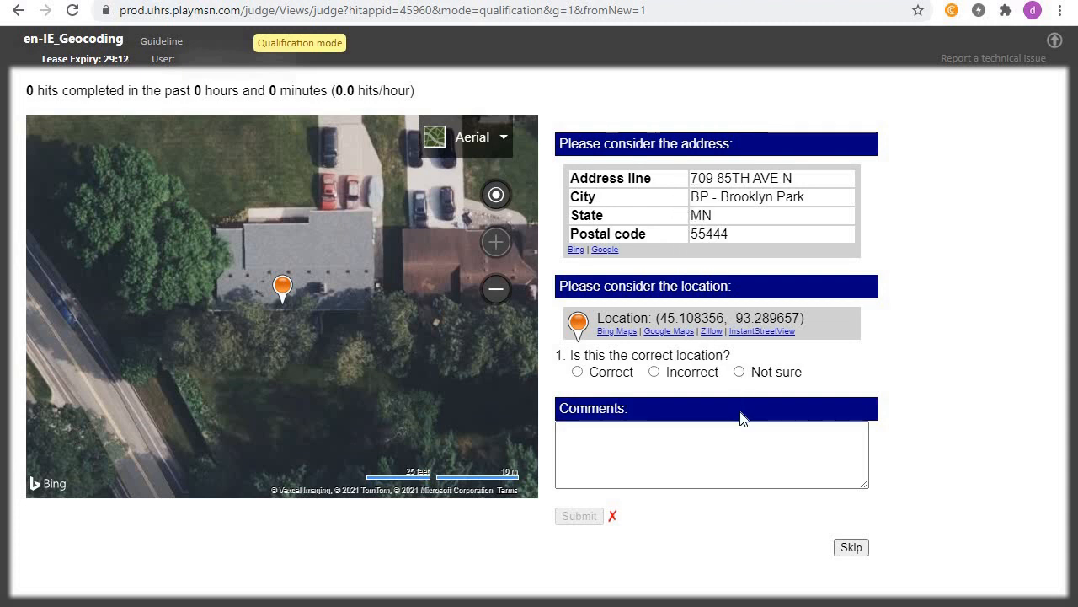
{"action": "mouse_move", "coordinate": [706, 410]}
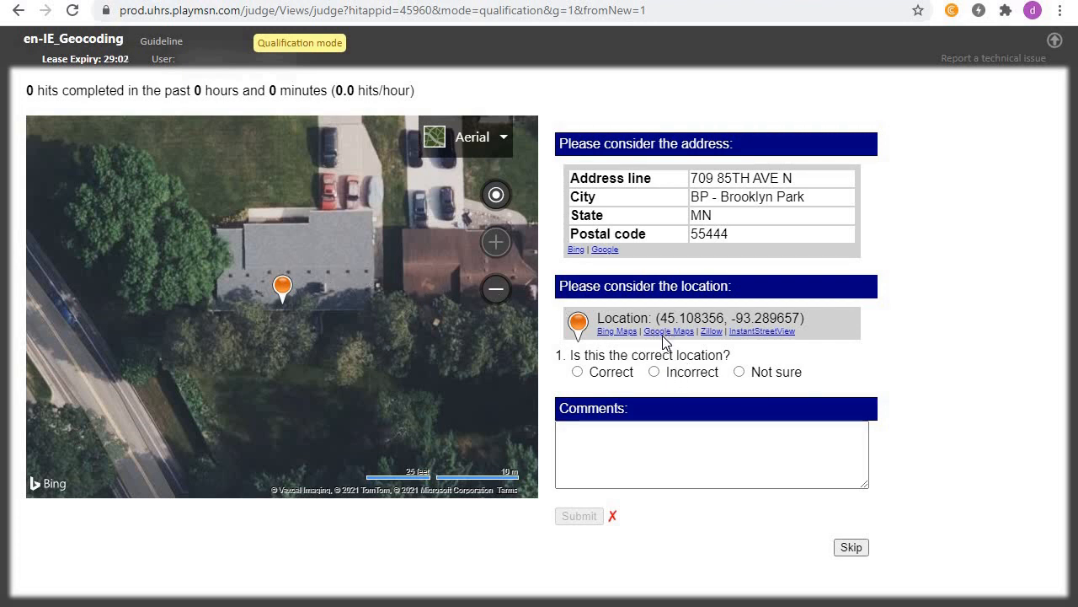
{"action": "left_click", "coordinate": [669, 330]}
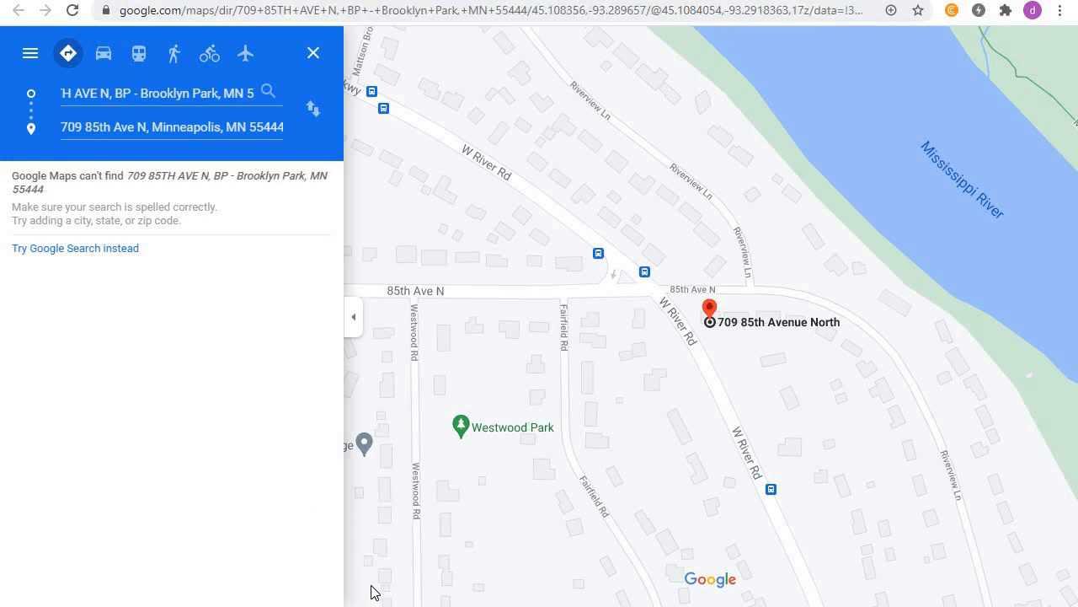
{"action": "mouse_move", "coordinate": [362, 570]}
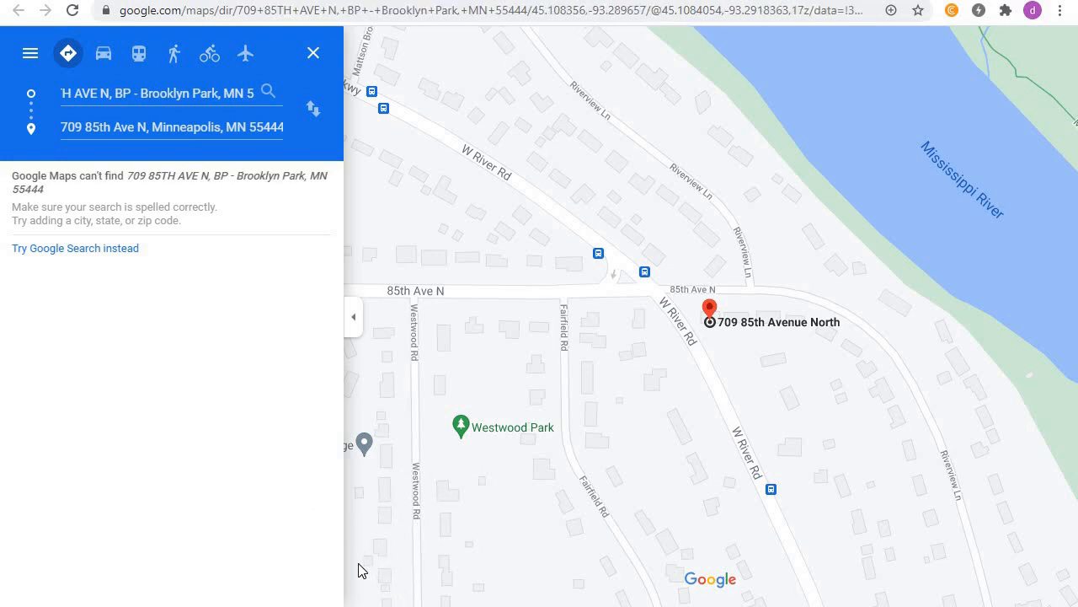
{"action": "mouse_move", "coordinate": [277, 522]}
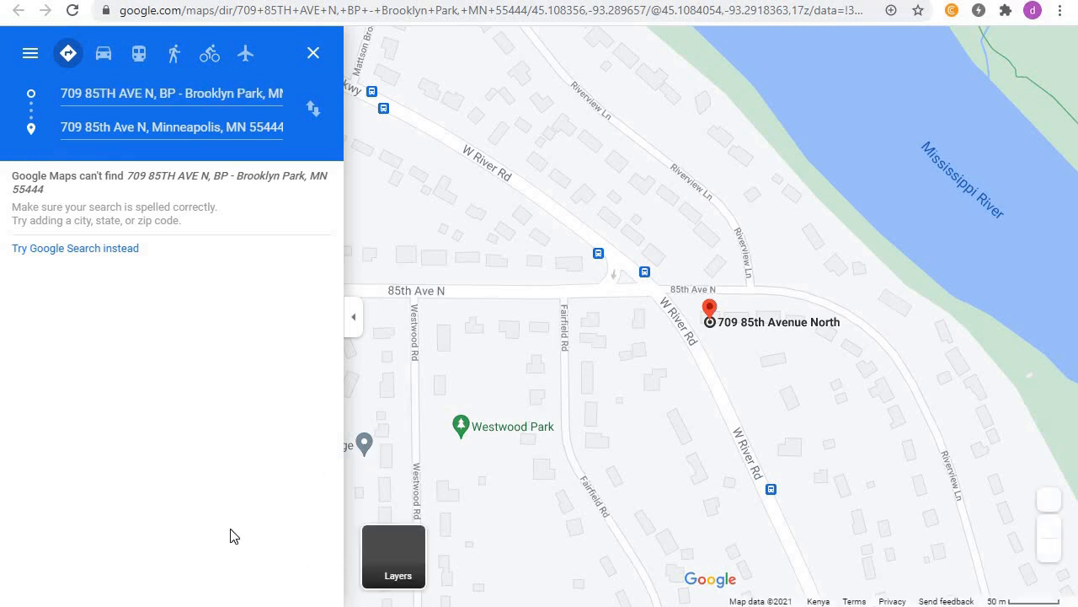
{"action": "left_click", "coordinate": [394, 557]}
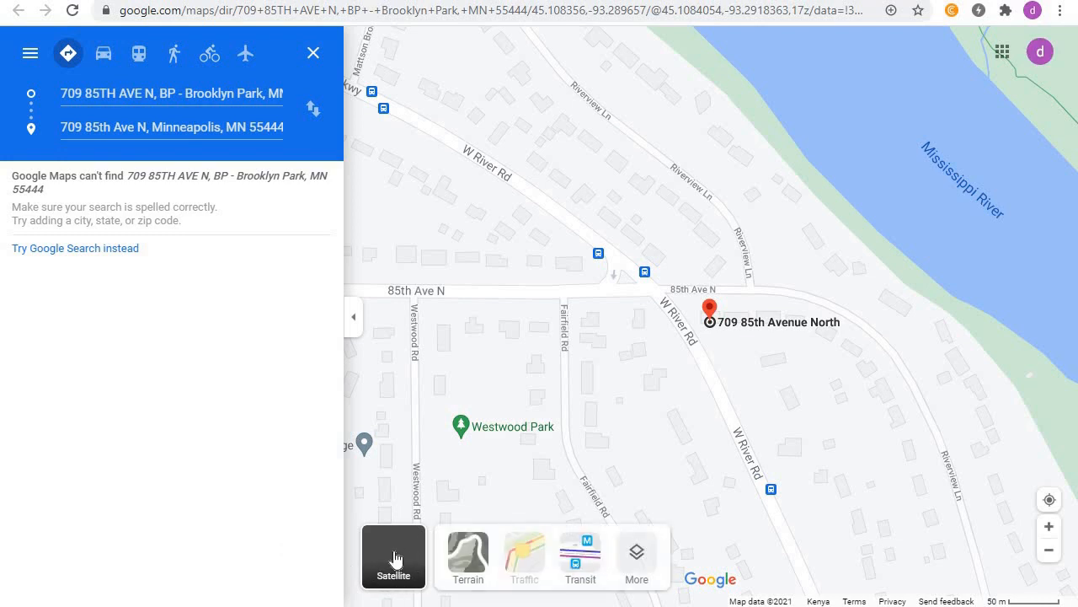
{"action": "left_click", "coordinate": [393, 556]}
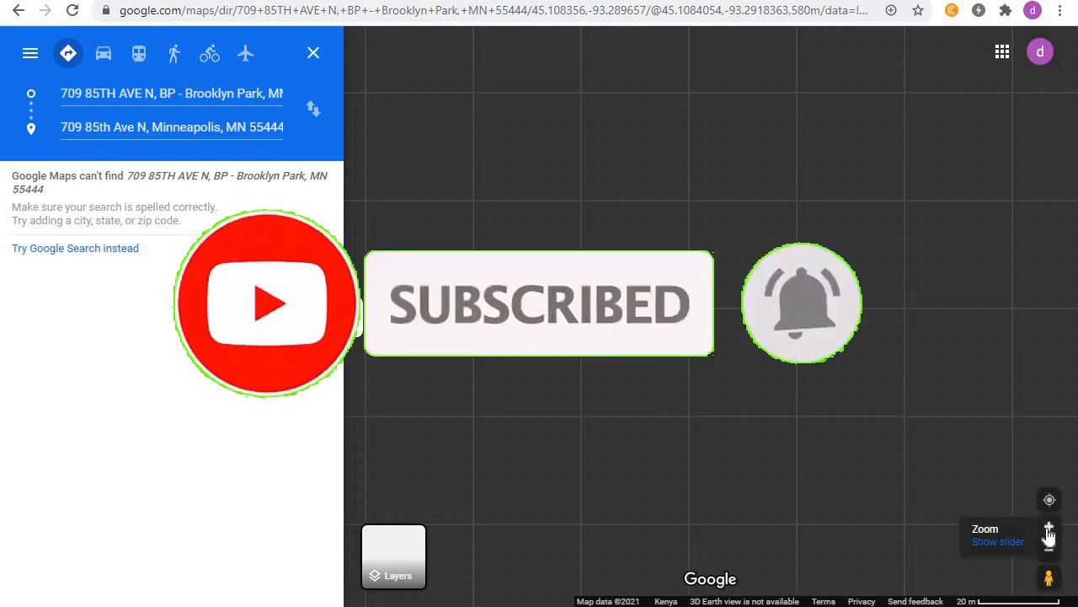
{"action": "left_click", "coordinate": [1049, 526]}
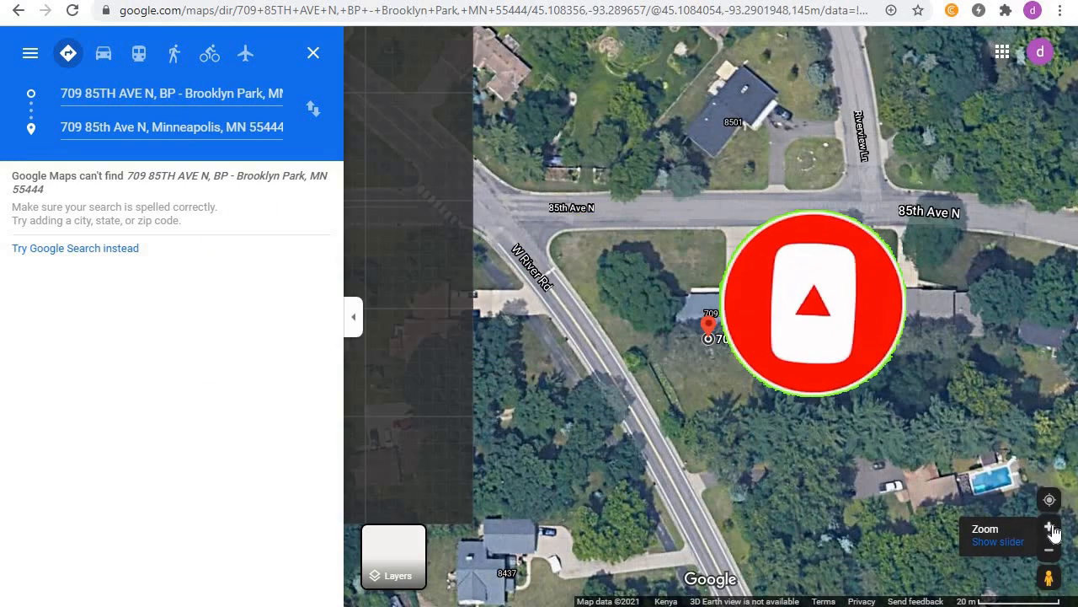
{"action": "left_click", "coordinate": [1049, 531]}
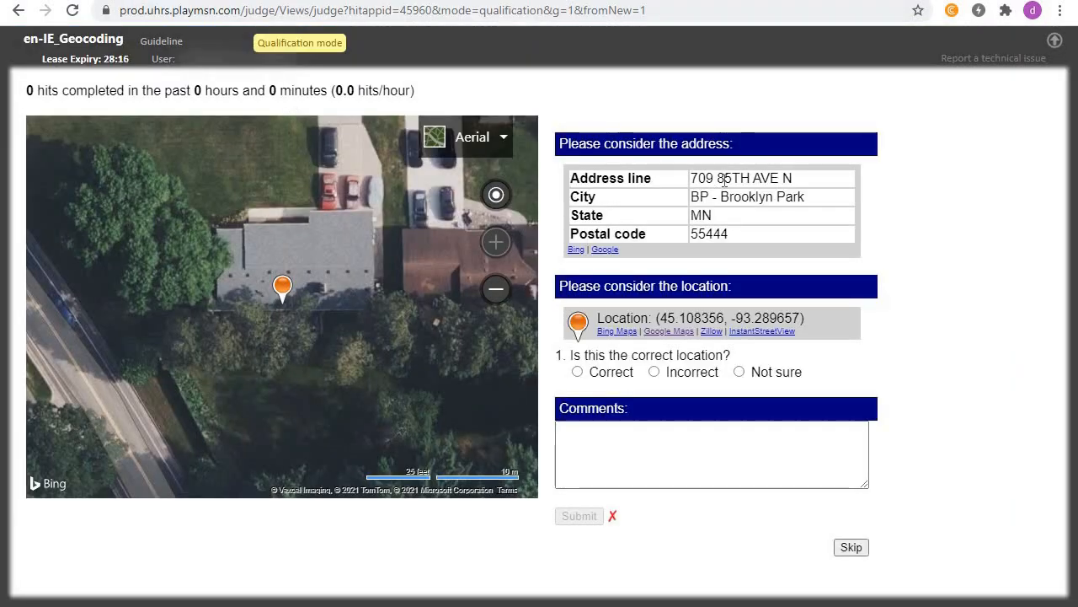
{"action": "mouse_move", "coordinate": [942, 351]}
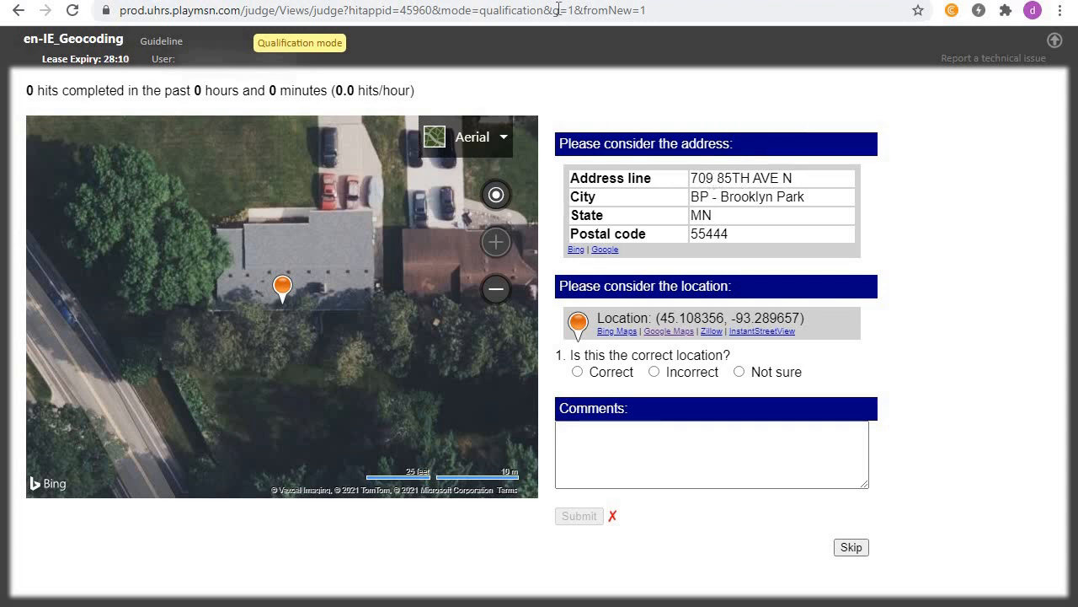
Step: Mark the location Correct and choose 'Address is within numbered blocks', then return to the map
{"action": "left_click", "coordinate": [669, 331]}
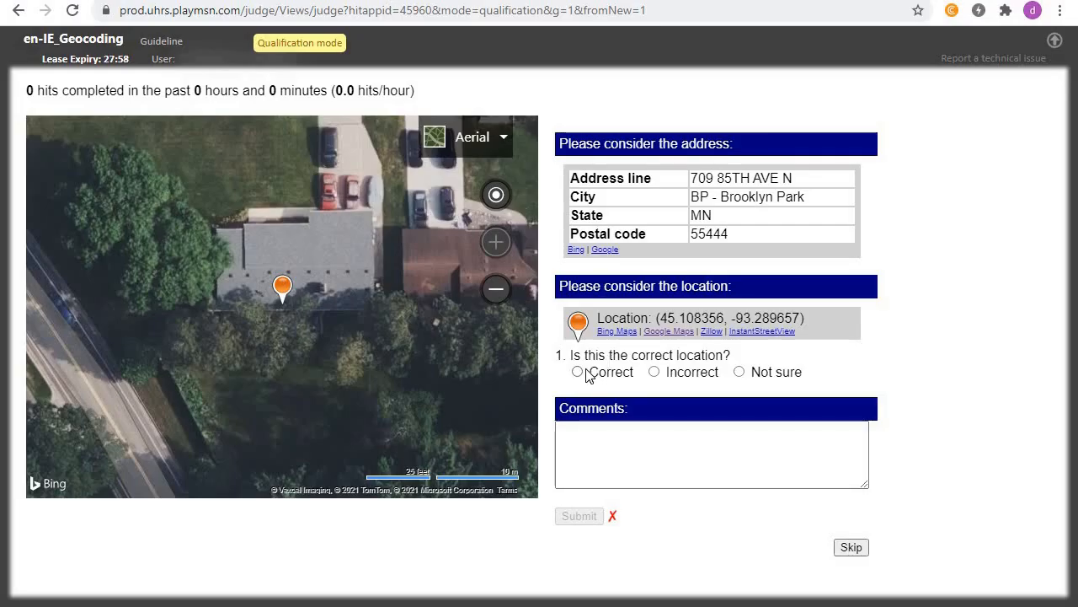
{"action": "left_click", "coordinate": [578, 371]}
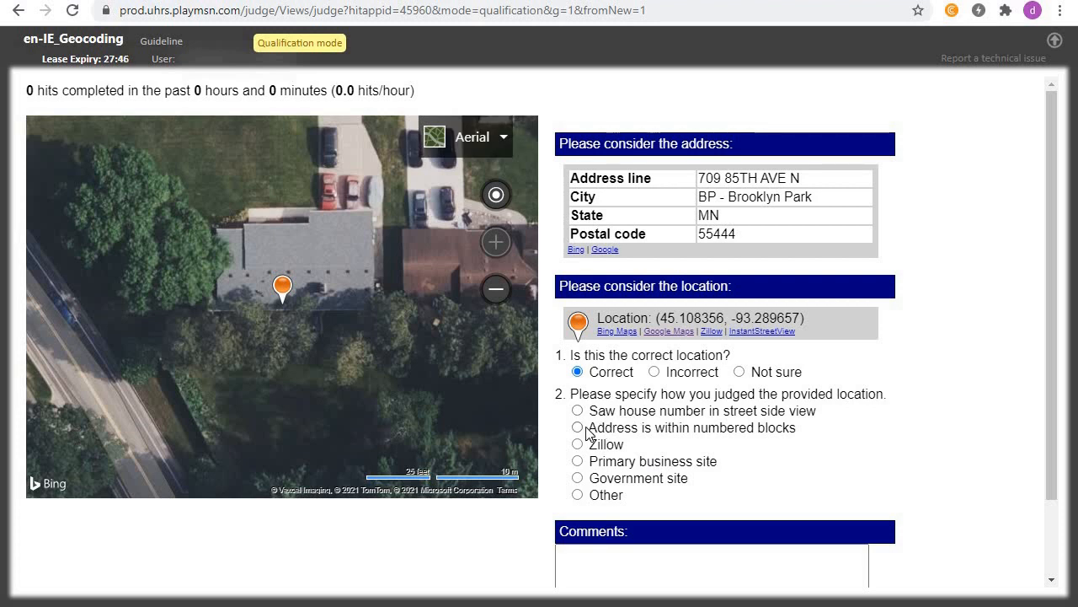
{"action": "left_click", "coordinate": [577, 427]}
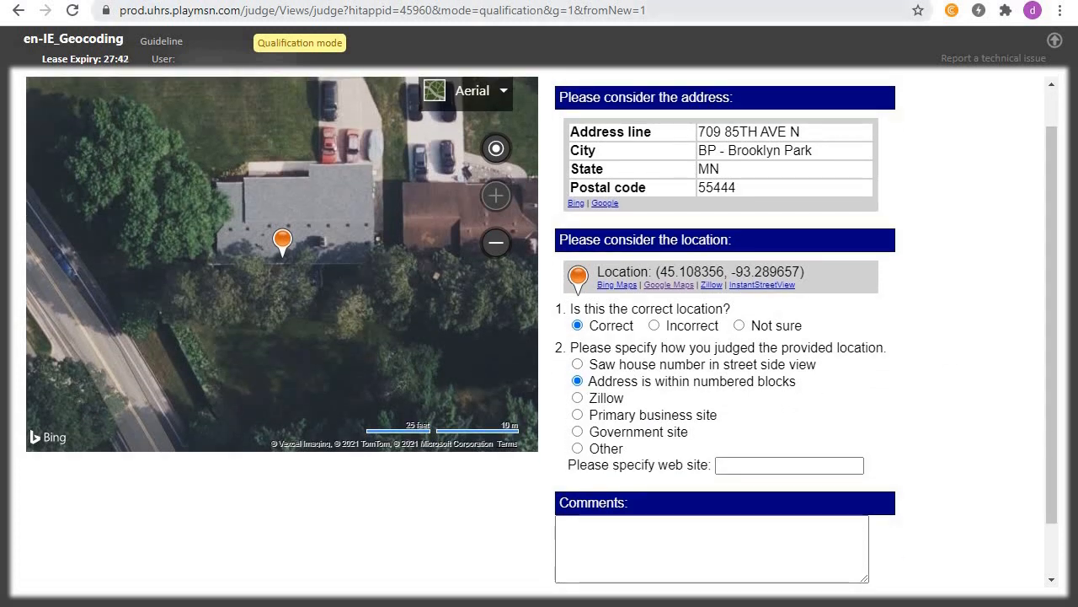
{"action": "left_click", "coordinate": [669, 284]}
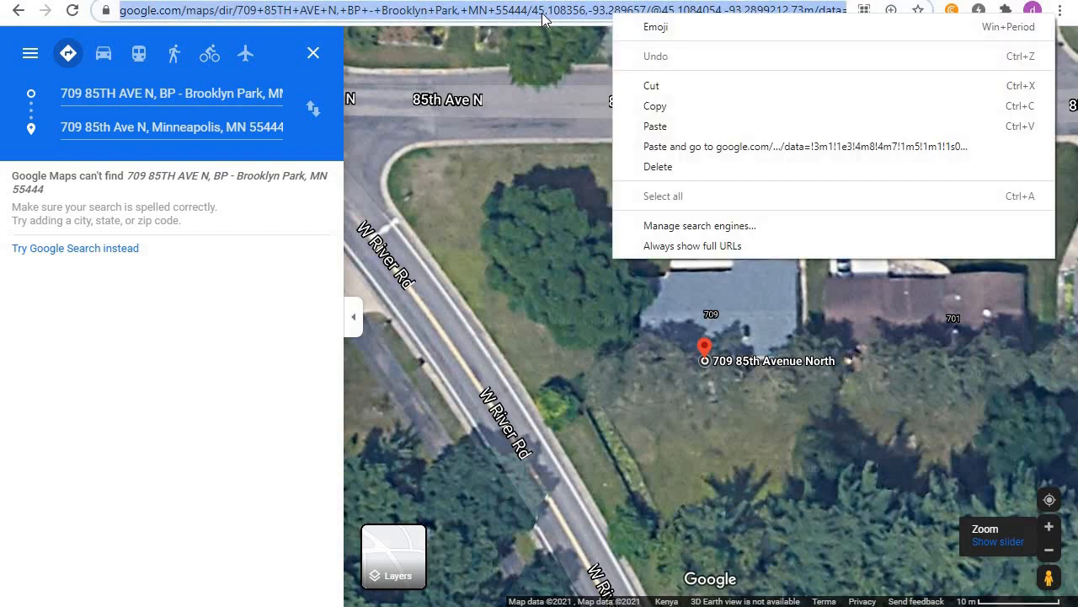
{"action": "mouse_move", "coordinate": [658, 216]}
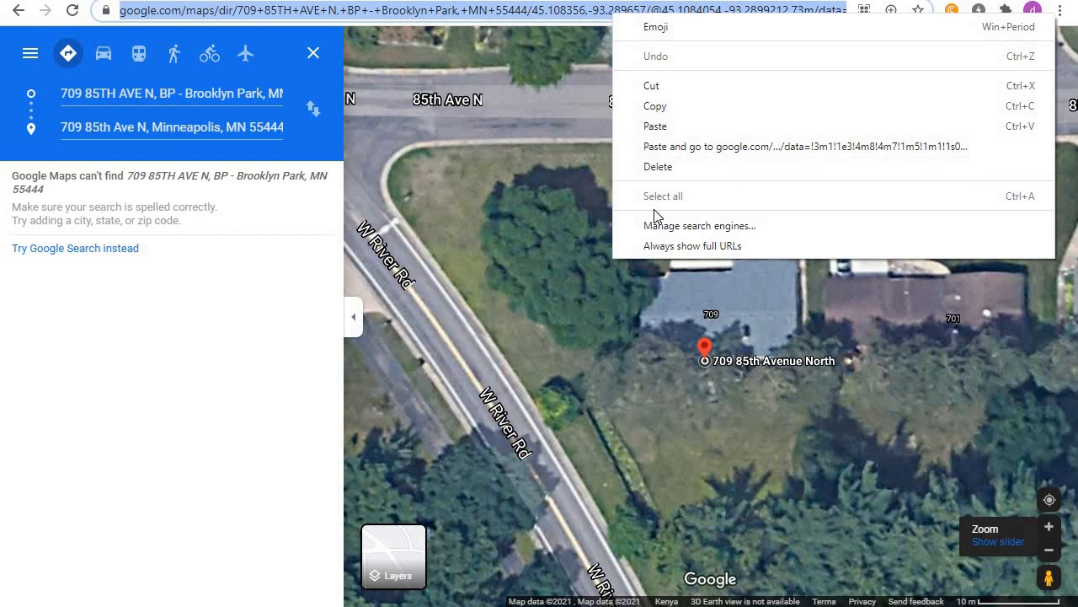
{"action": "mouse_move", "coordinate": [661, 127]}
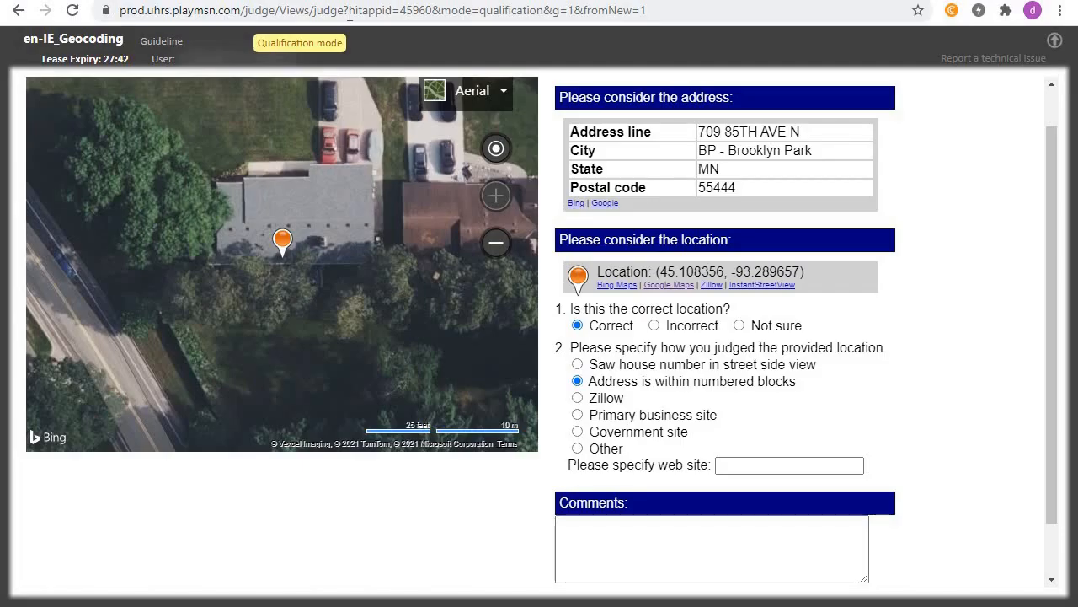
Step: Paste the copied Google Maps link into the 'Please specify web site' field
{"action": "left_click", "coordinate": [789, 465]}
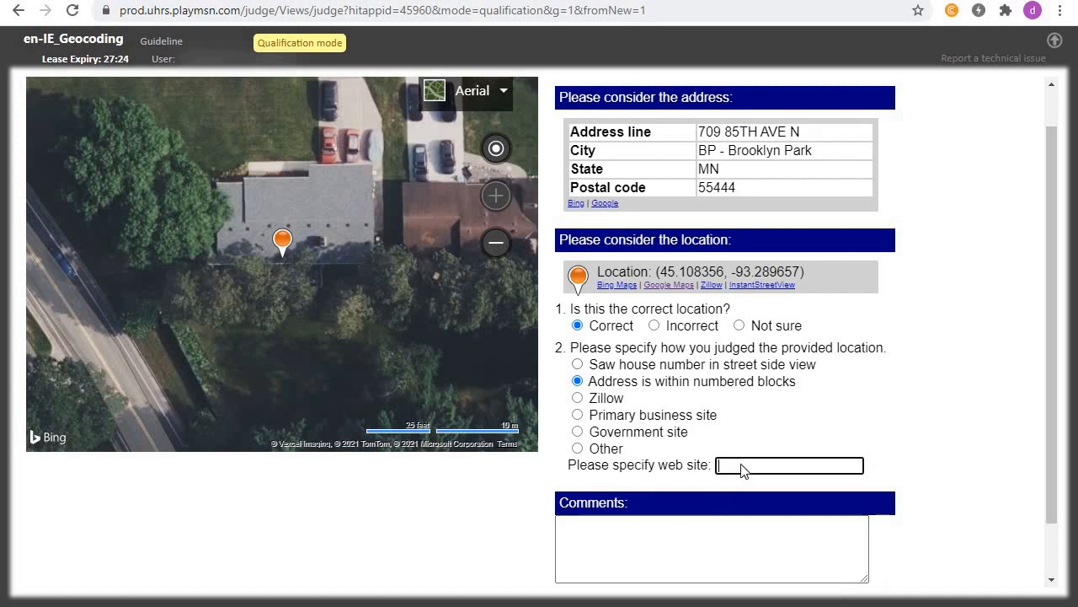
{"action": "right_click", "coordinate": [788, 465]}
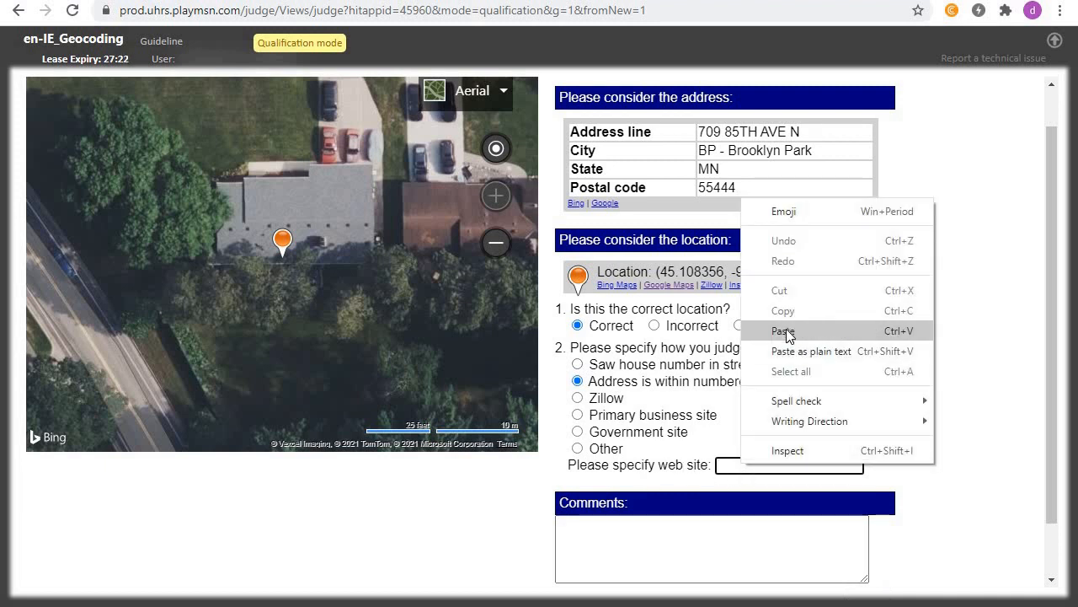
{"action": "left_click", "coordinate": [782, 331]}
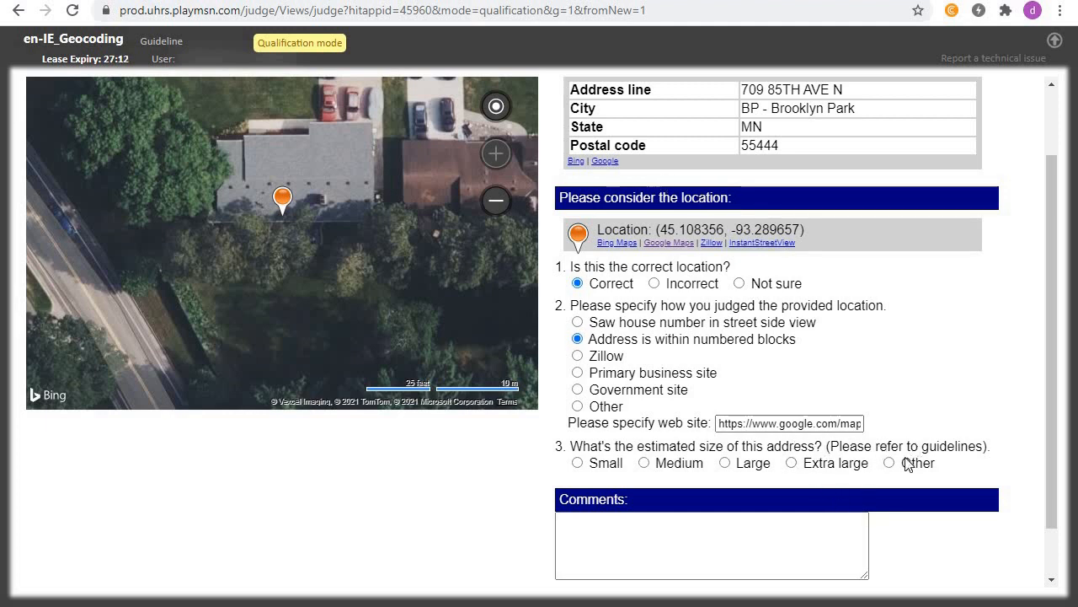
{"action": "left_click", "coordinate": [668, 243]}
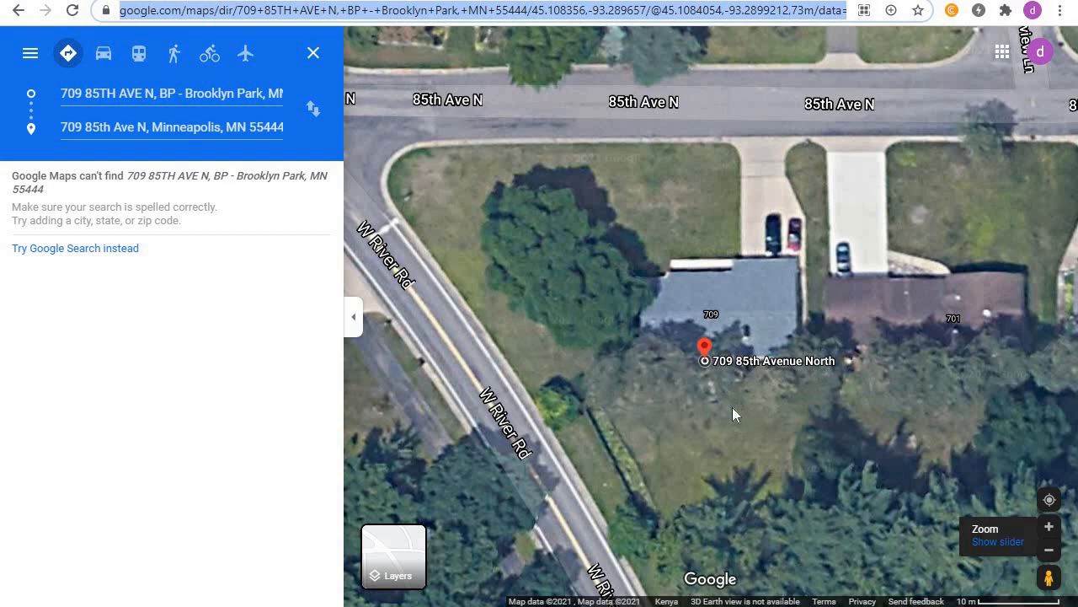
{"action": "mouse_move", "coordinate": [539, 251]}
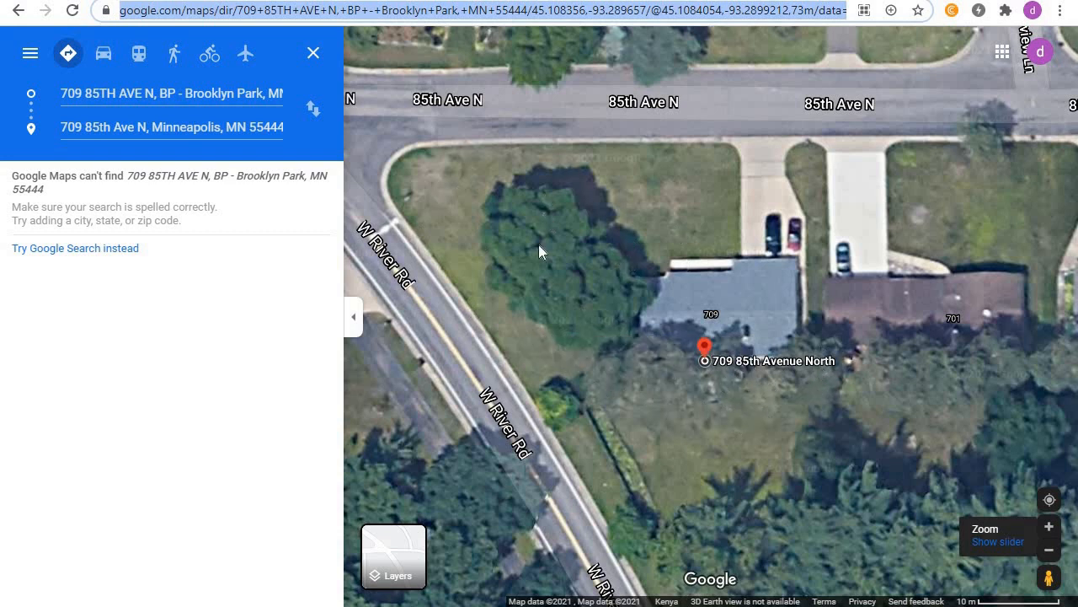
{"action": "mouse_move", "coordinate": [737, 431]}
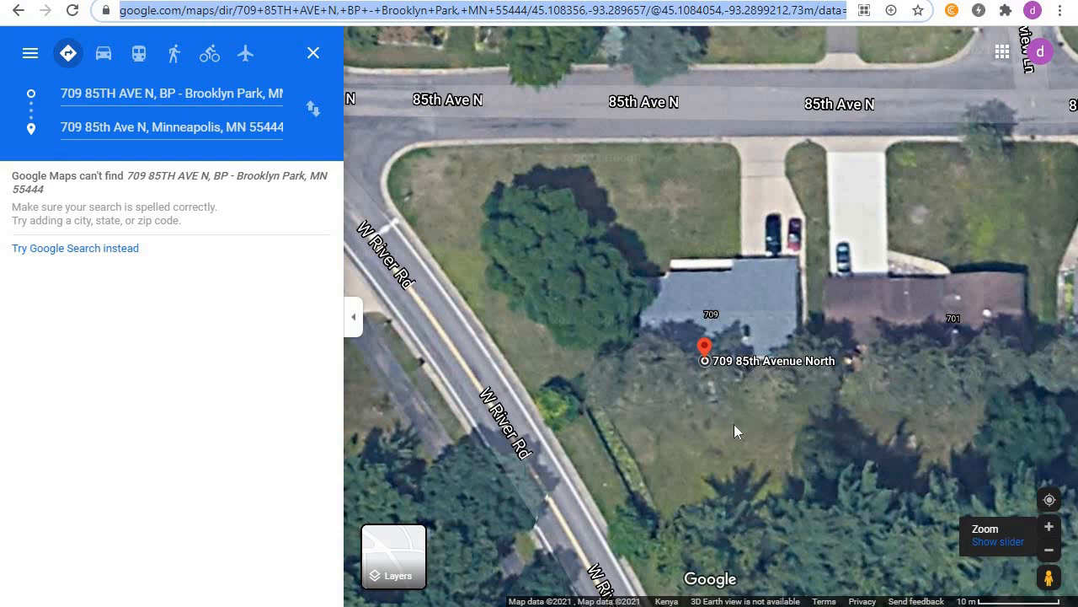
{"action": "mouse_move", "coordinate": [706, 421]}
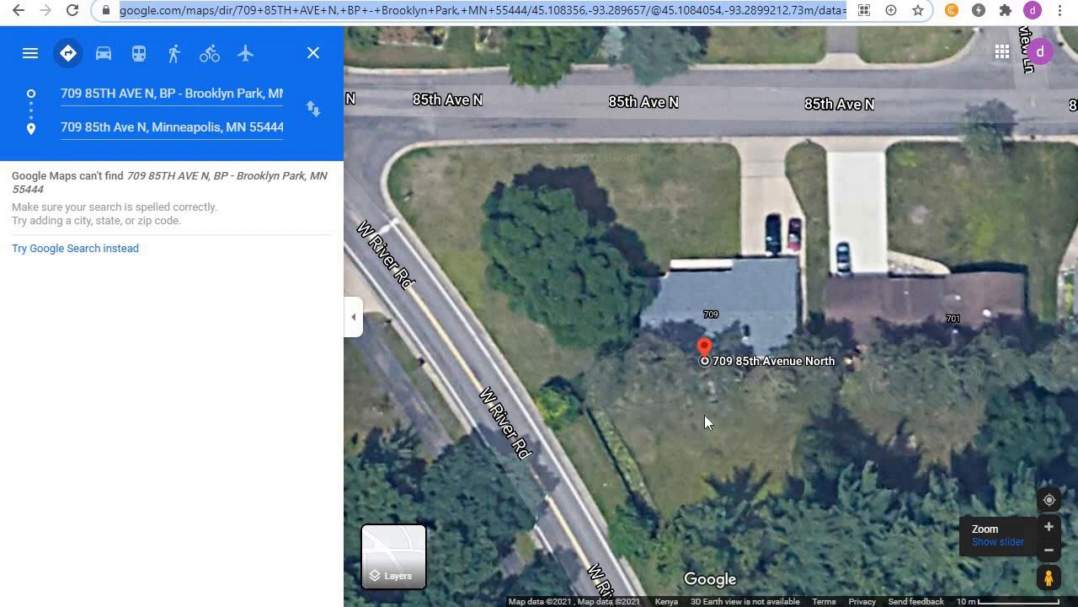
{"action": "mouse_move", "coordinate": [690, 238]}
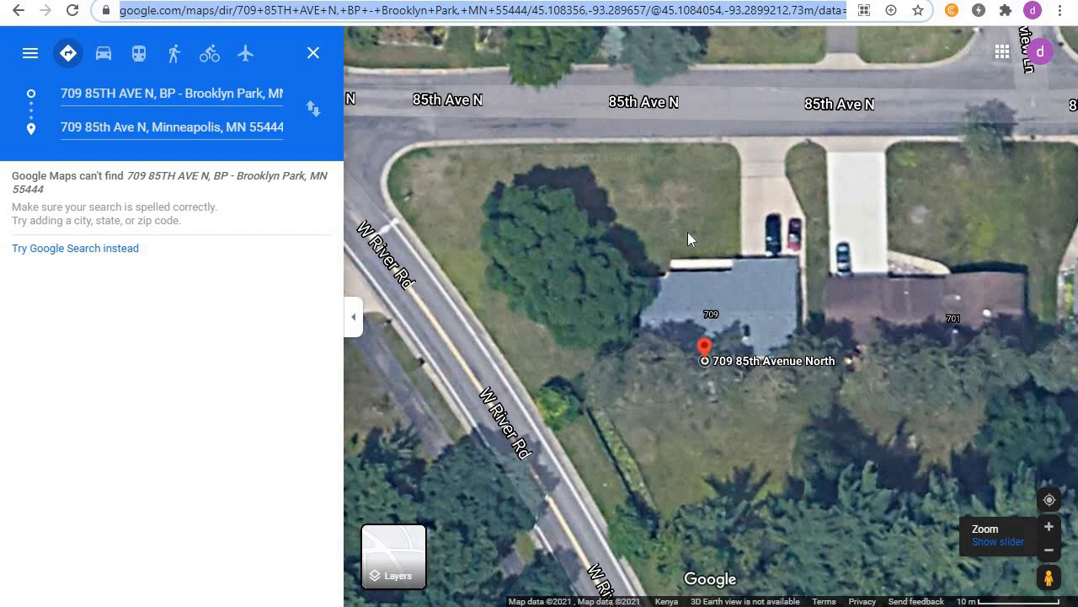
Step: Start Measure distance and place points along the lot's W River Rd edge
{"action": "right_click", "coordinate": [690, 239]}
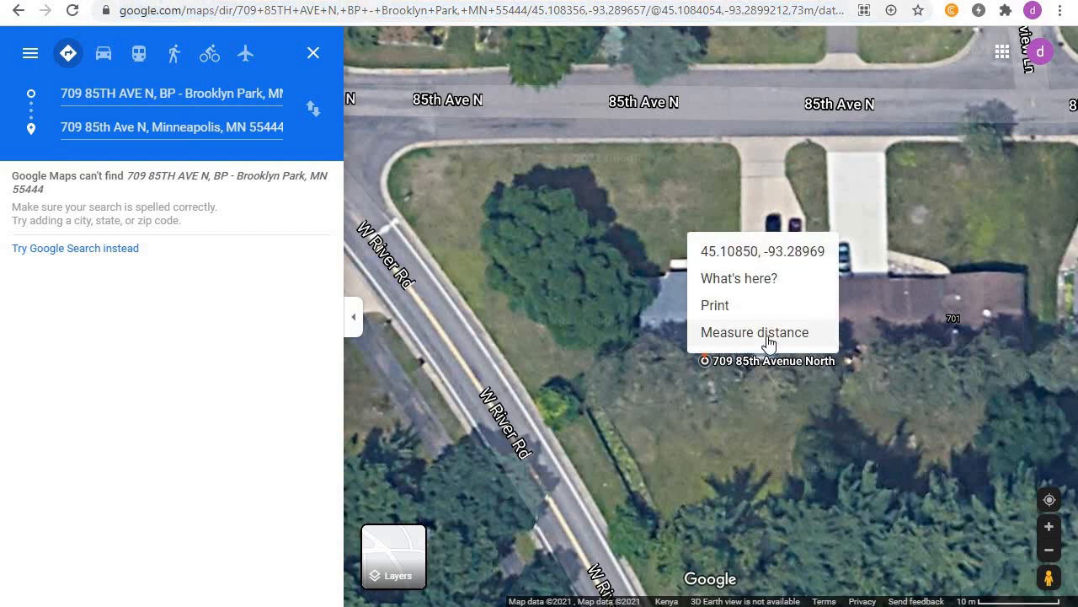
{"action": "left_click", "coordinate": [753, 332]}
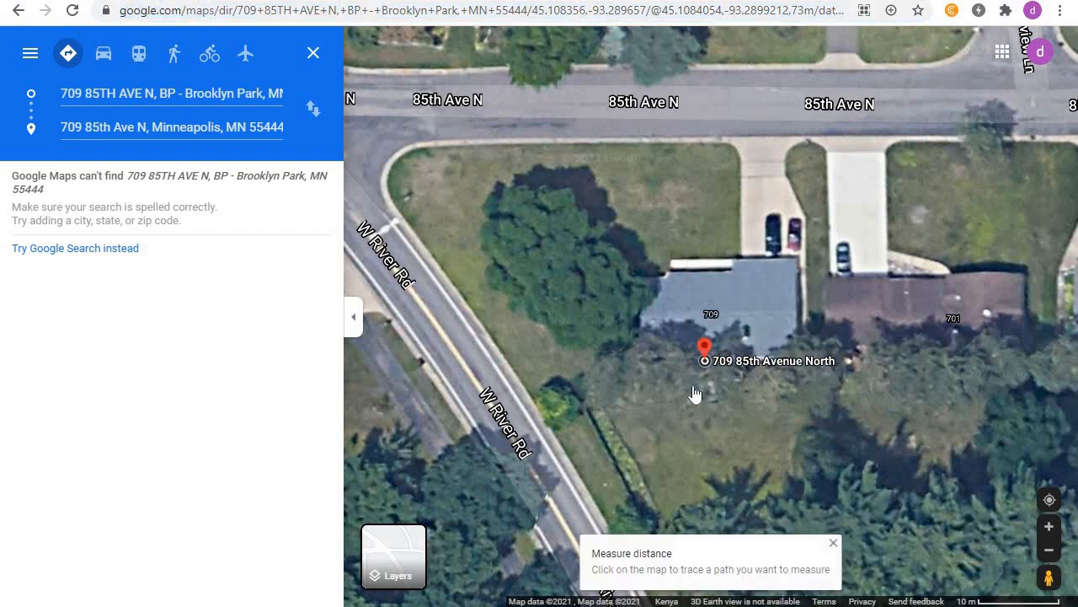
{"action": "mouse_move", "coordinate": [640, 494]}
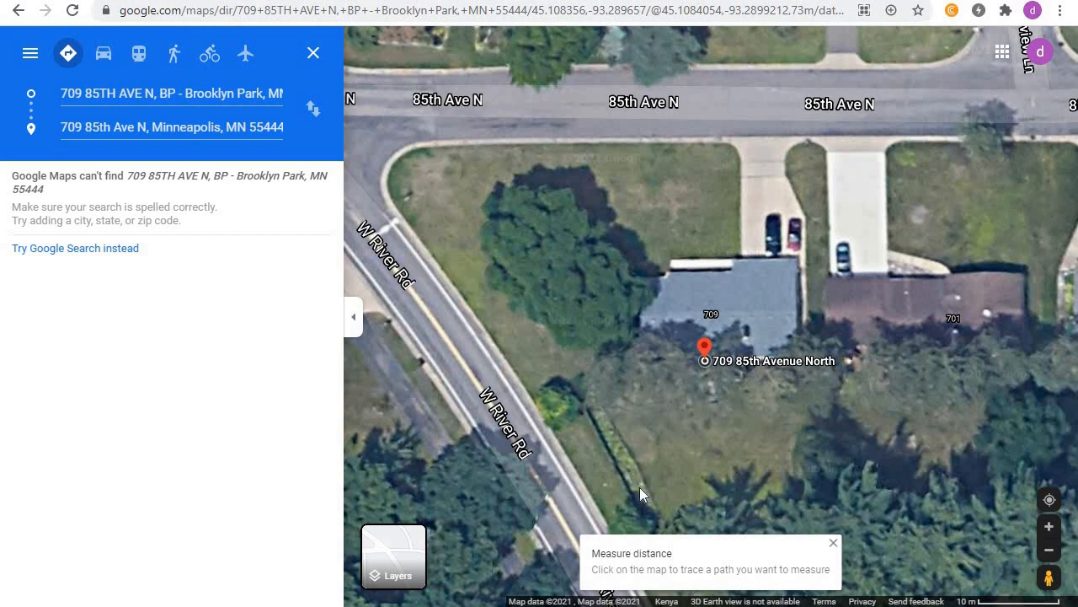
{"action": "left_click", "coordinate": [686, 232]}
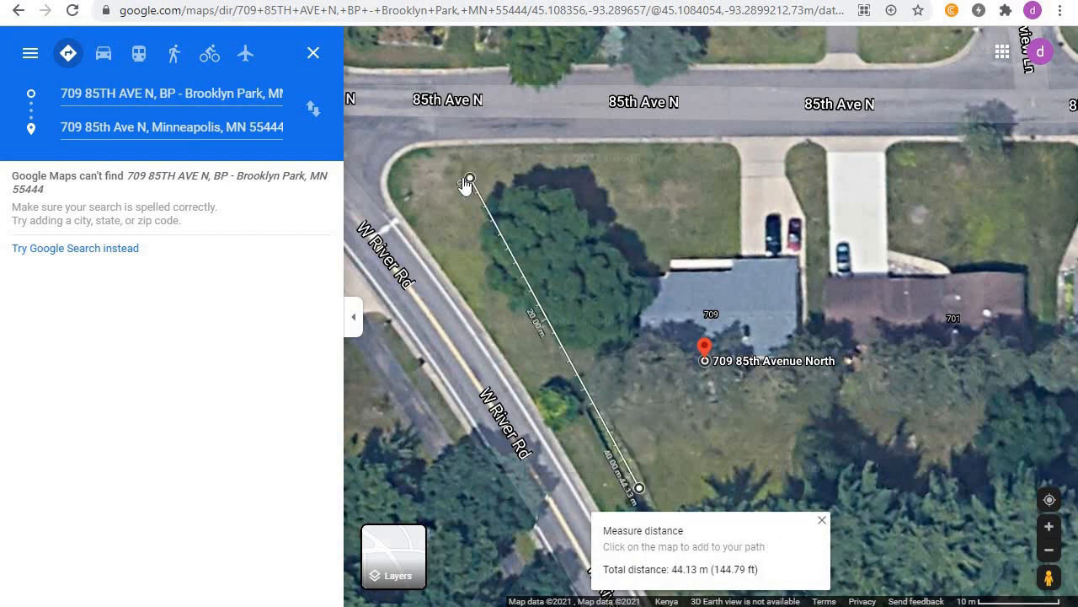
{"action": "left_click_drag", "start_coordinate": [468, 180], "coordinate": [404, 213]}
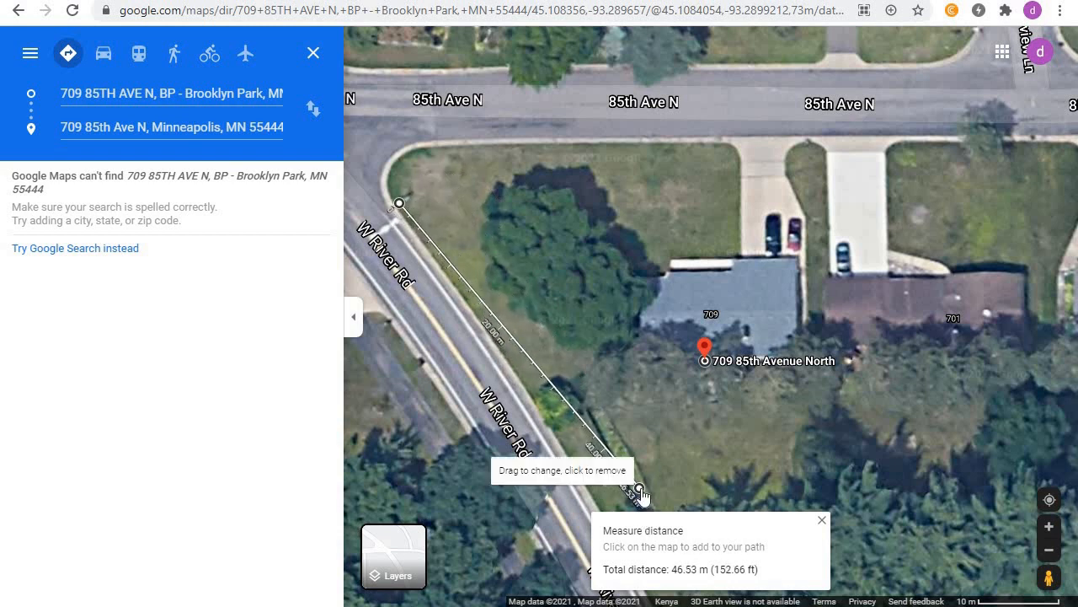
{"action": "left_click_drag", "start_coordinate": [644, 493], "coordinate": [611, 514]}
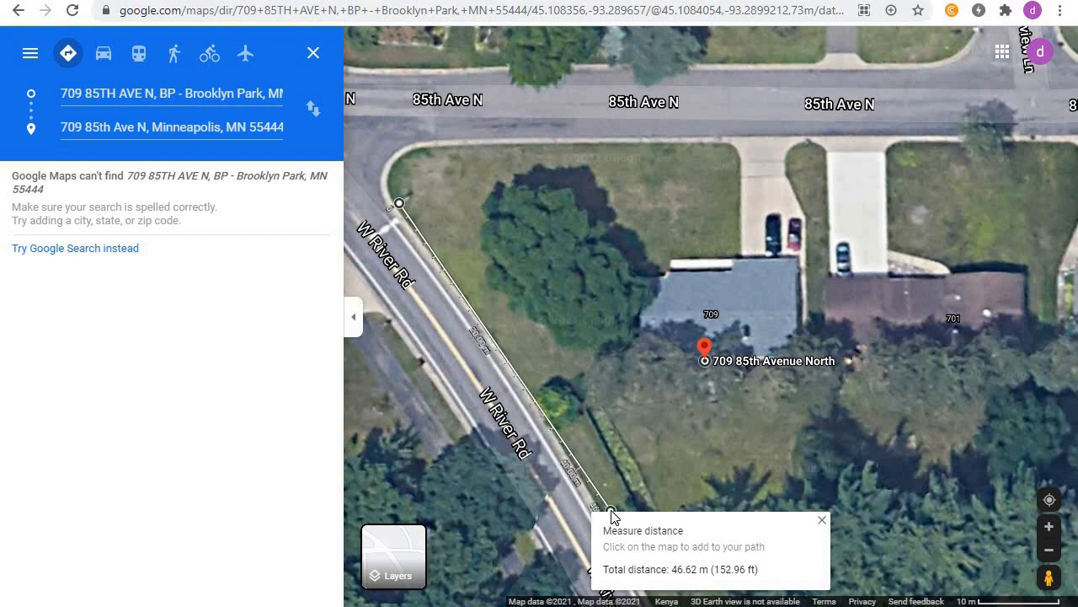
{"action": "mouse_move", "coordinate": [401, 210]}
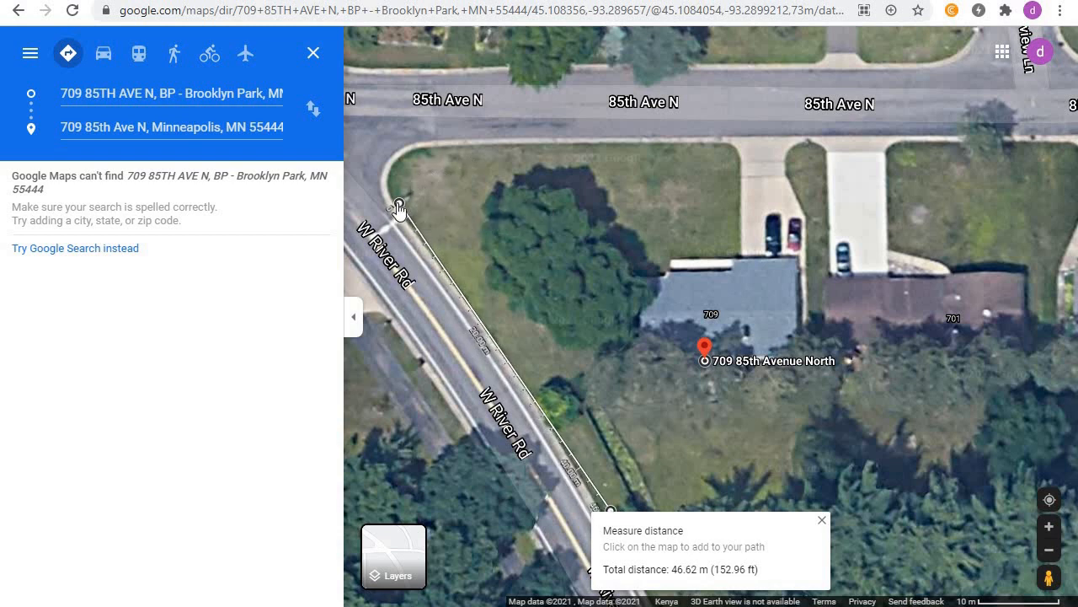
Step: Extend the measurement along the lot's south side to about 75 m total
{"action": "left_click_drag", "start_coordinate": [402, 209], "coordinate": [385, 182]}
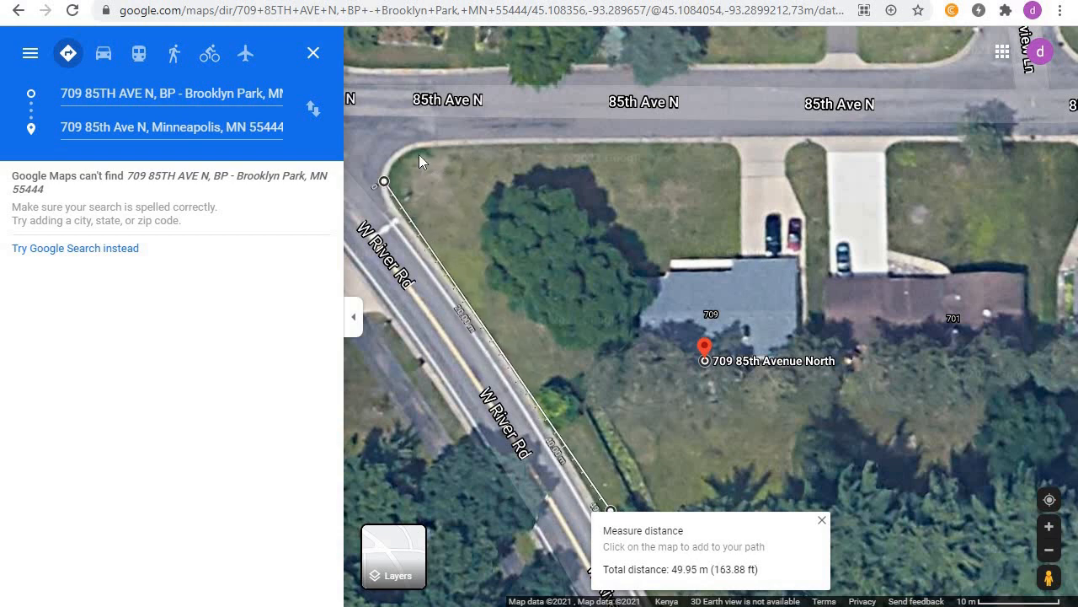
{"action": "left_click", "coordinate": [491, 217]}
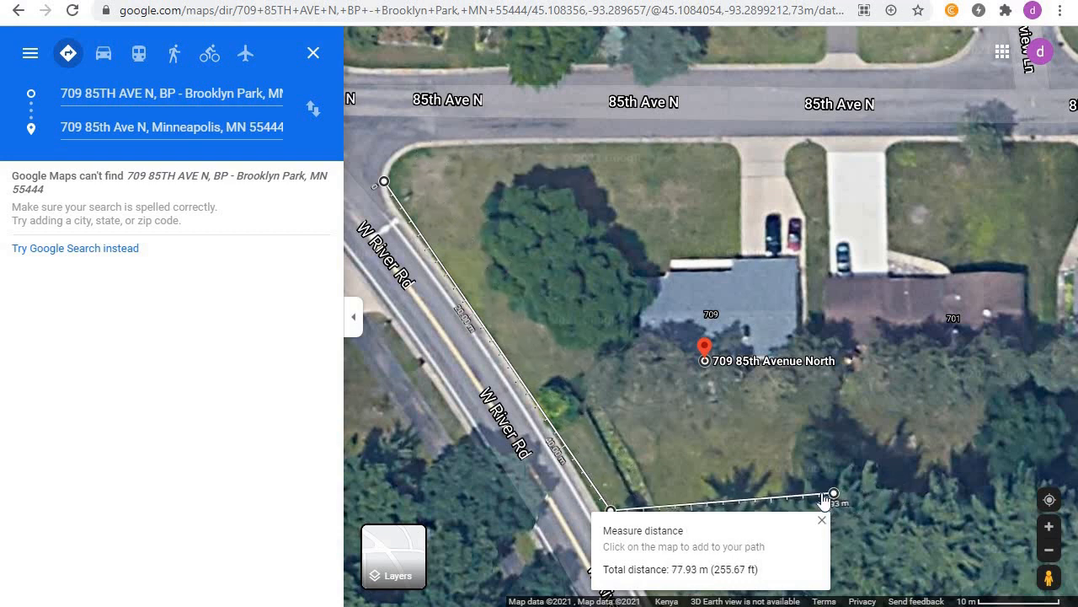
{"action": "left_click_drag", "start_coordinate": [834, 493], "coordinate": [813, 491]}
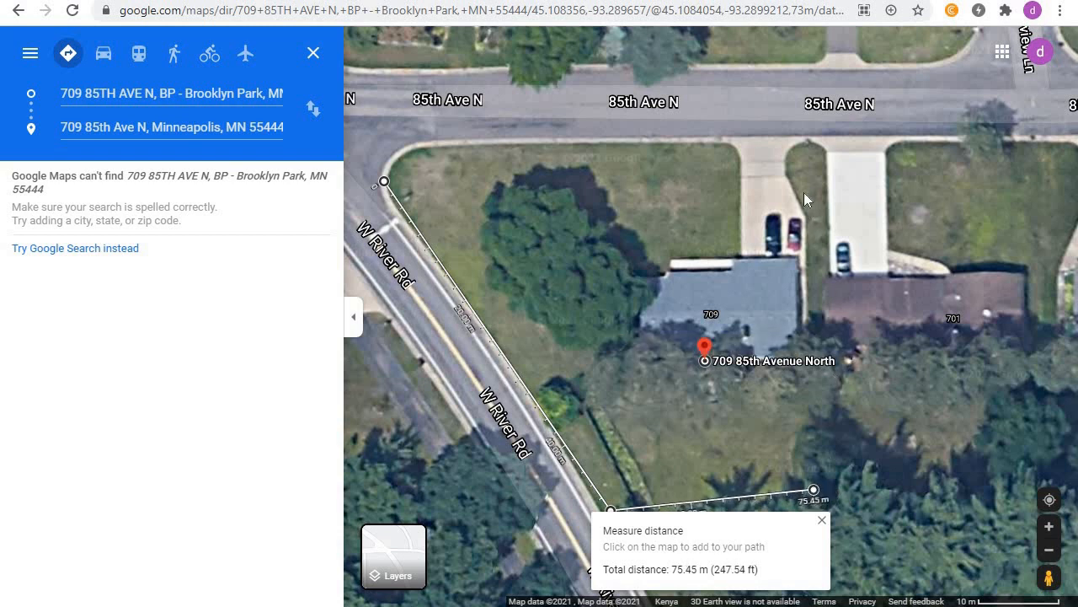
{"action": "left_click", "coordinate": [813, 143]}
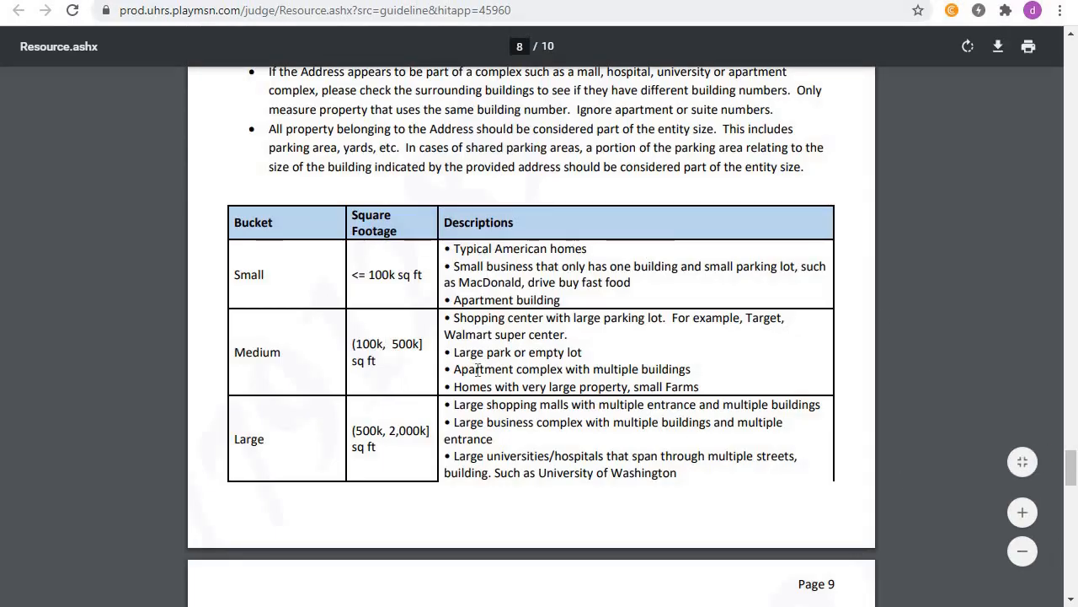
{"action": "mouse_move", "coordinate": [368, 265]}
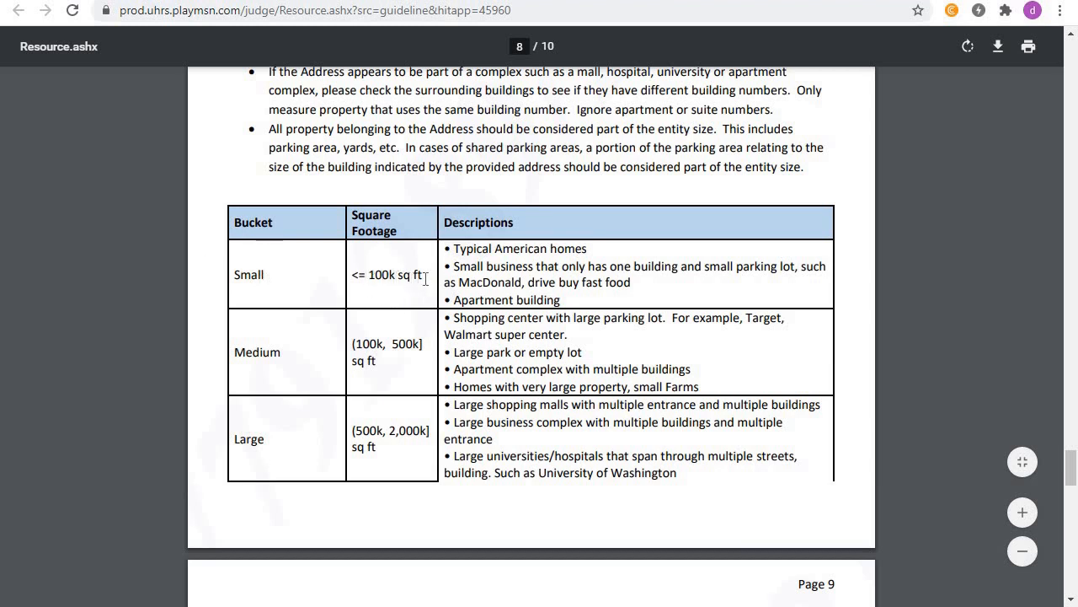
{"action": "mouse_move", "coordinate": [274, 290]}
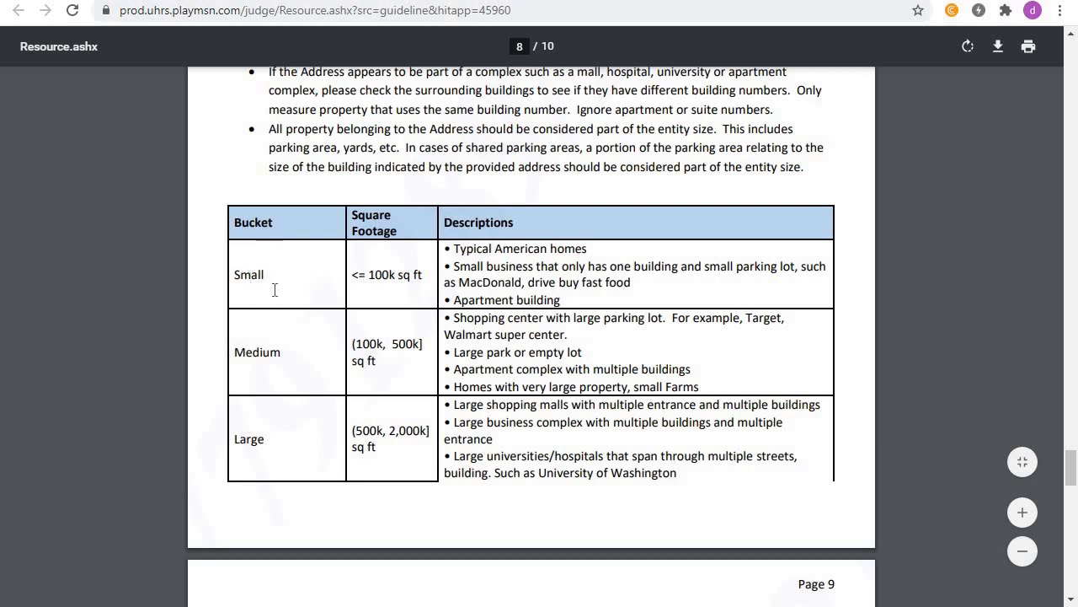
{"action": "mouse_move", "coordinate": [382, 349]}
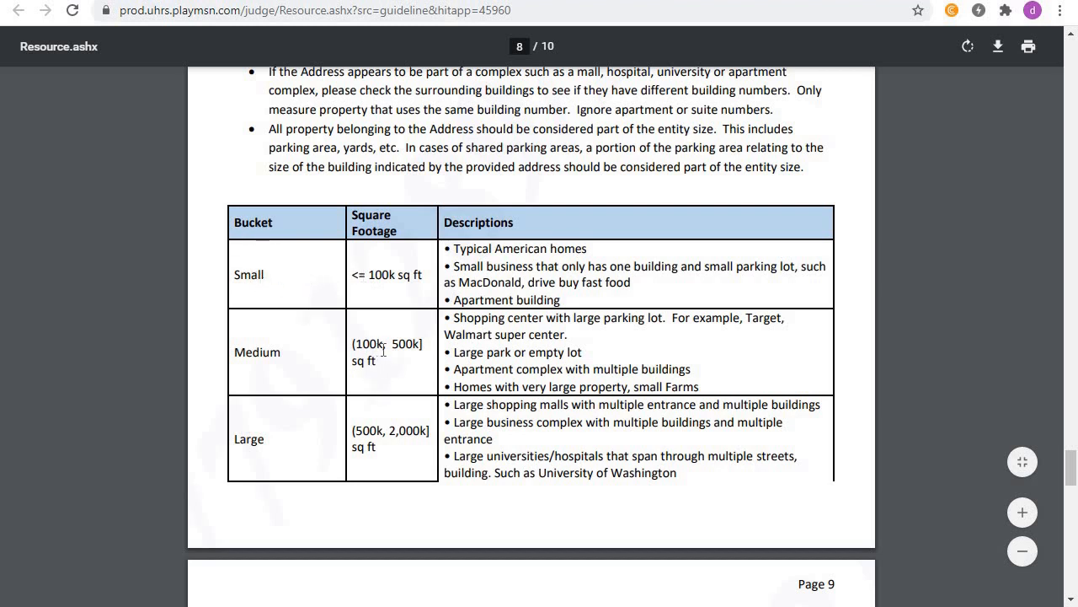
{"action": "mouse_move", "coordinate": [425, 350]}
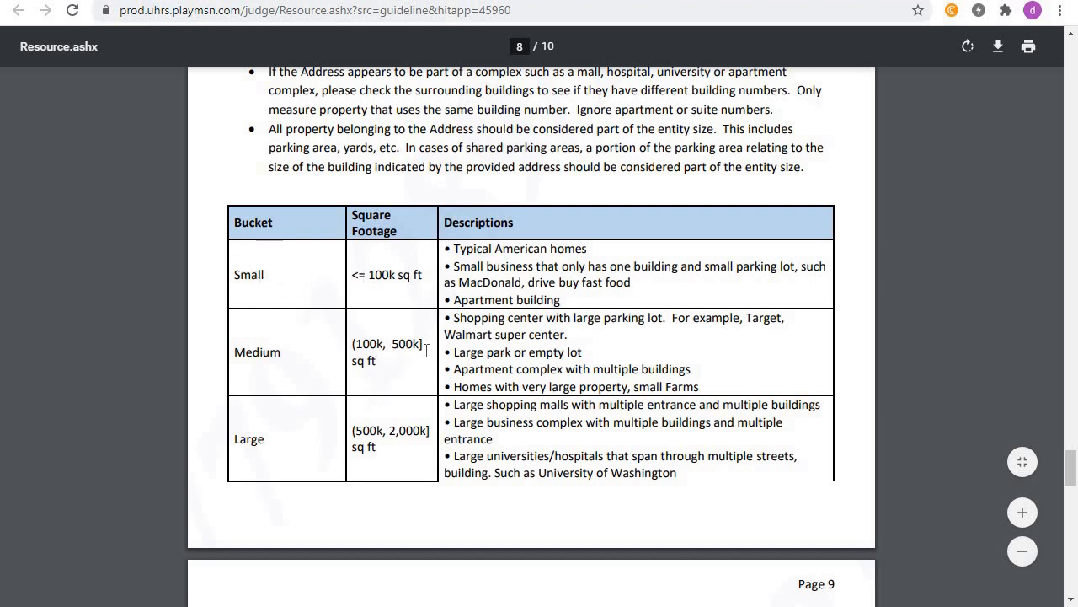
{"action": "mouse_move", "coordinate": [340, 436]}
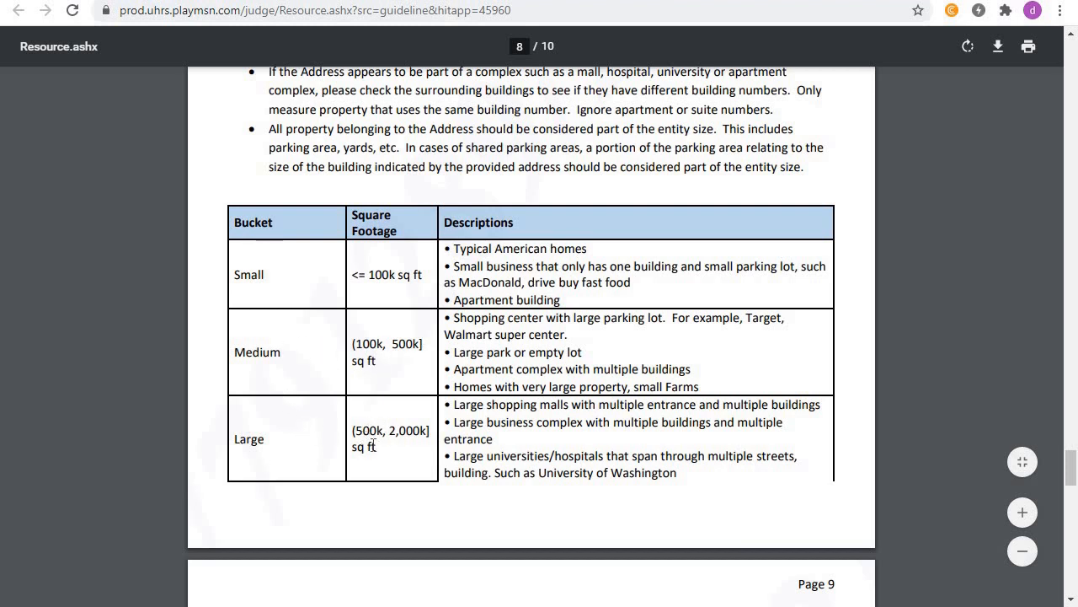
{"action": "mouse_move", "coordinate": [377, 439]}
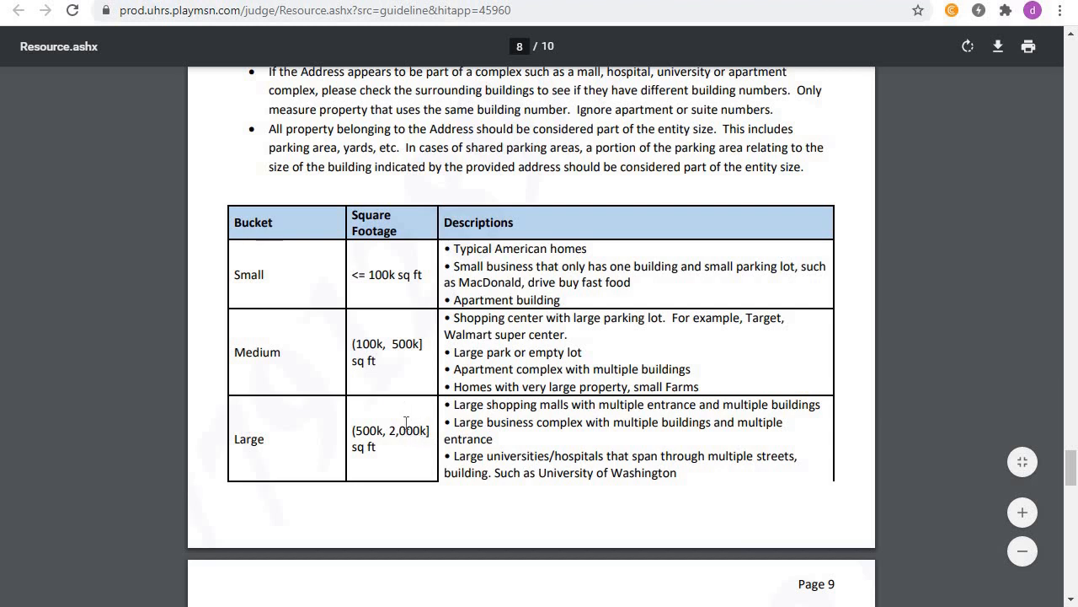
{"action": "mouse_move", "coordinate": [503, 59]}
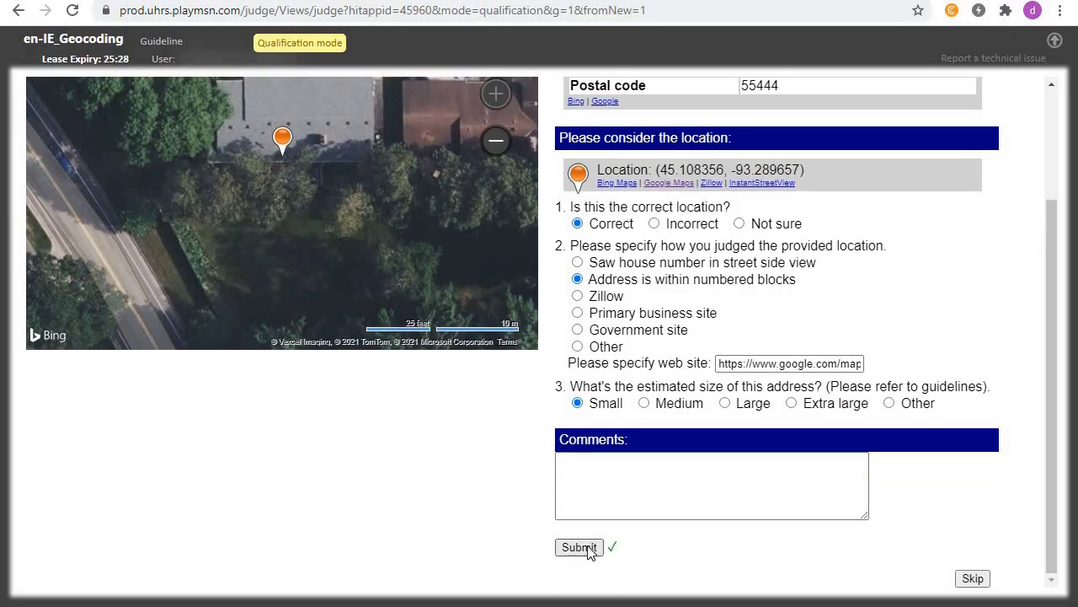
{"action": "left_click", "coordinate": [579, 547]}
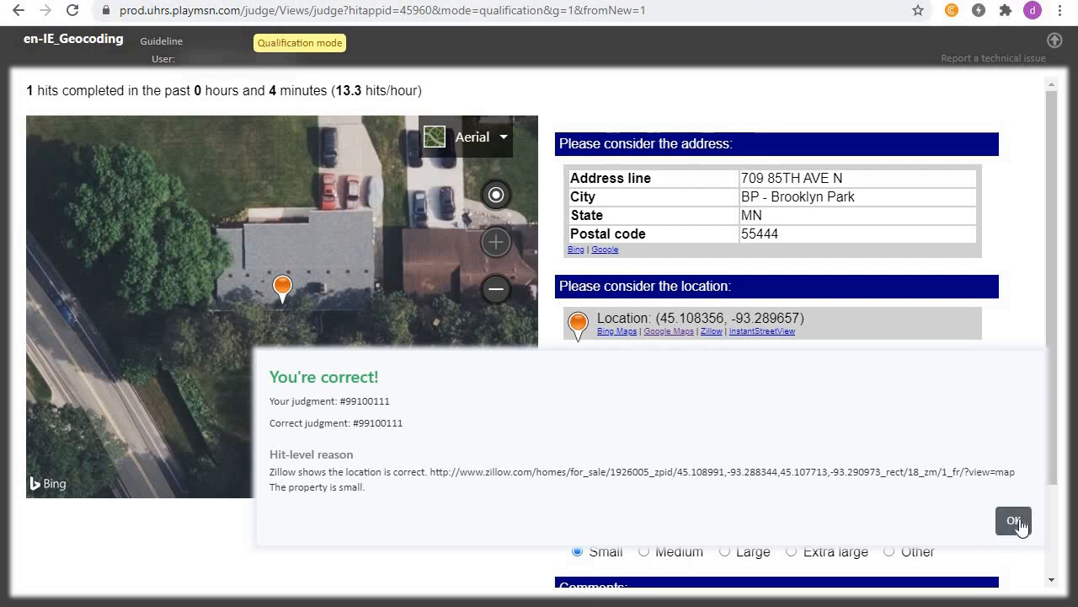
{"action": "left_click", "coordinate": [1013, 520]}
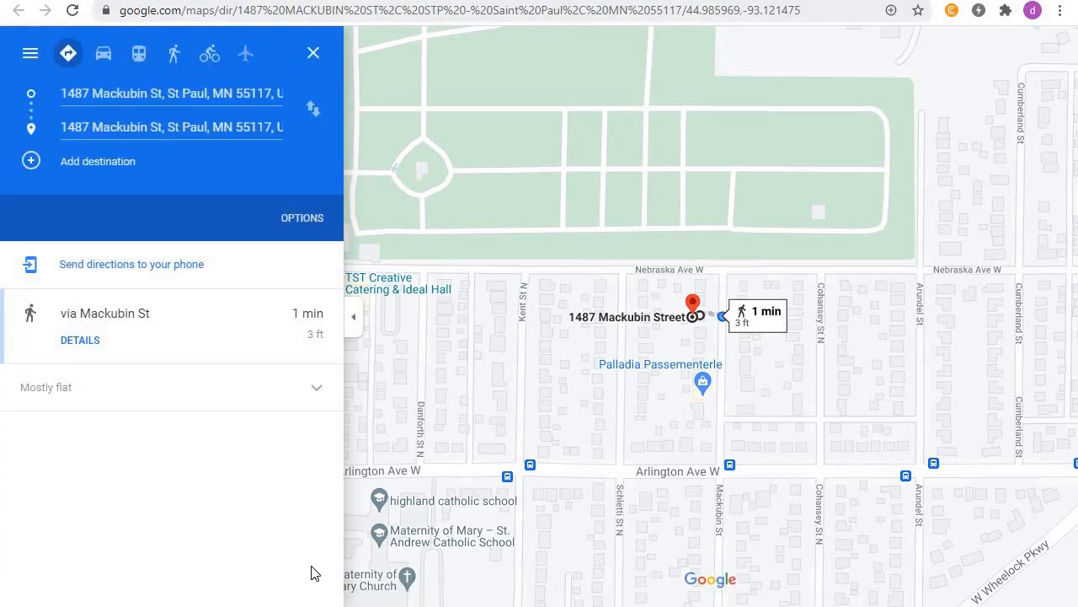
{"action": "mouse_move", "coordinate": [281, 536]}
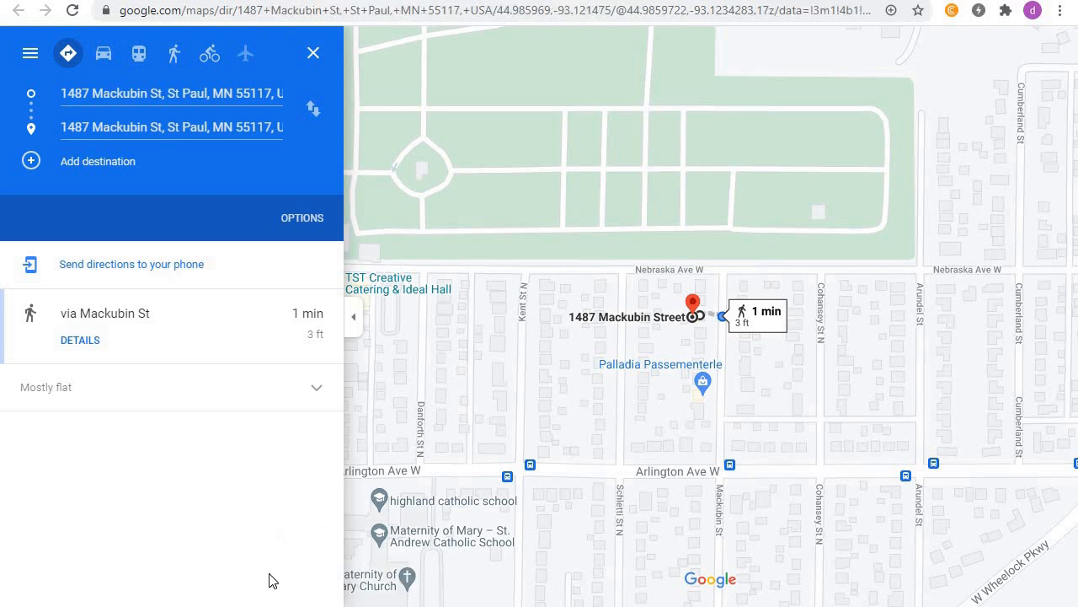
{"action": "mouse_move", "coordinate": [260, 556]}
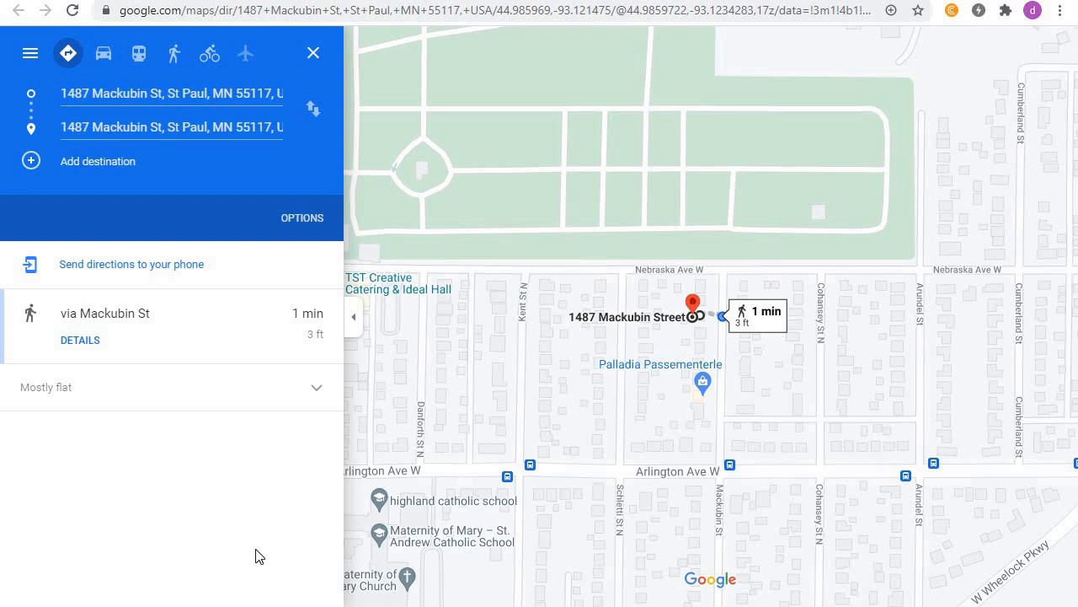
{"action": "mouse_move", "coordinate": [268, 551]}
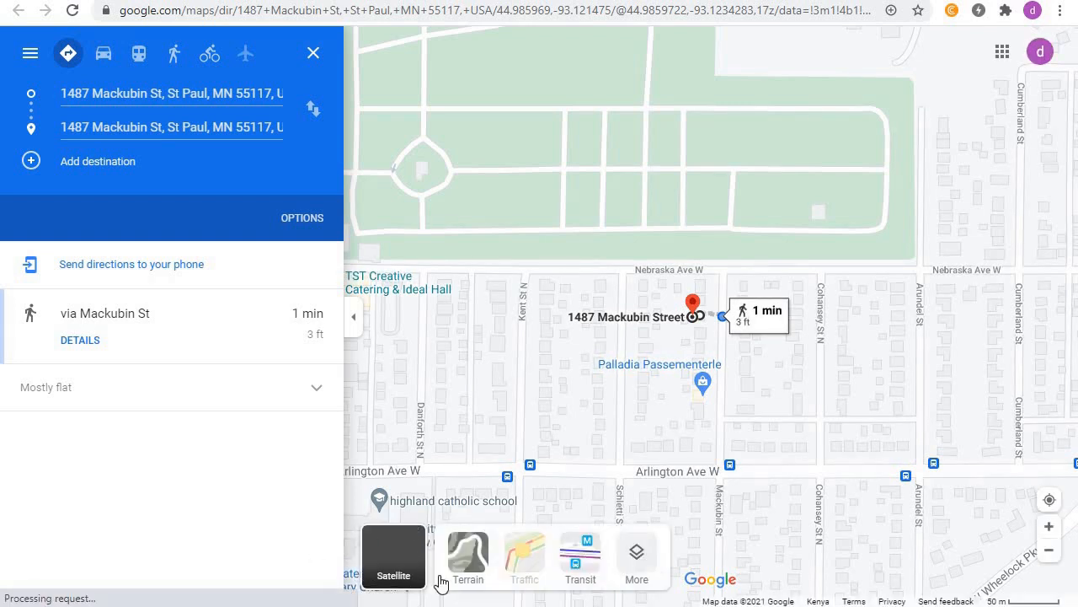
{"action": "left_click", "coordinate": [394, 554]}
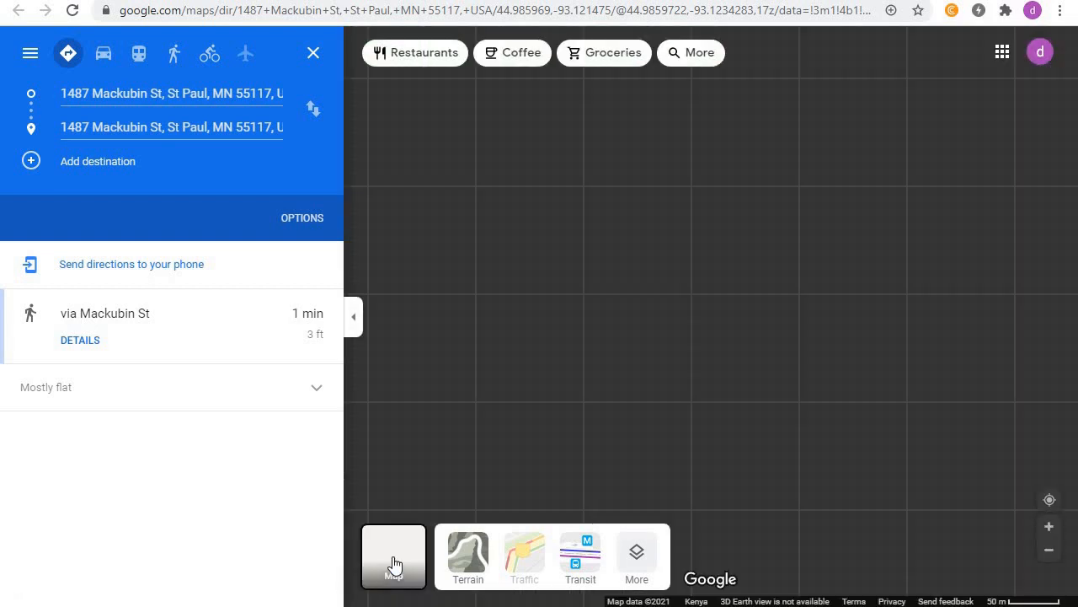
{"action": "left_click", "coordinate": [636, 552]}
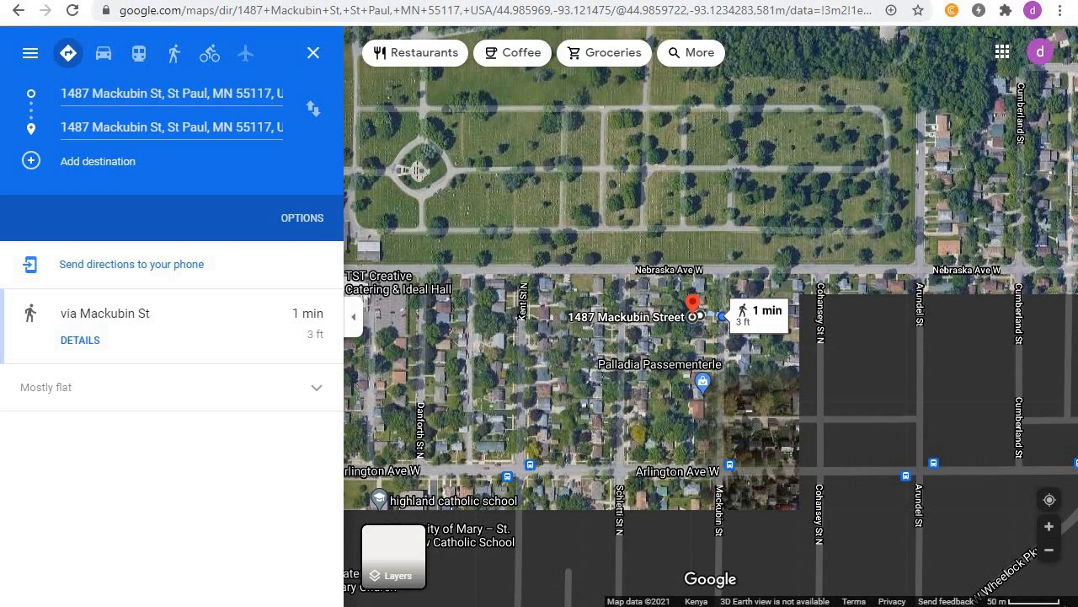
{"action": "left_click", "coordinate": [1049, 526]}
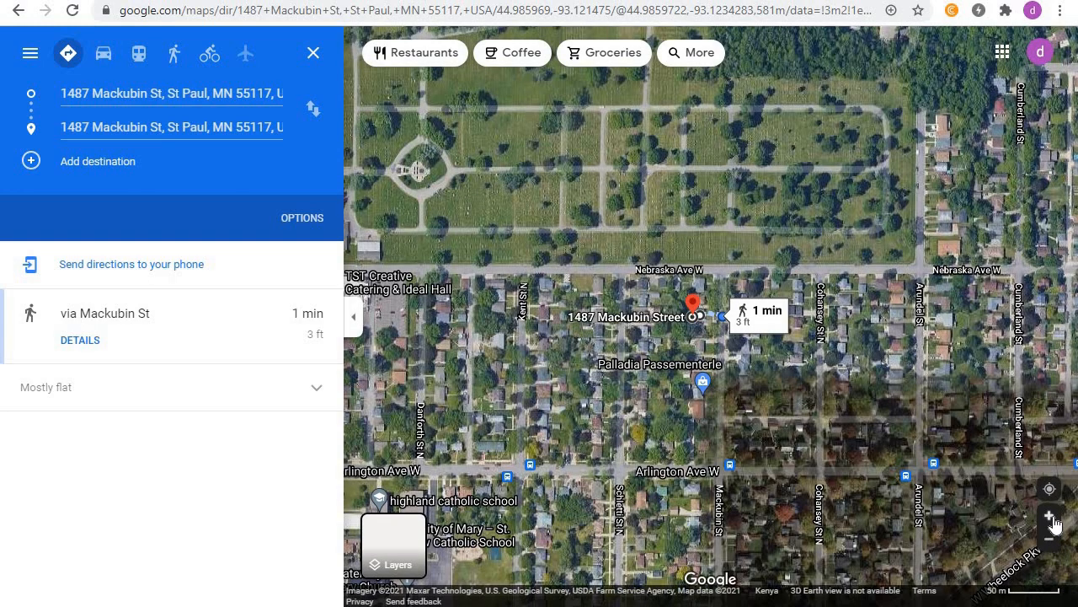
{"action": "left_click", "coordinate": [1051, 515]}
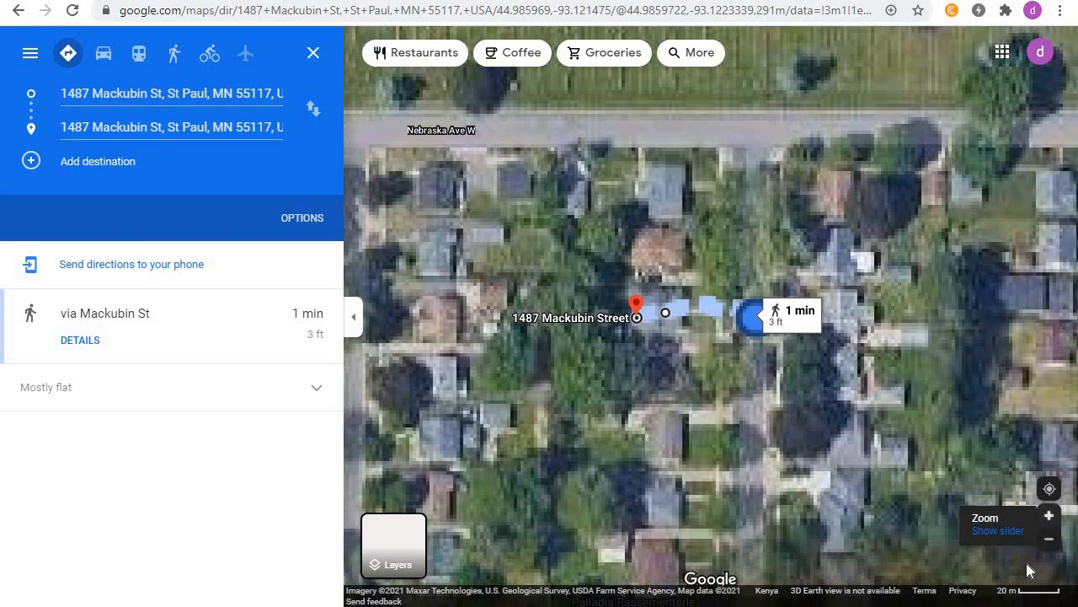
{"action": "left_click", "coordinate": [1049, 515]}
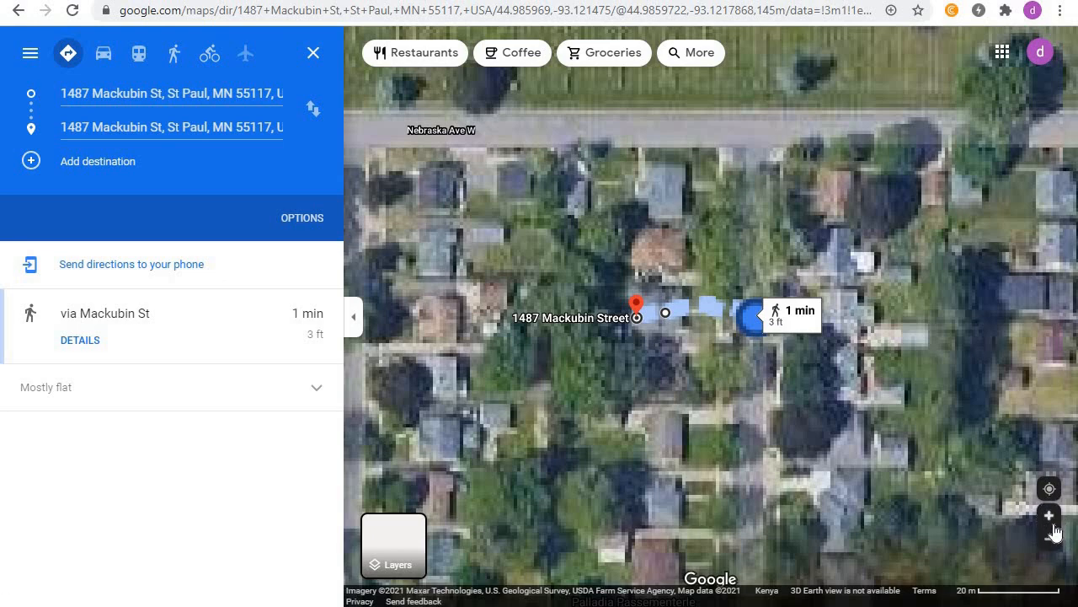
{"action": "mouse_move", "coordinate": [1049, 515]}
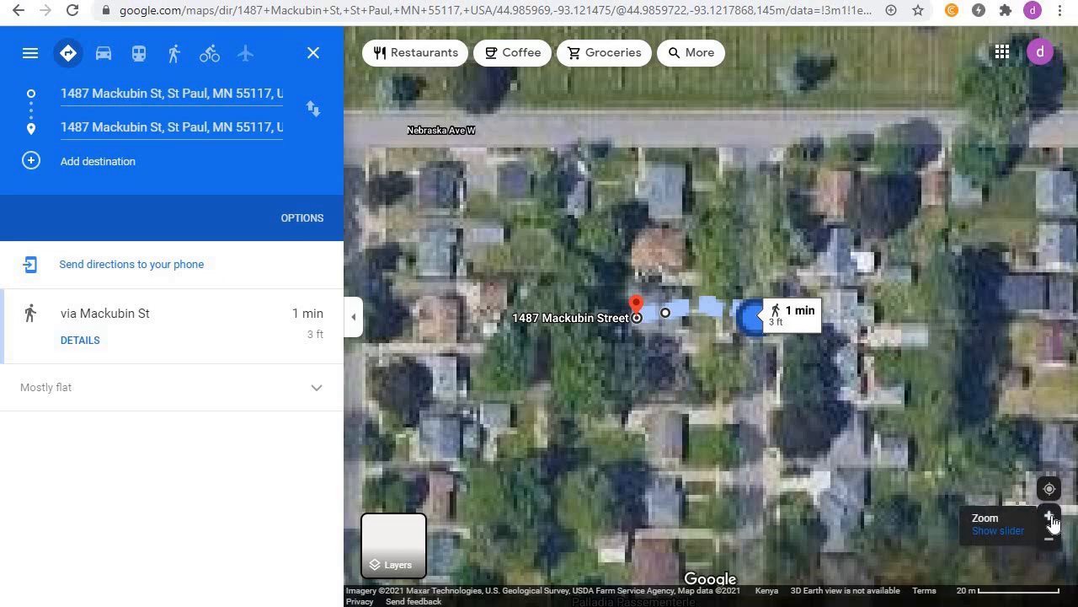
{"action": "left_click", "coordinate": [1050, 514]}
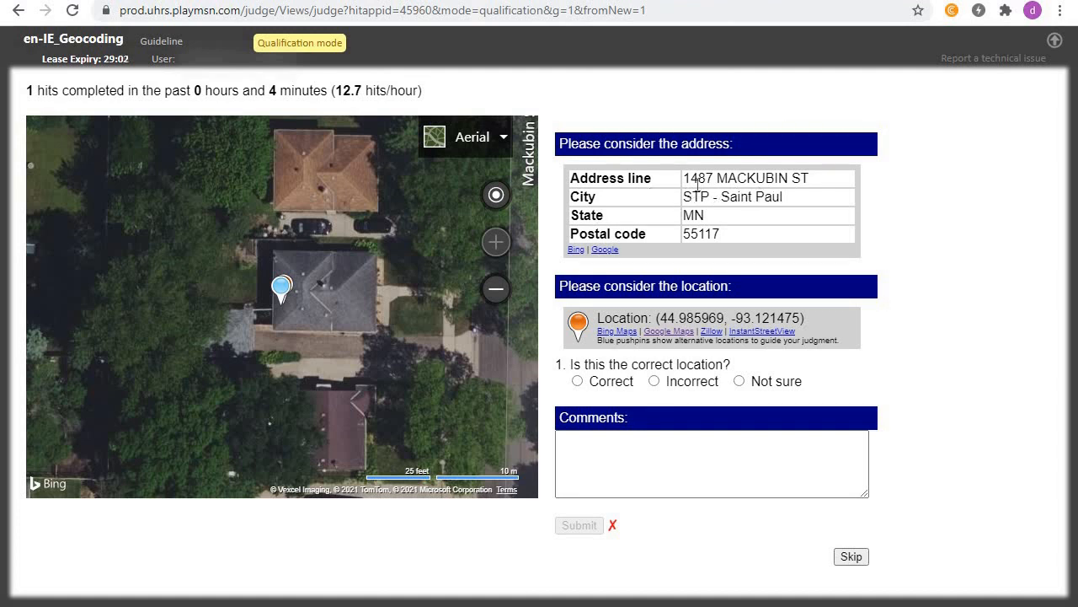
{"action": "mouse_move", "coordinate": [712, 192]}
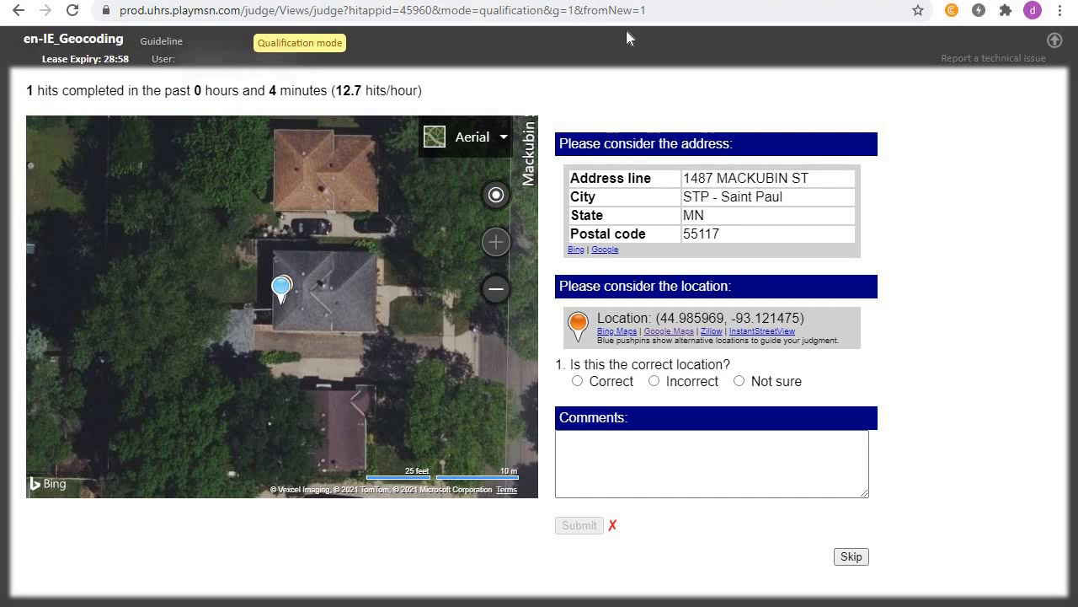
{"action": "left_click", "coordinate": [669, 330]}
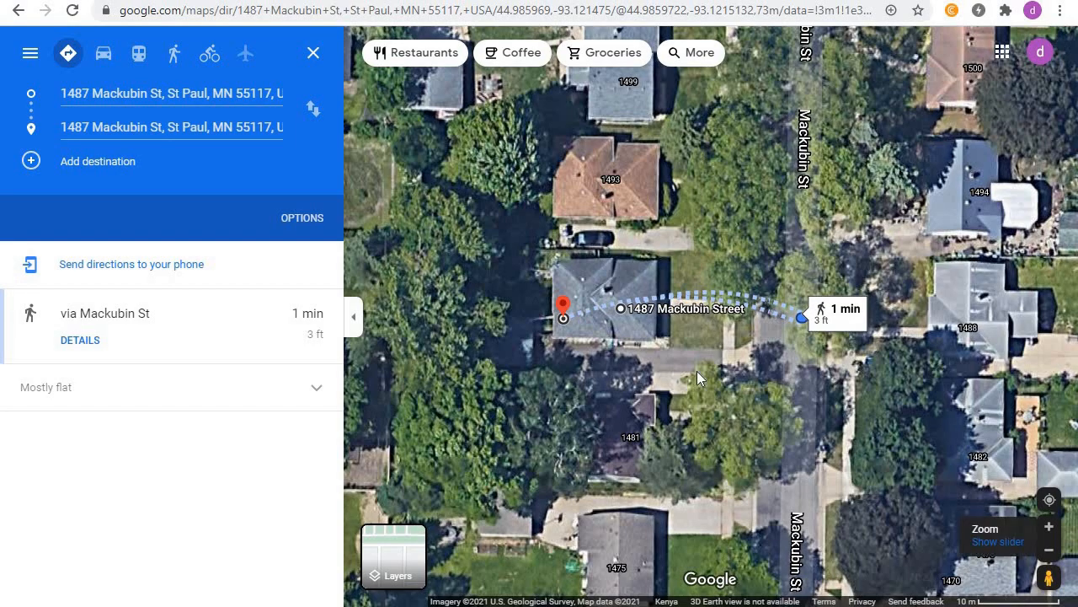
{"action": "mouse_move", "coordinate": [670, 327]}
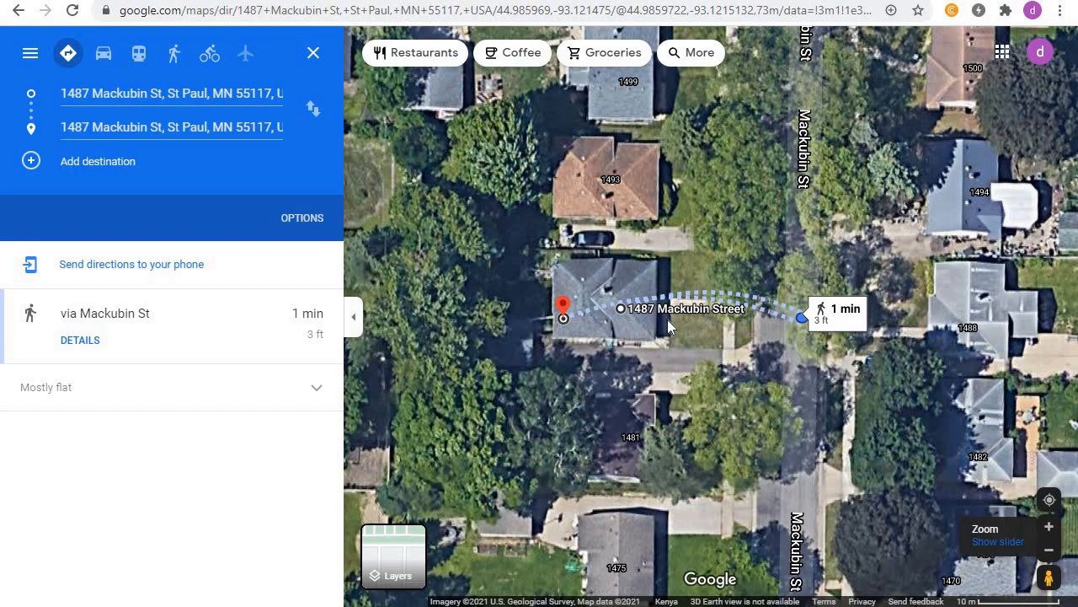
{"action": "mouse_move", "coordinate": [716, 340]}
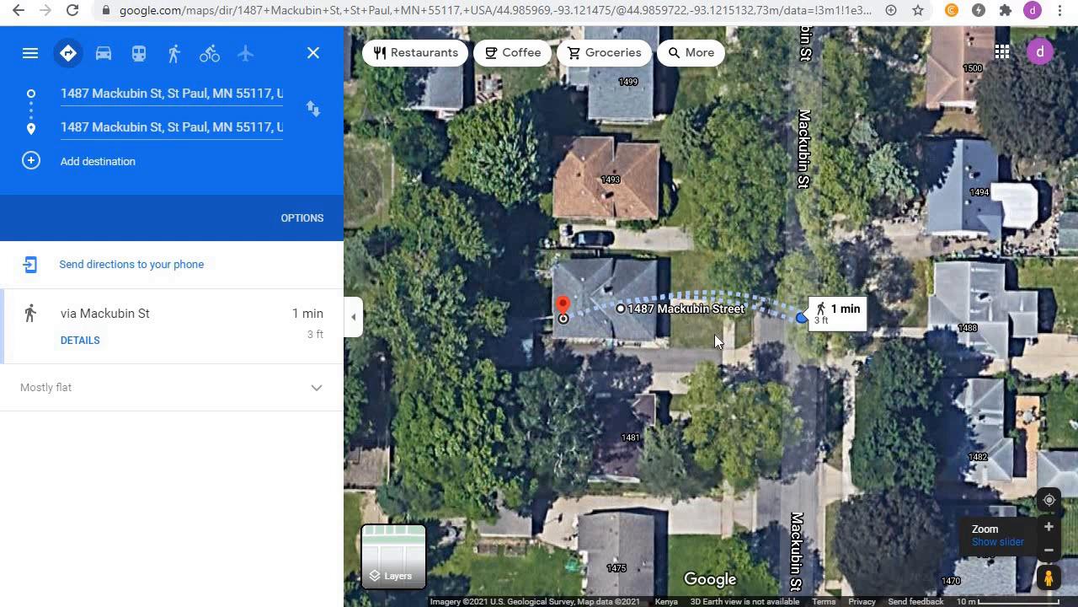
{"action": "mouse_move", "coordinate": [716, 341]}
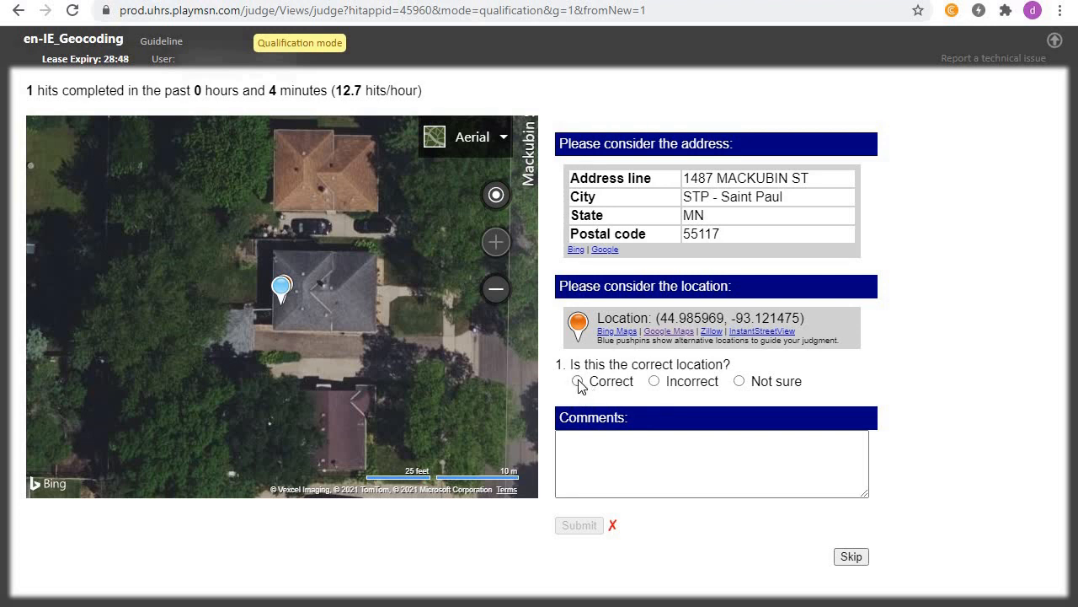
{"action": "left_click", "coordinate": [578, 380]}
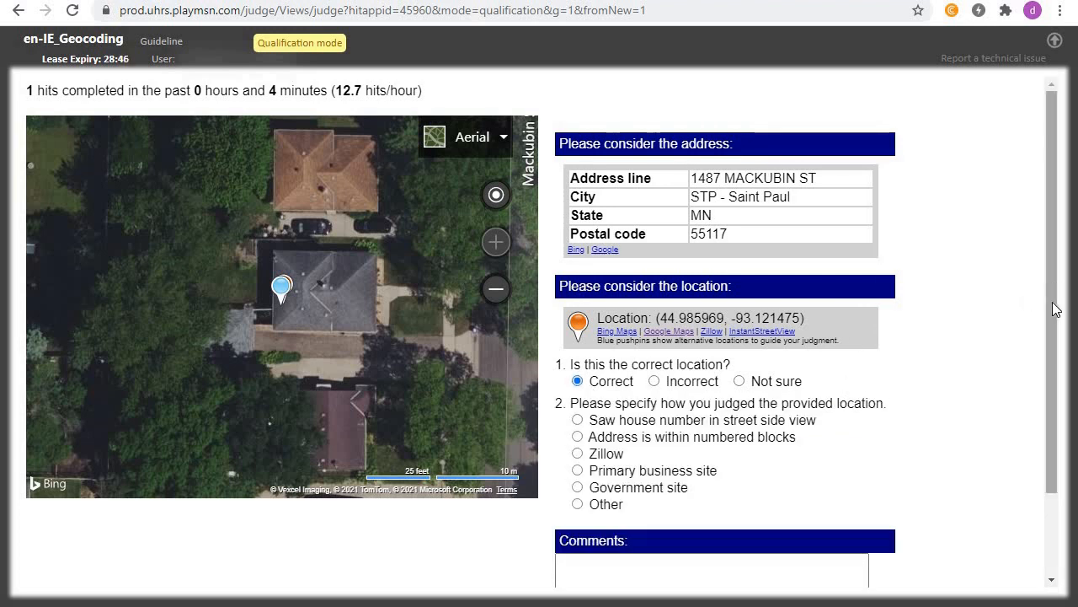
{"action": "scroll", "scroll_direction": "down", "scroll_amount": 3}
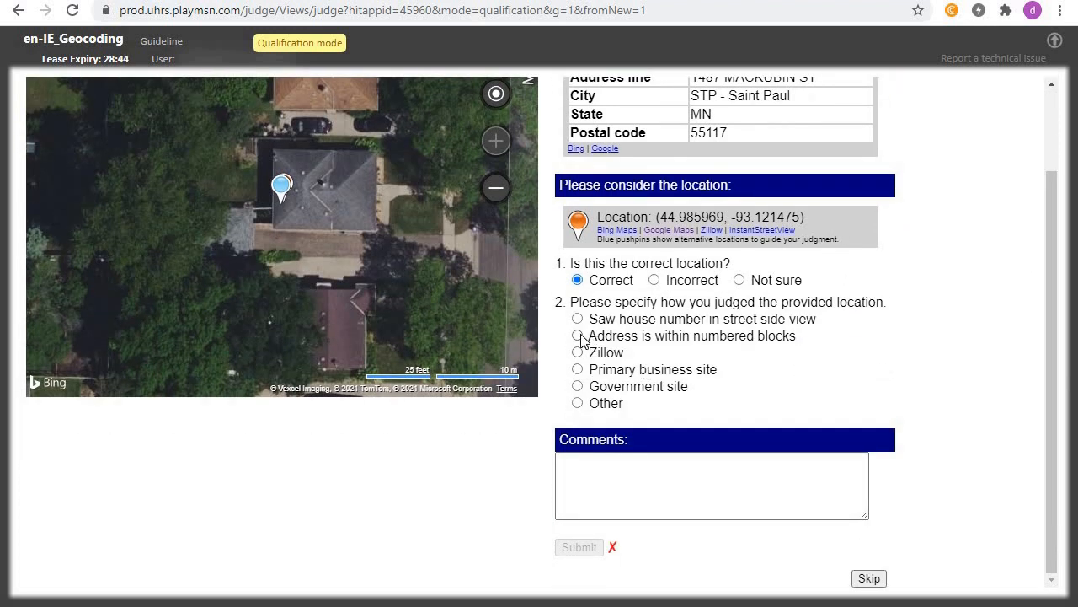
{"action": "left_click", "coordinate": [577, 336]}
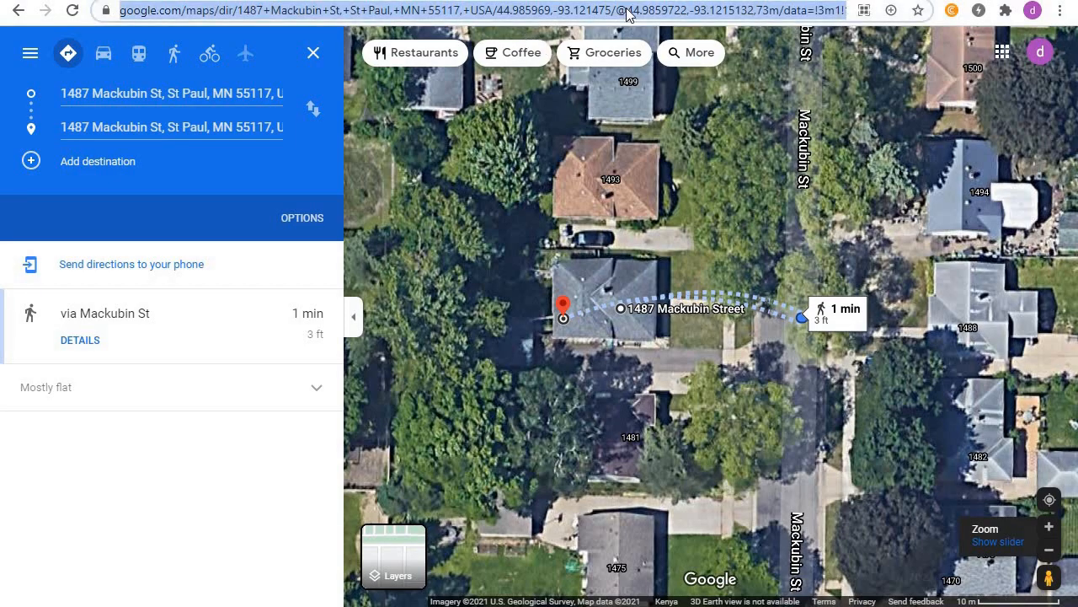
{"action": "right_click", "coordinate": [628, 15]}
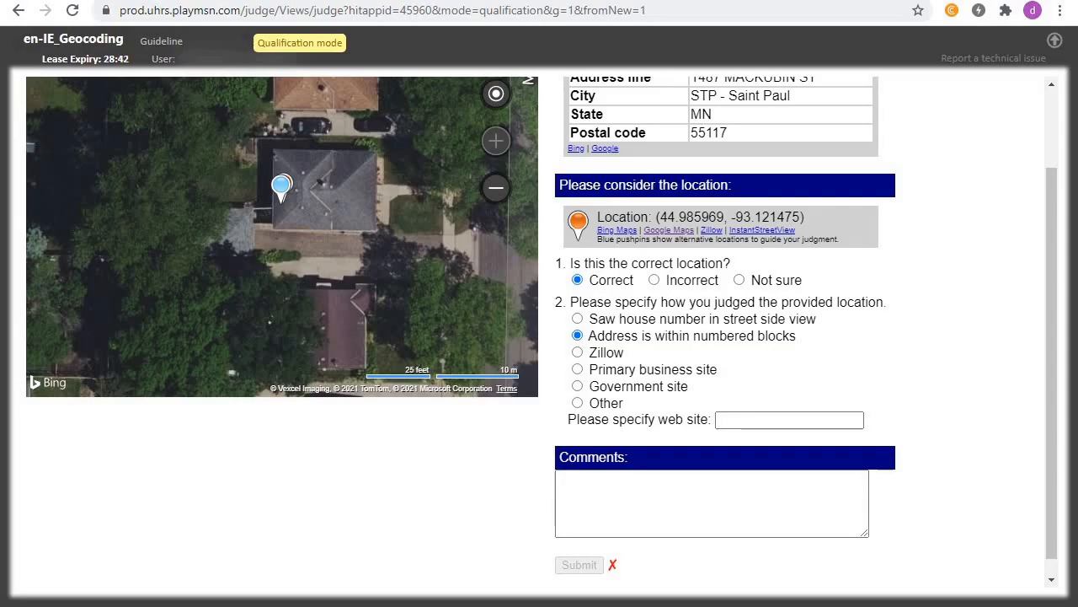
{"action": "right_click", "coordinate": [789, 420]}
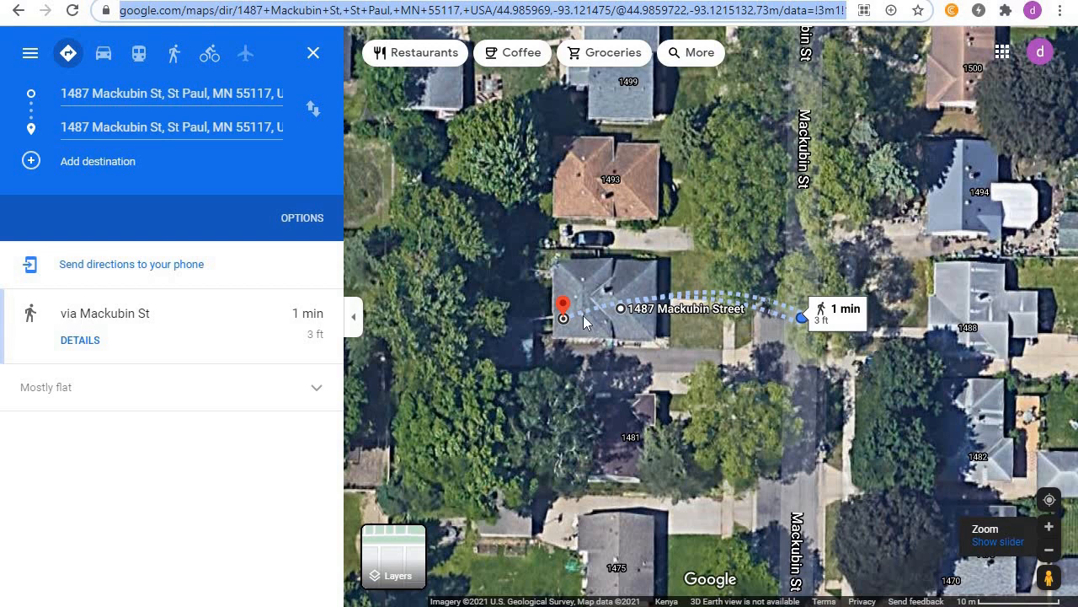
{"action": "mouse_move", "coordinate": [726, 276]}
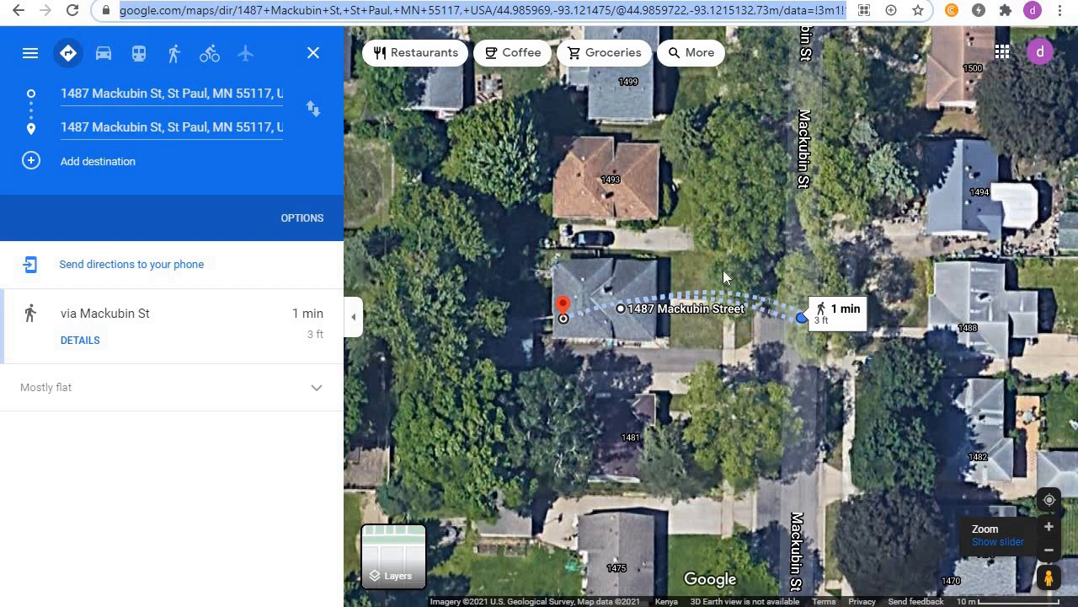
{"action": "right_click", "coordinate": [725, 276]}
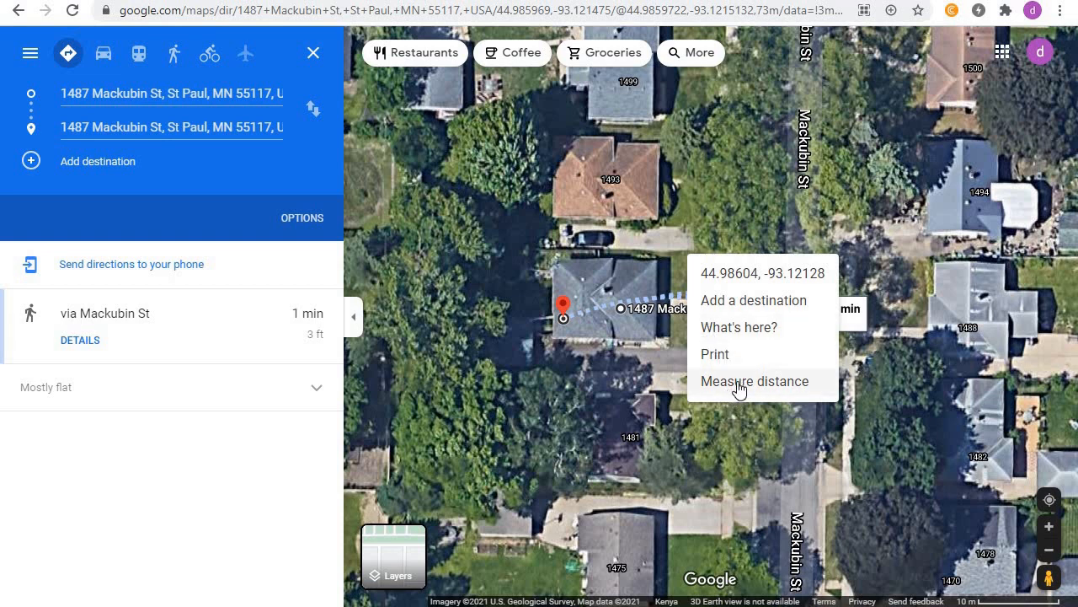
{"action": "left_click", "coordinate": [755, 381]}
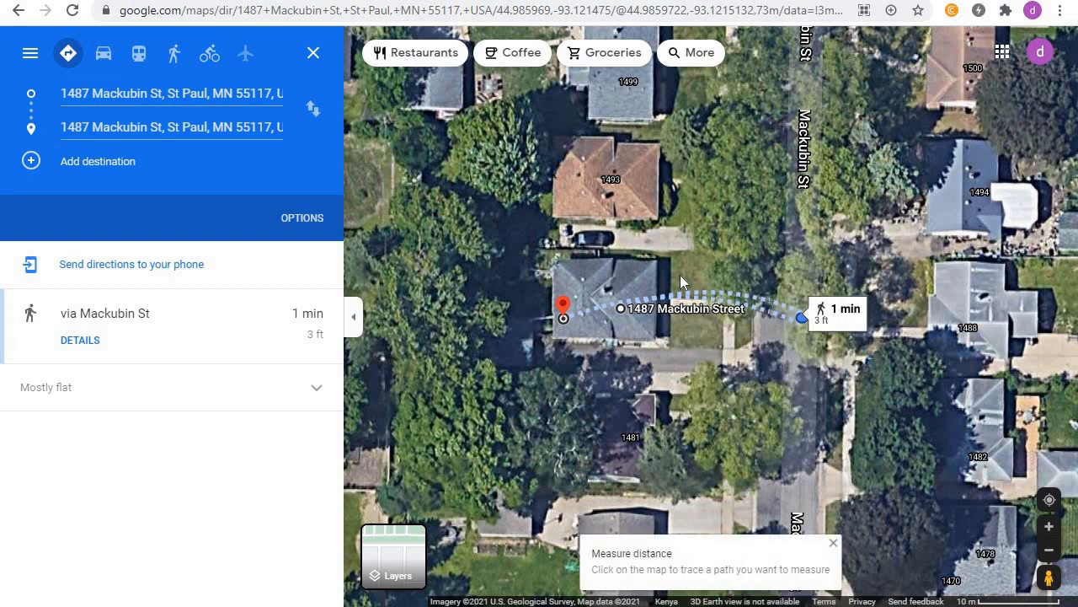
{"action": "mouse_move", "coordinate": [745, 273]}
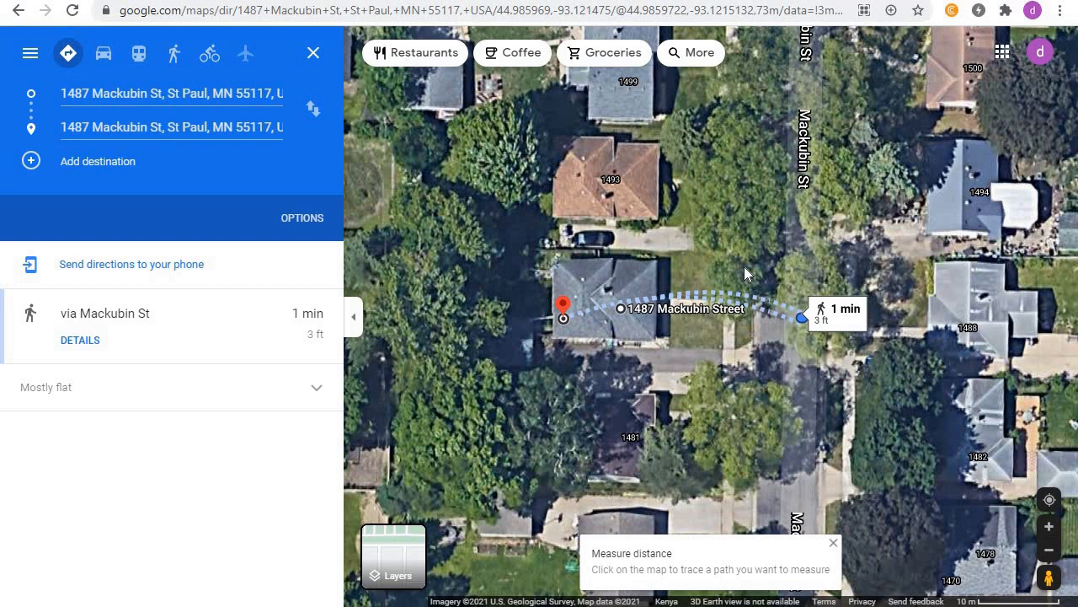
{"action": "left_click", "coordinate": [739, 245]}
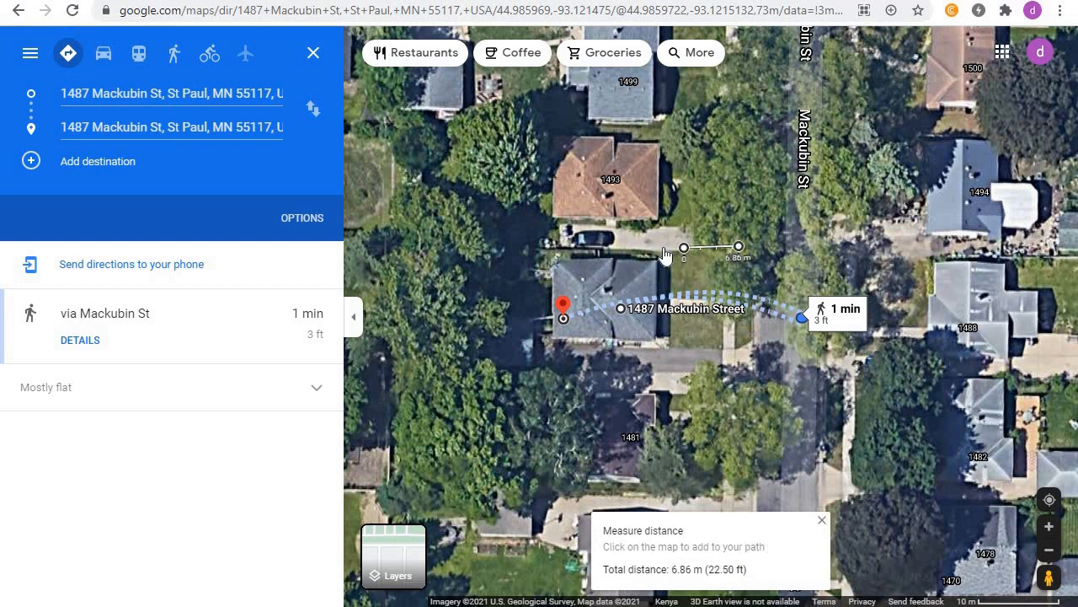
{"action": "left_click_drag", "start_coordinate": [682, 247], "coordinate": [505, 256]}
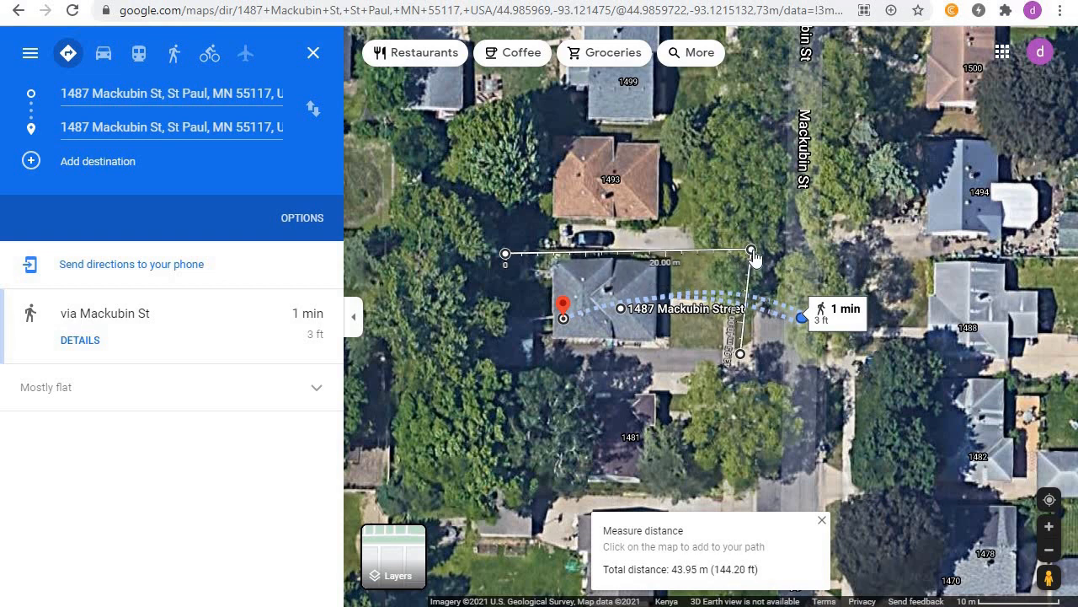
{"action": "left_click_drag", "start_coordinate": [749, 252], "coordinate": [740, 355]}
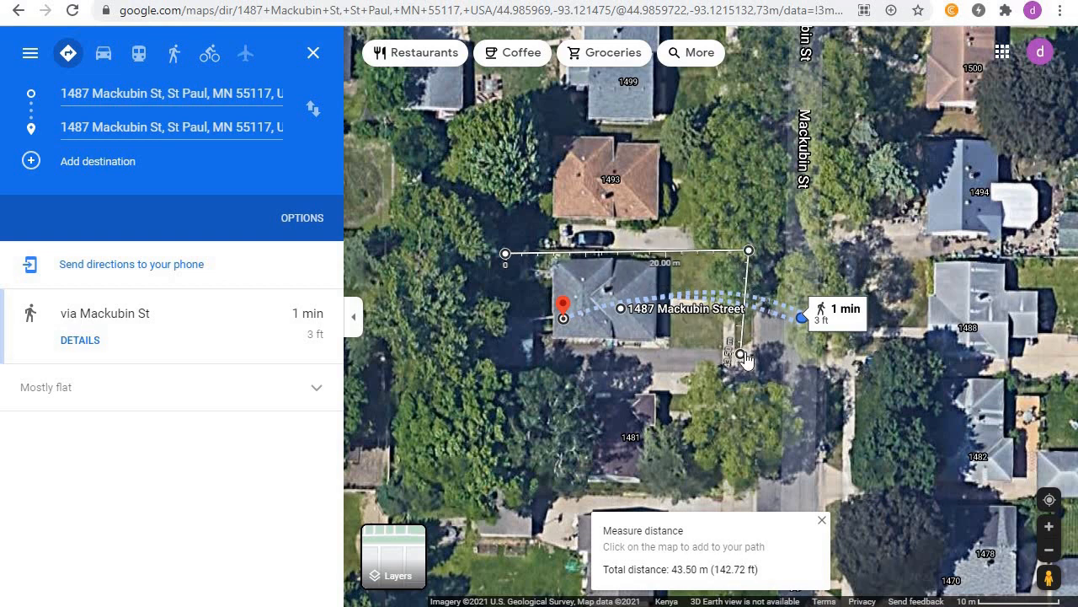
{"action": "left_click_drag", "start_coordinate": [744, 349], "coordinate": [749, 364]}
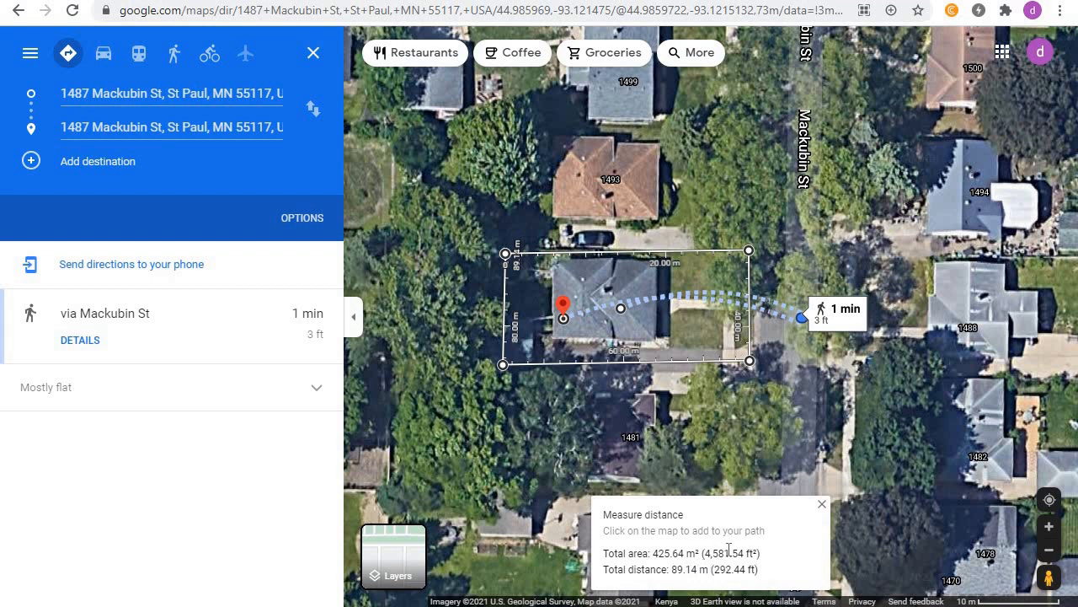
{"action": "mouse_move", "coordinate": [744, 571]}
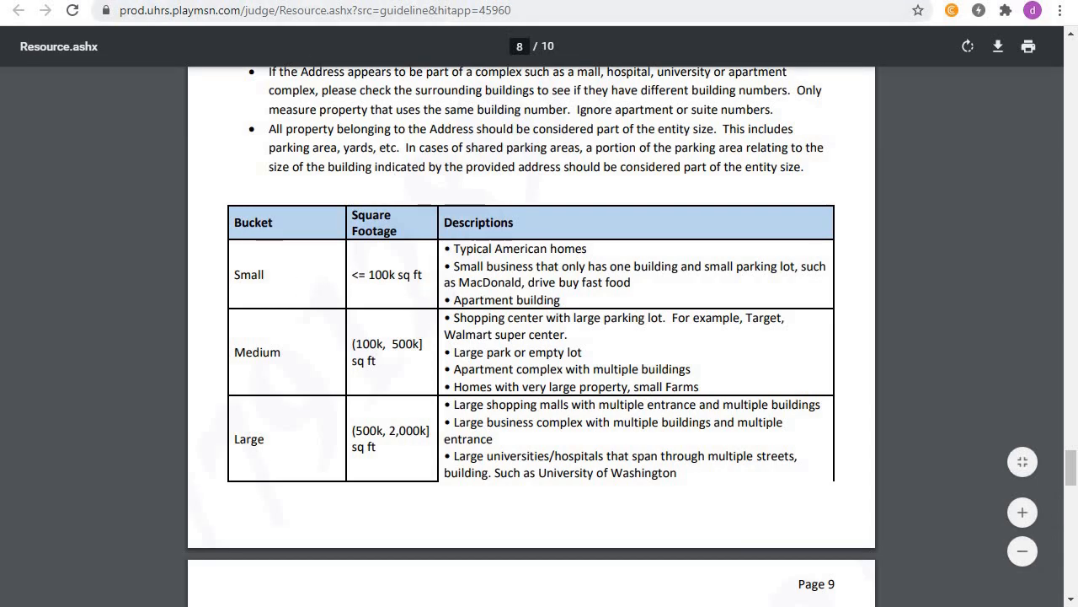
Step: Mark the estimated size as Small and submit, getting the 'passed the qualification test' success message
{"action": "left_click", "coordinate": [19, 10]}
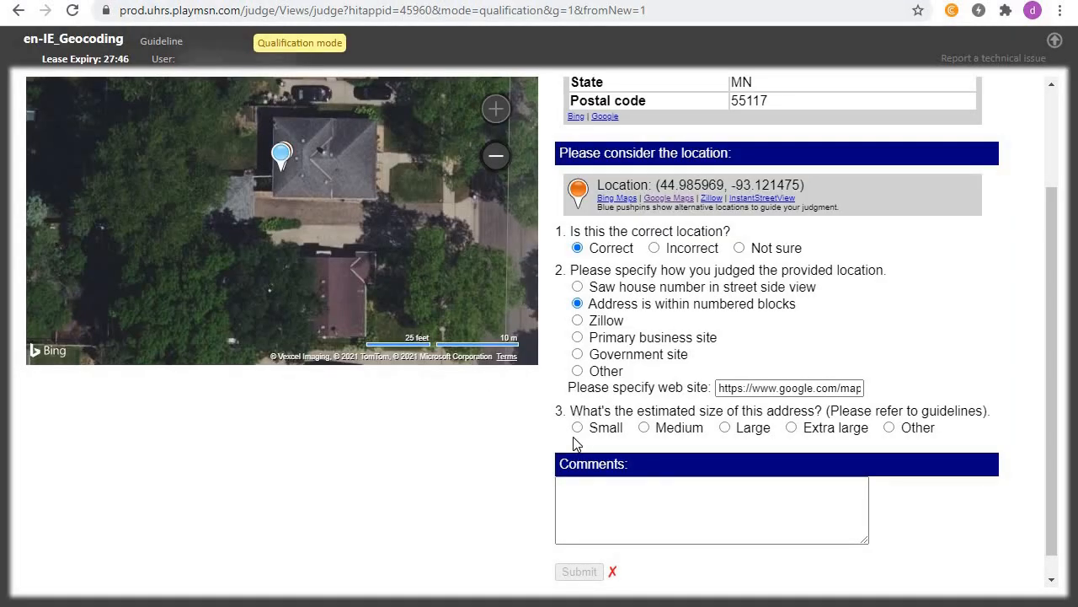
{"action": "left_click", "coordinate": [577, 427]}
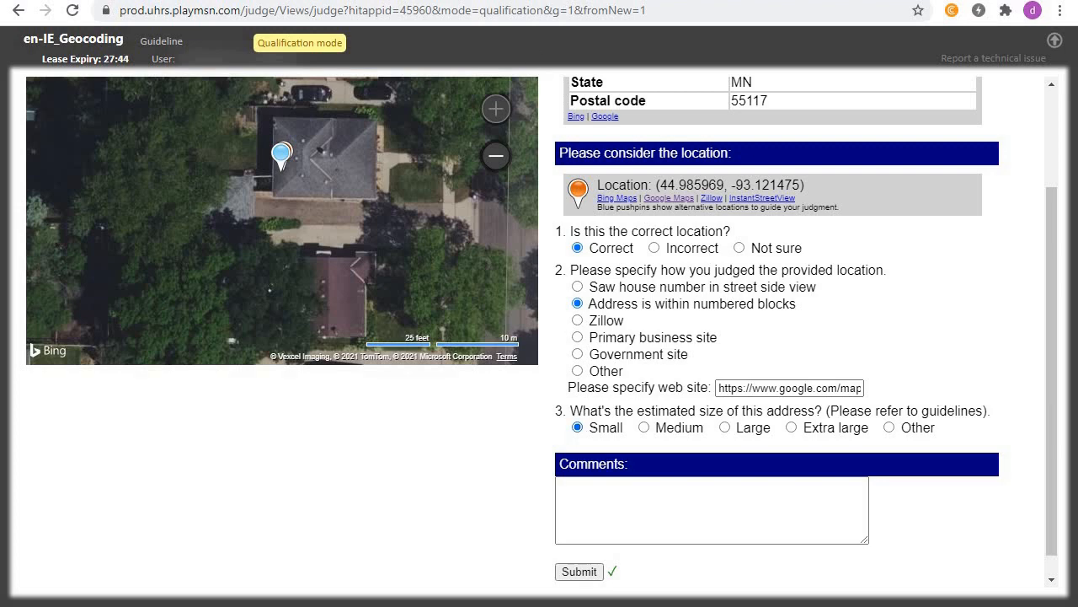
{"action": "left_click", "coordinate": [161, 40]}
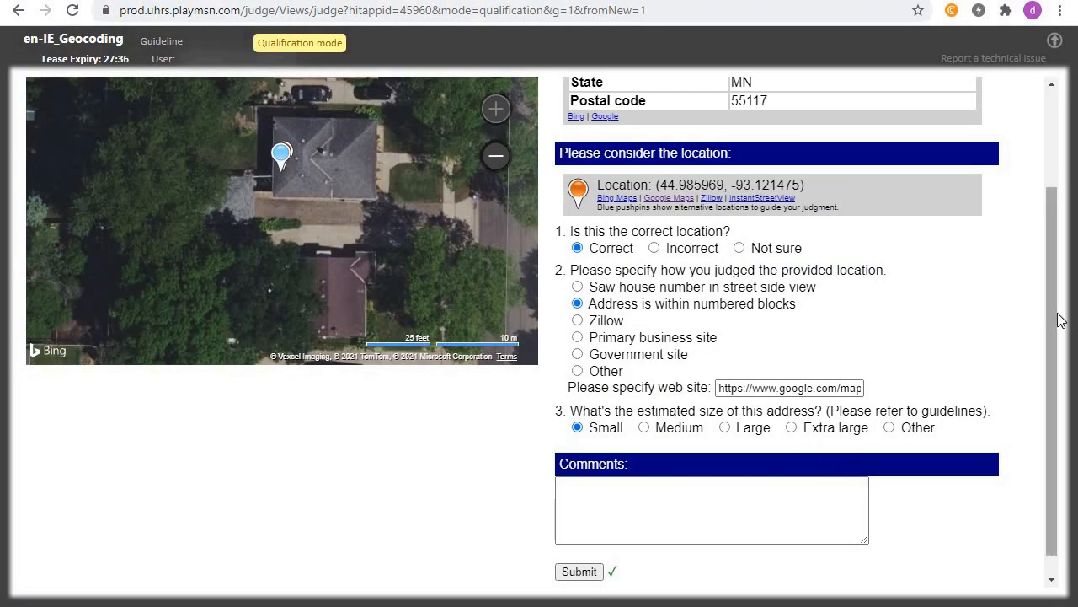
{"action": "scroll", "scroll_direction": "down", "scroll_amount": 3}
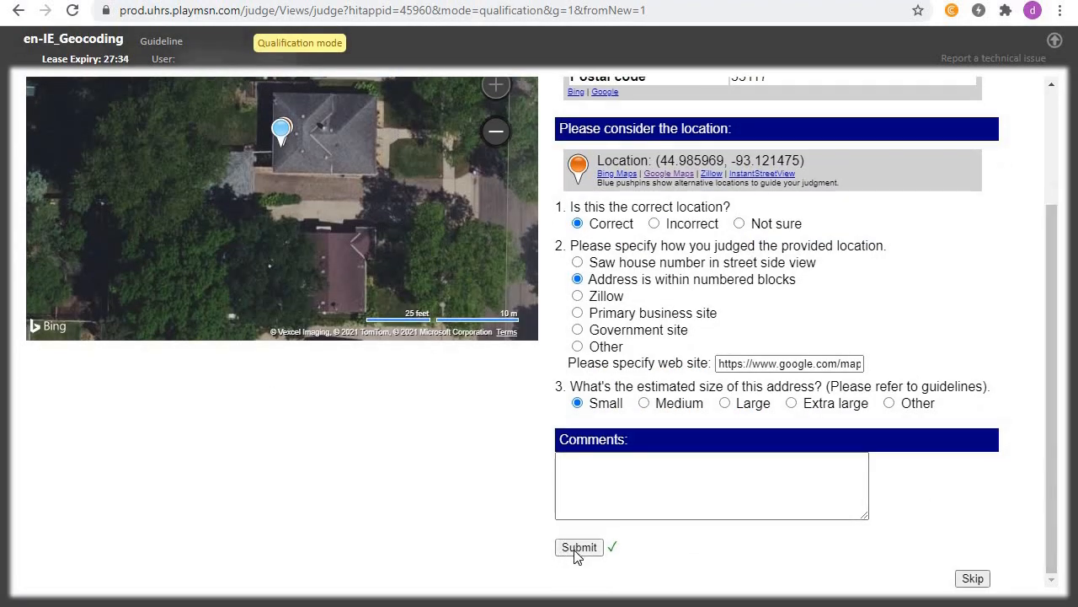
{"action": "left_click", "coordinate": [579, 547]}
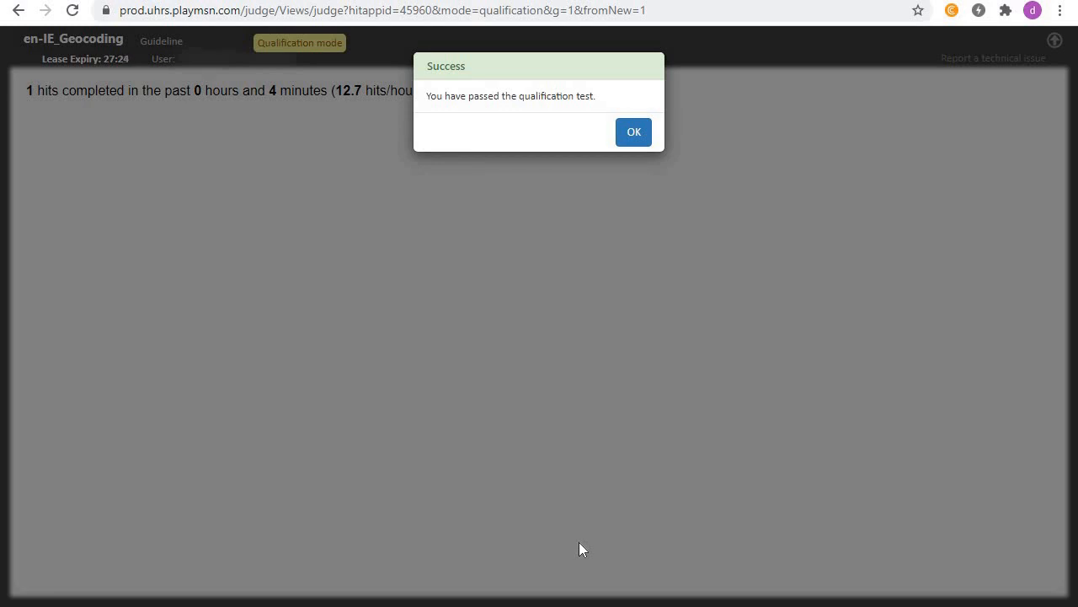
{"action": "mouse_move", "coordinate": [636, 530]}
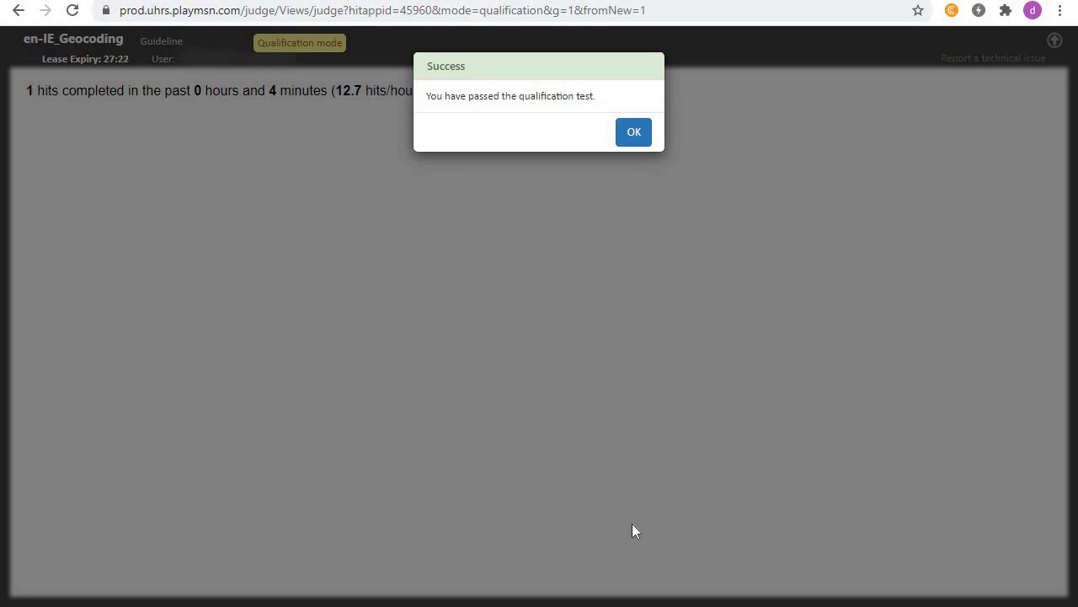
{"action": "mouse_move", "coordinate": [625, 515]}
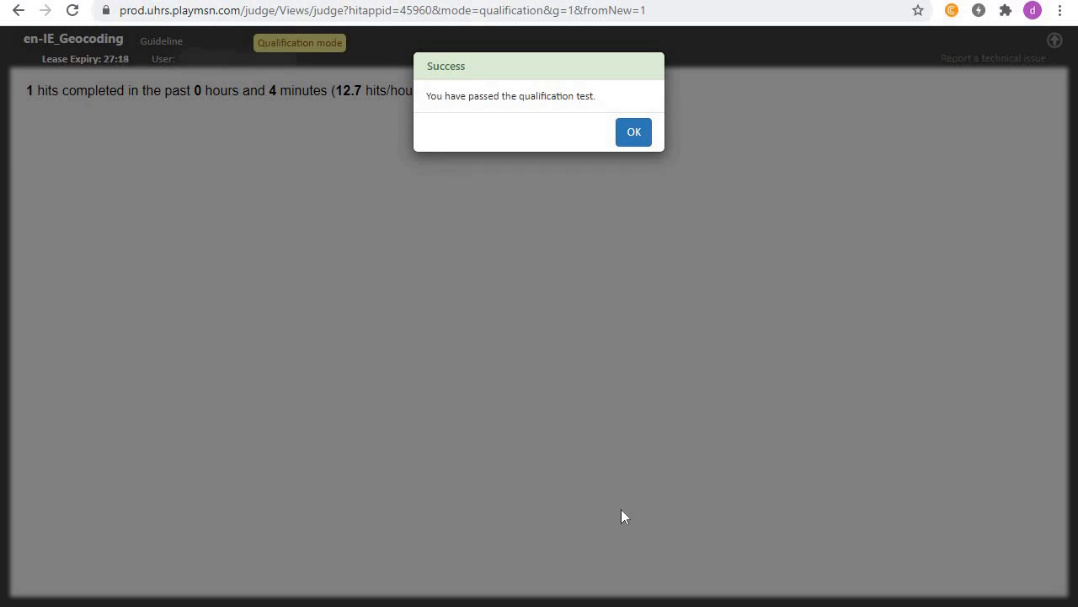
{"action": "mouse_move", "coordinate": [616, 141]}
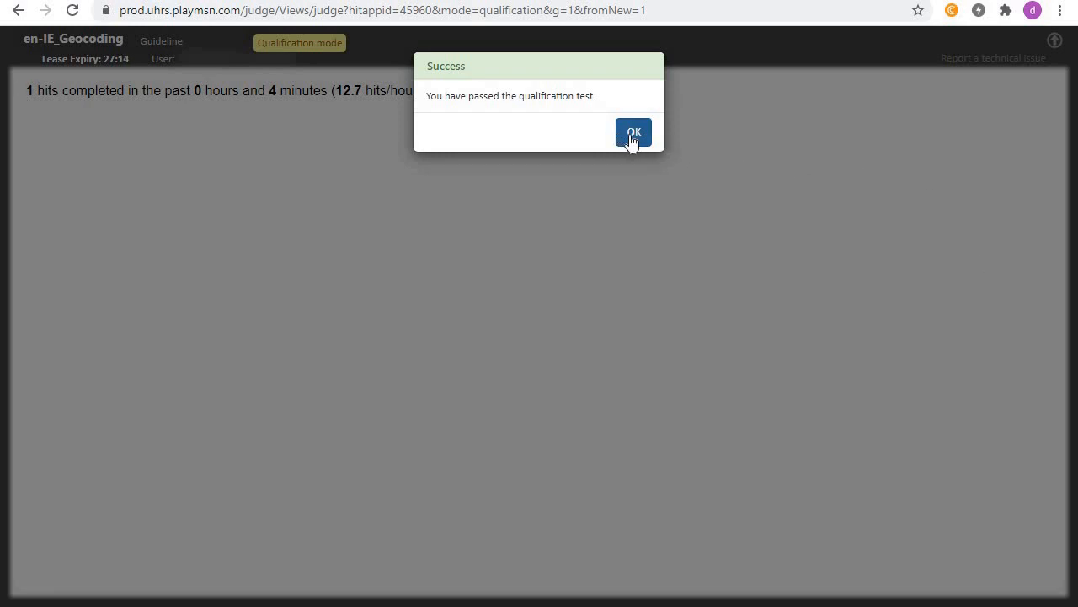
{"action": "mouse_move", "coordinate": [638, 139]}
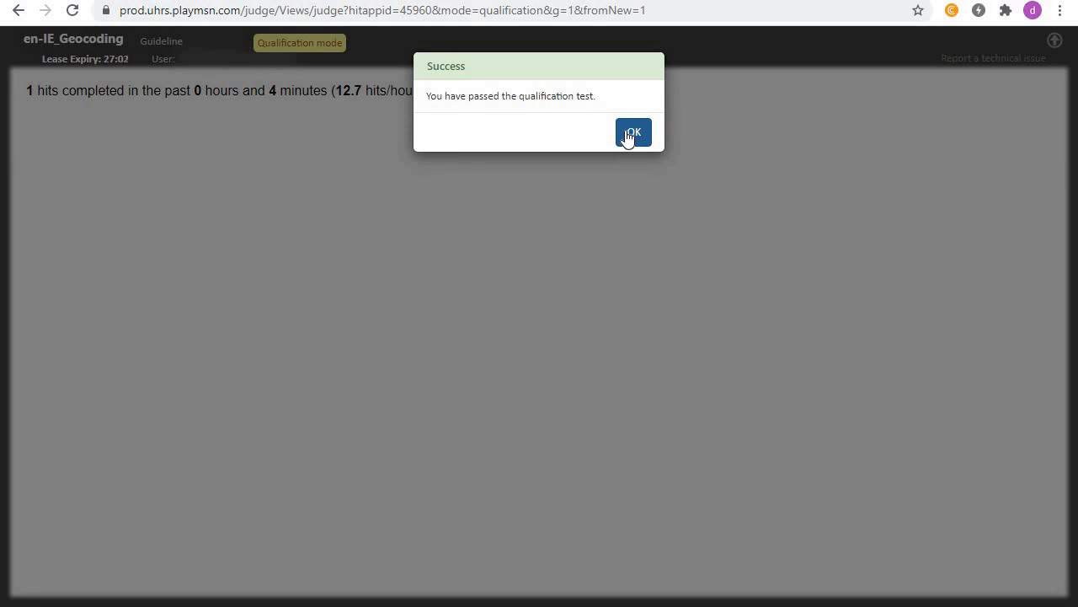
{"action": "mouse_move", "coordinate": [653, 141]}
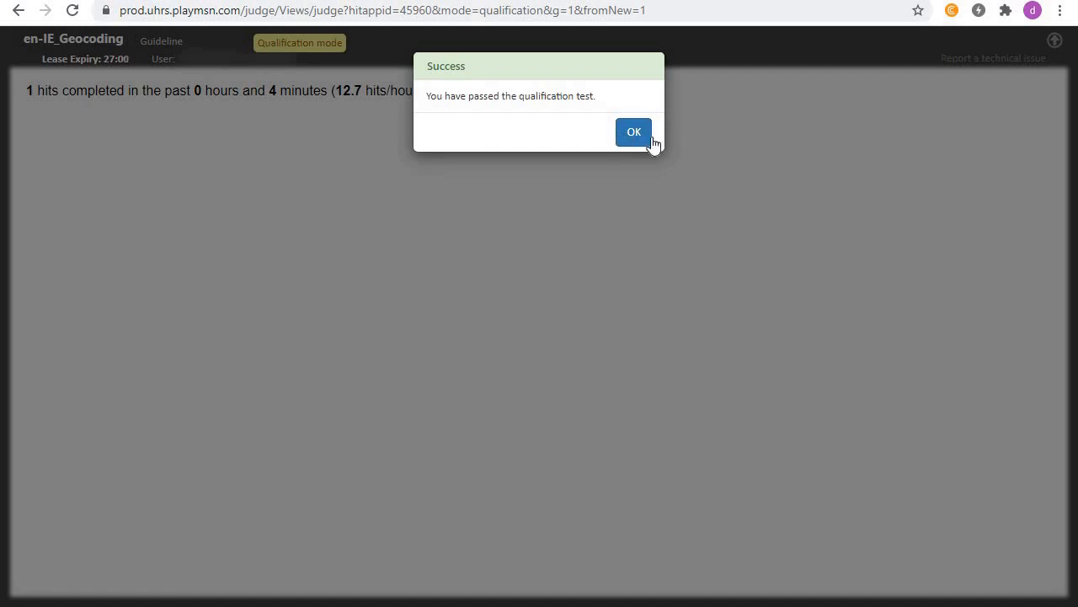